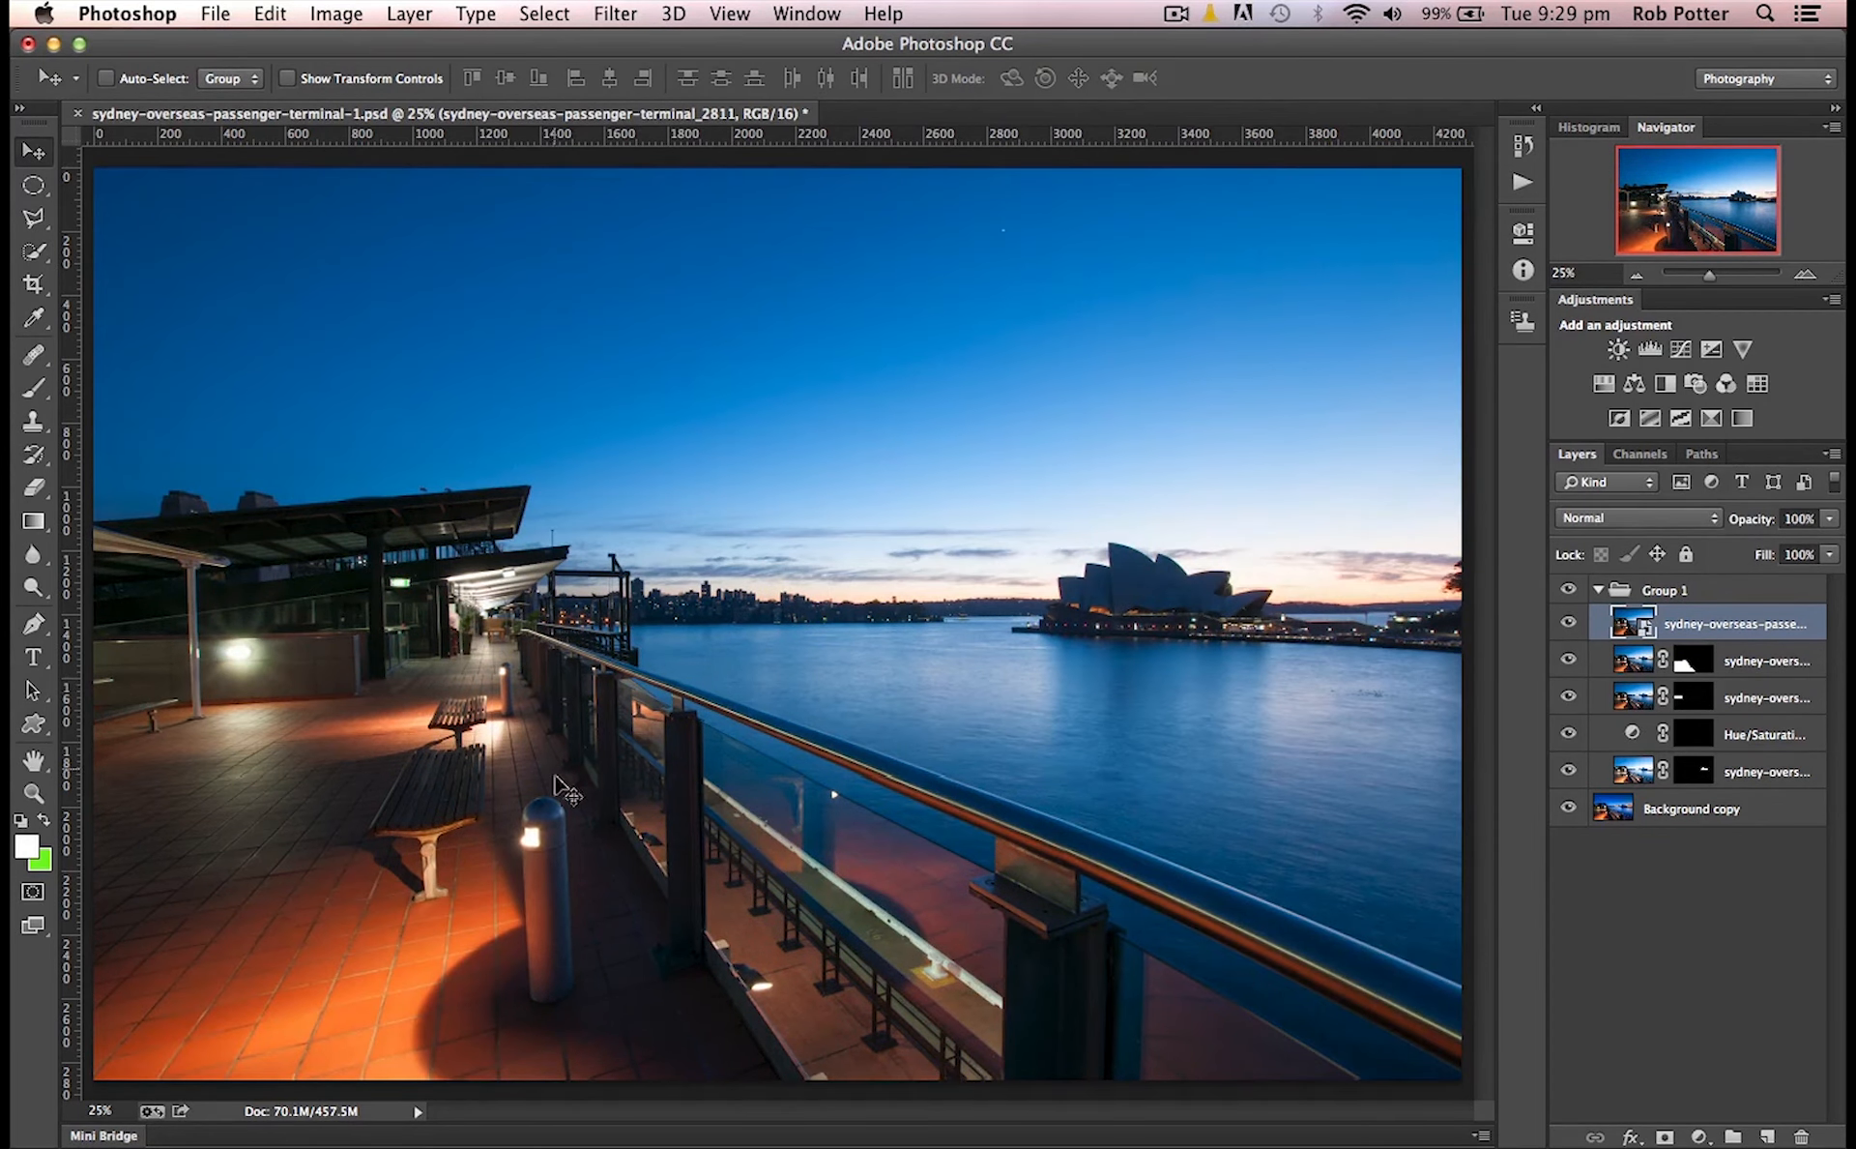
mouse_move(698, 847)
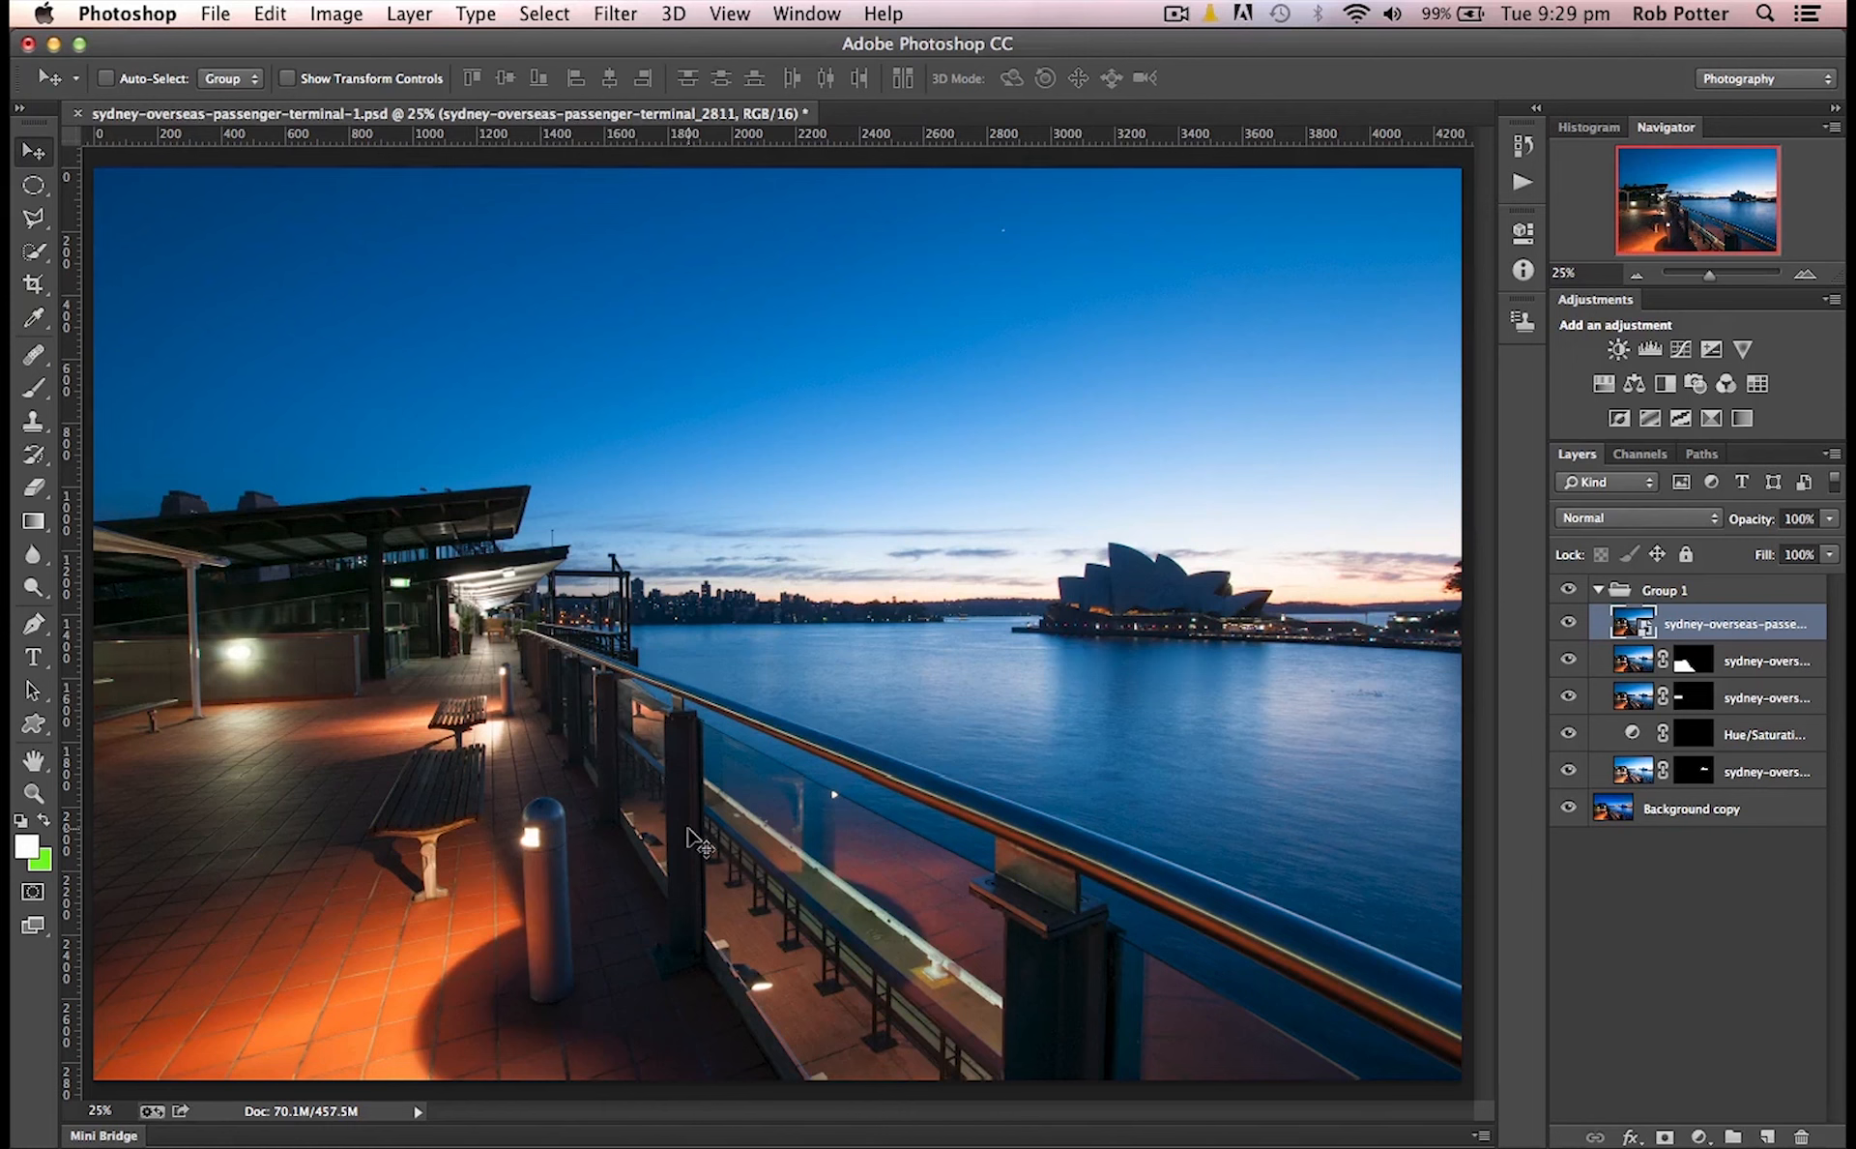
mouse_move(1431, 662)
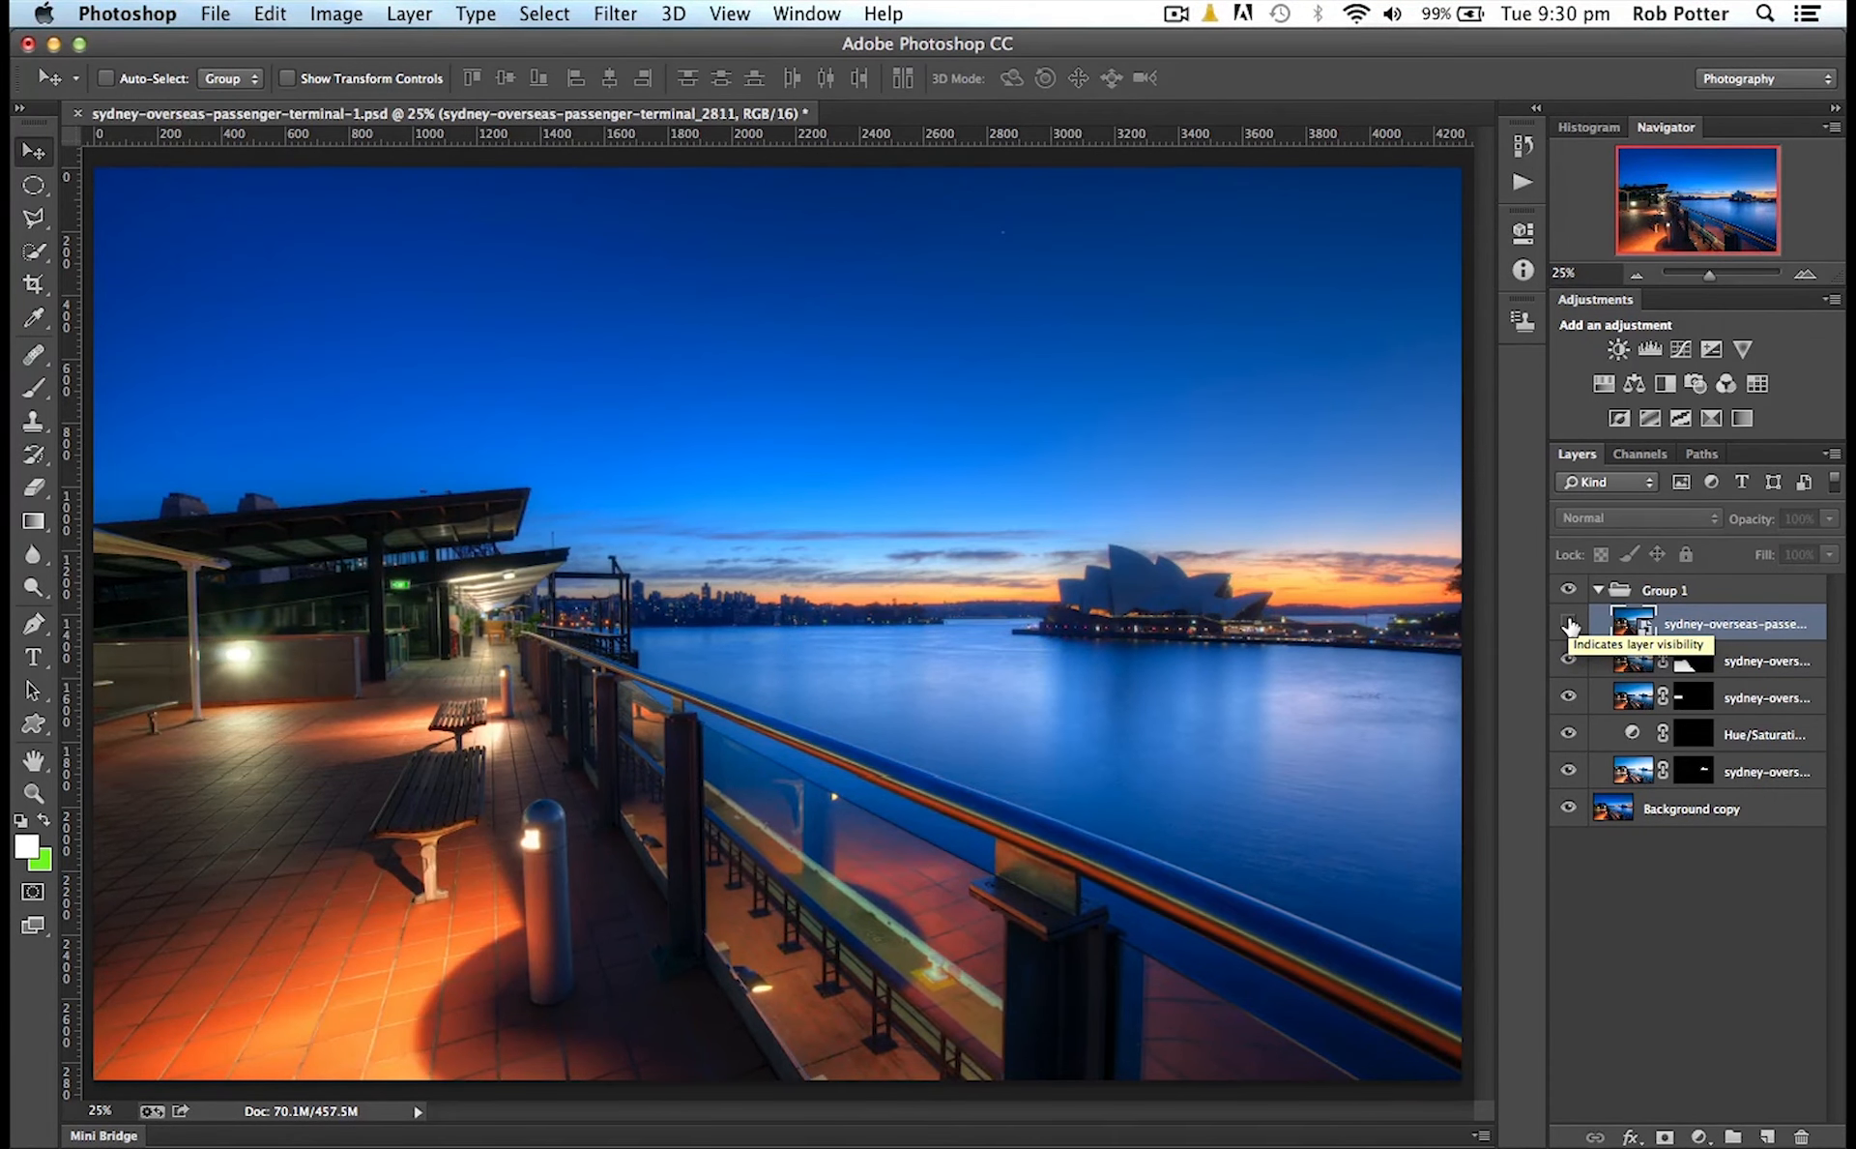
Select the harbour photo layer with Background copy and find Auto-Align Layers unavailable in the Edit menu
click(1571, 621)
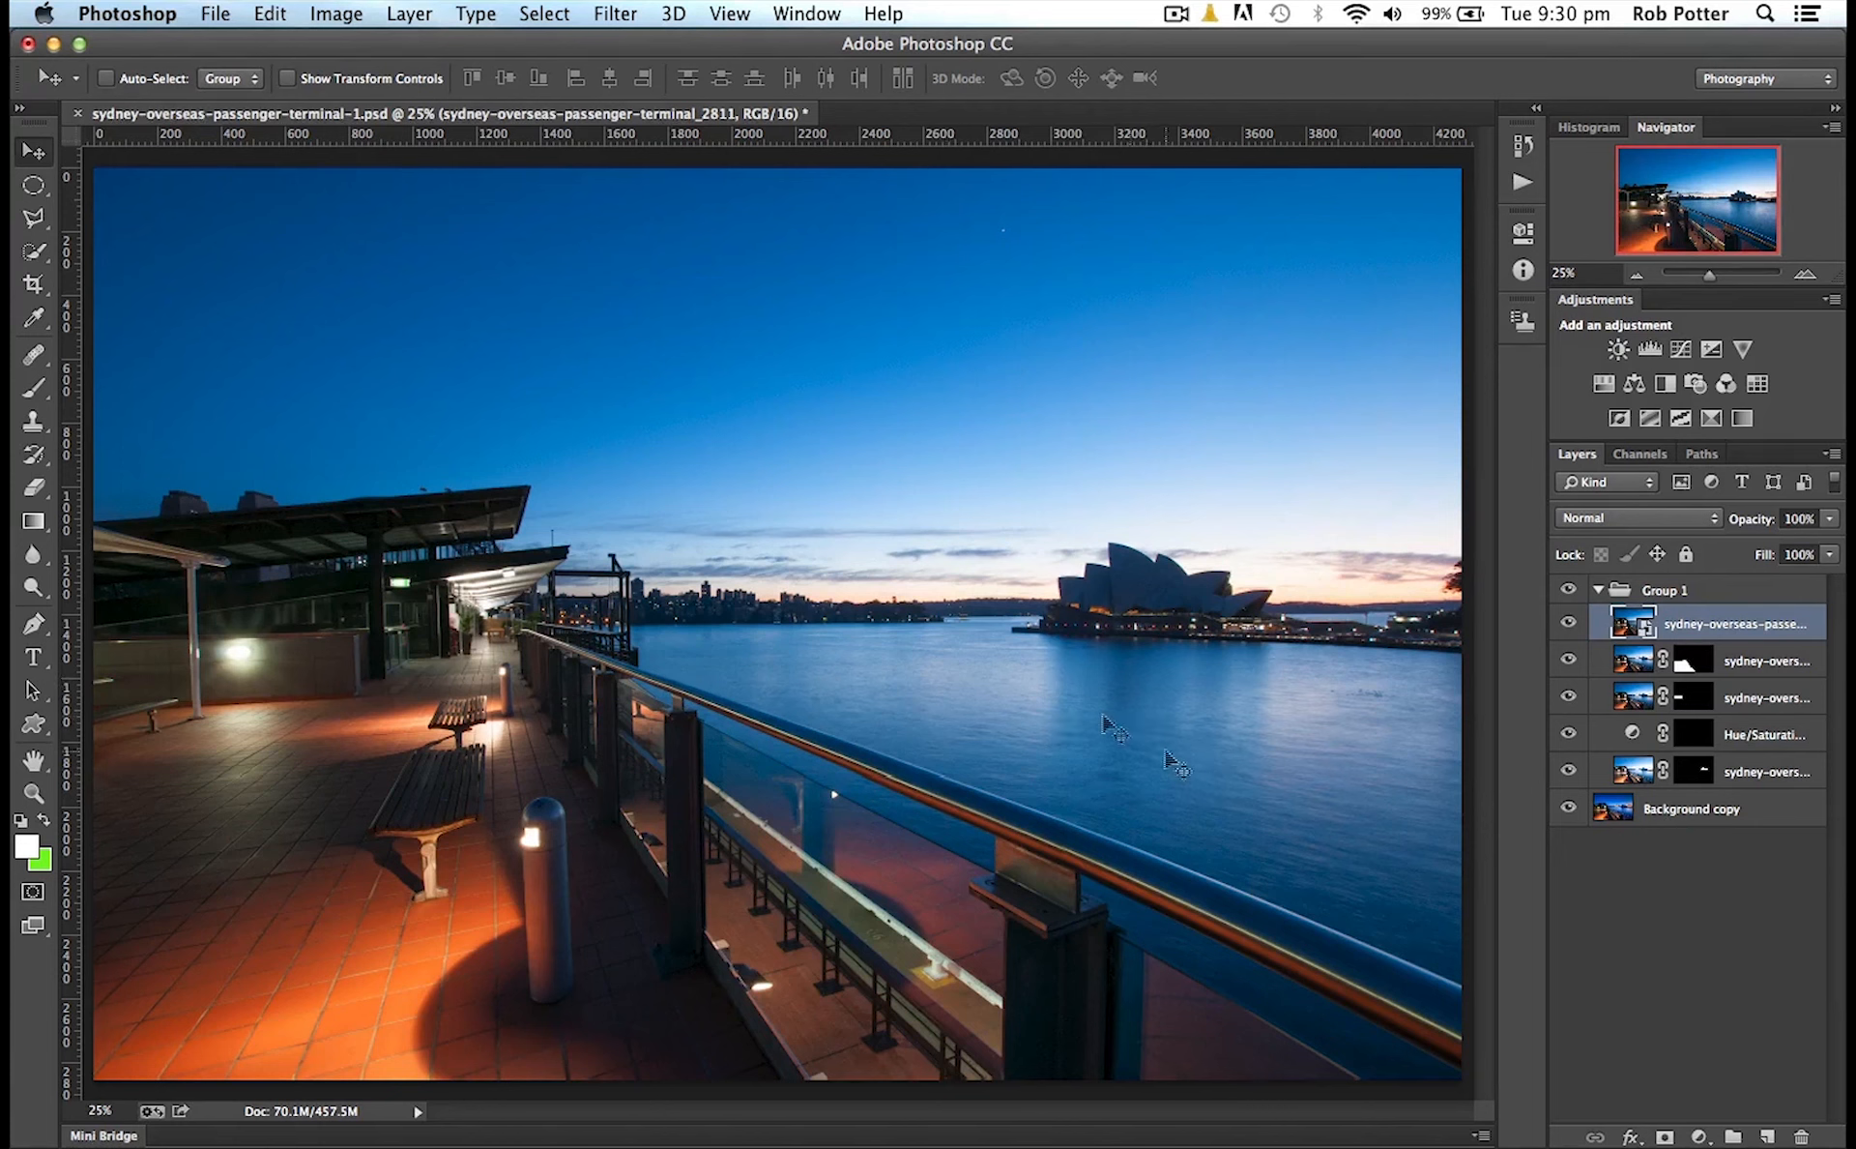
mouse_move(1595, 673)
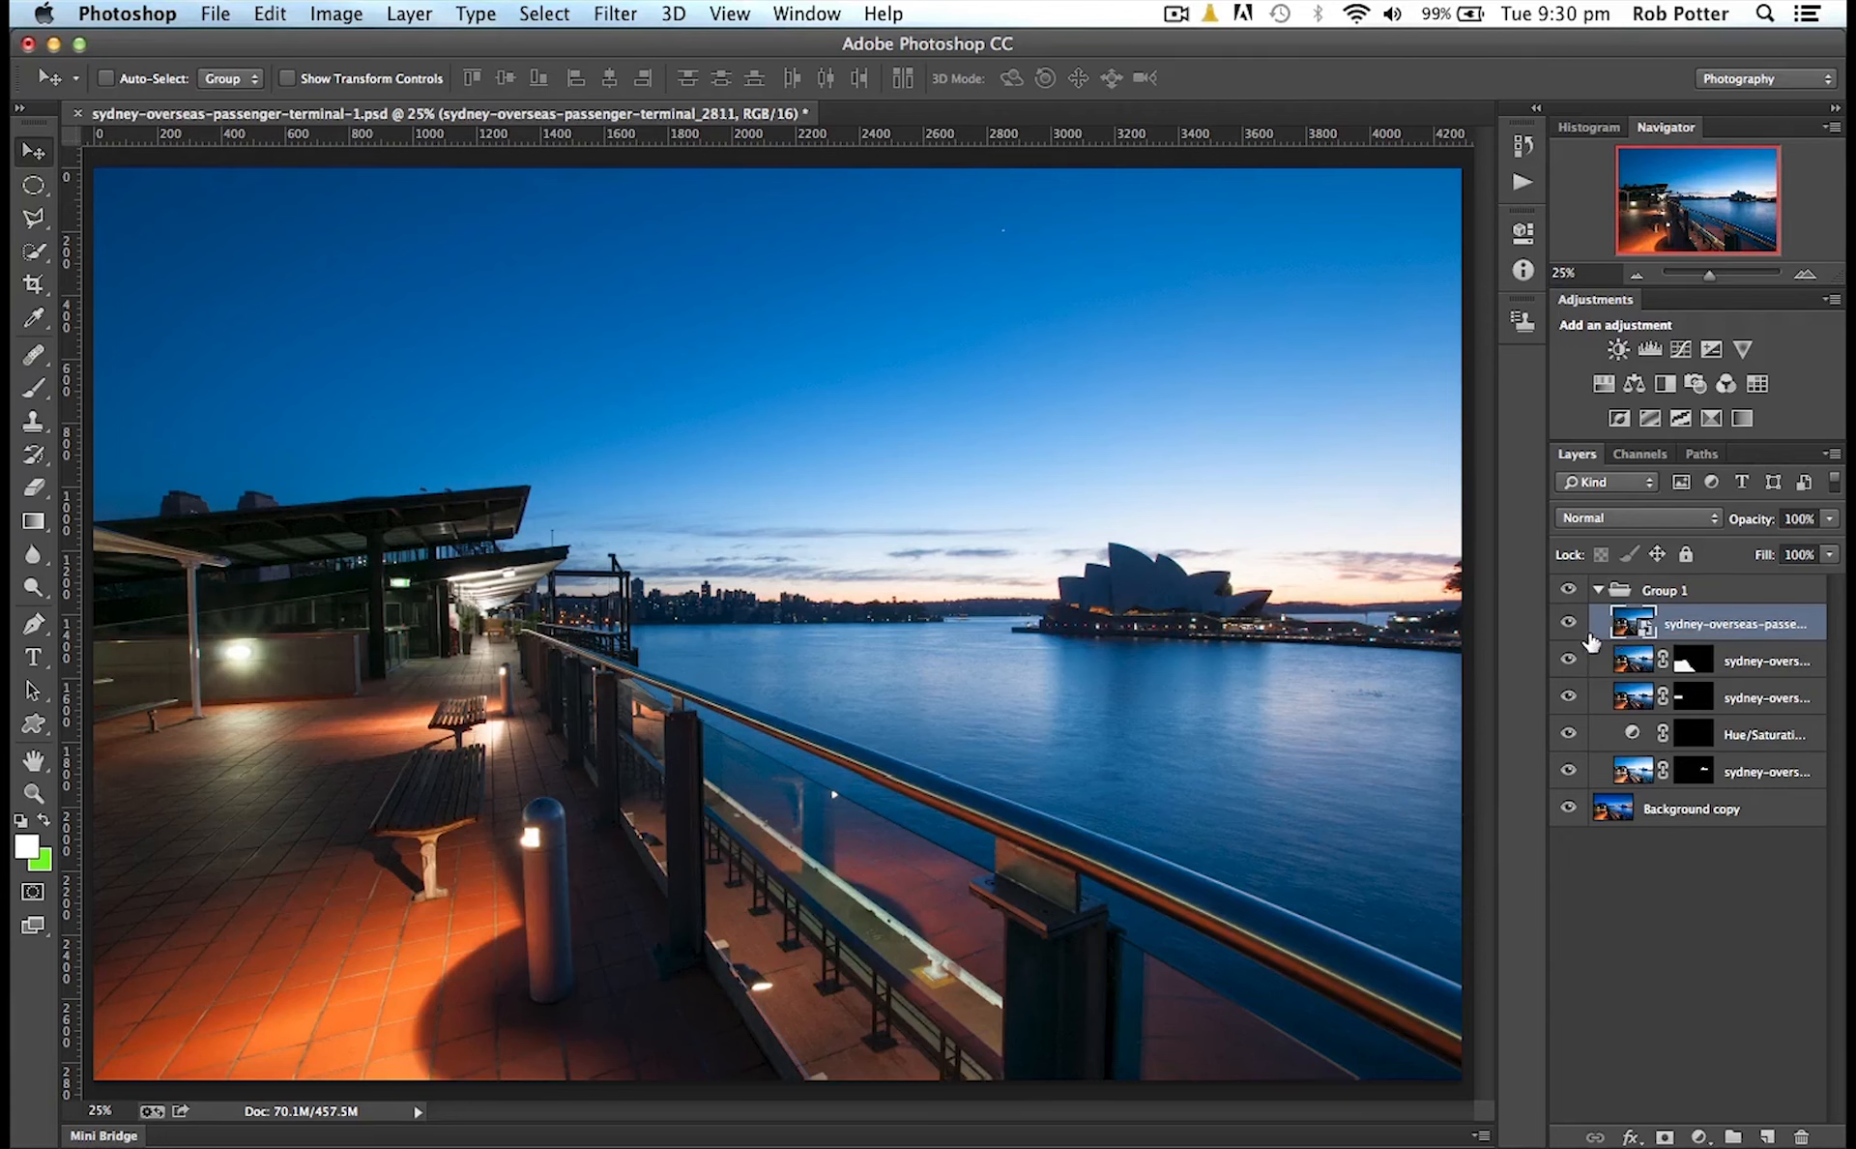
mouse_move(1633, 622)
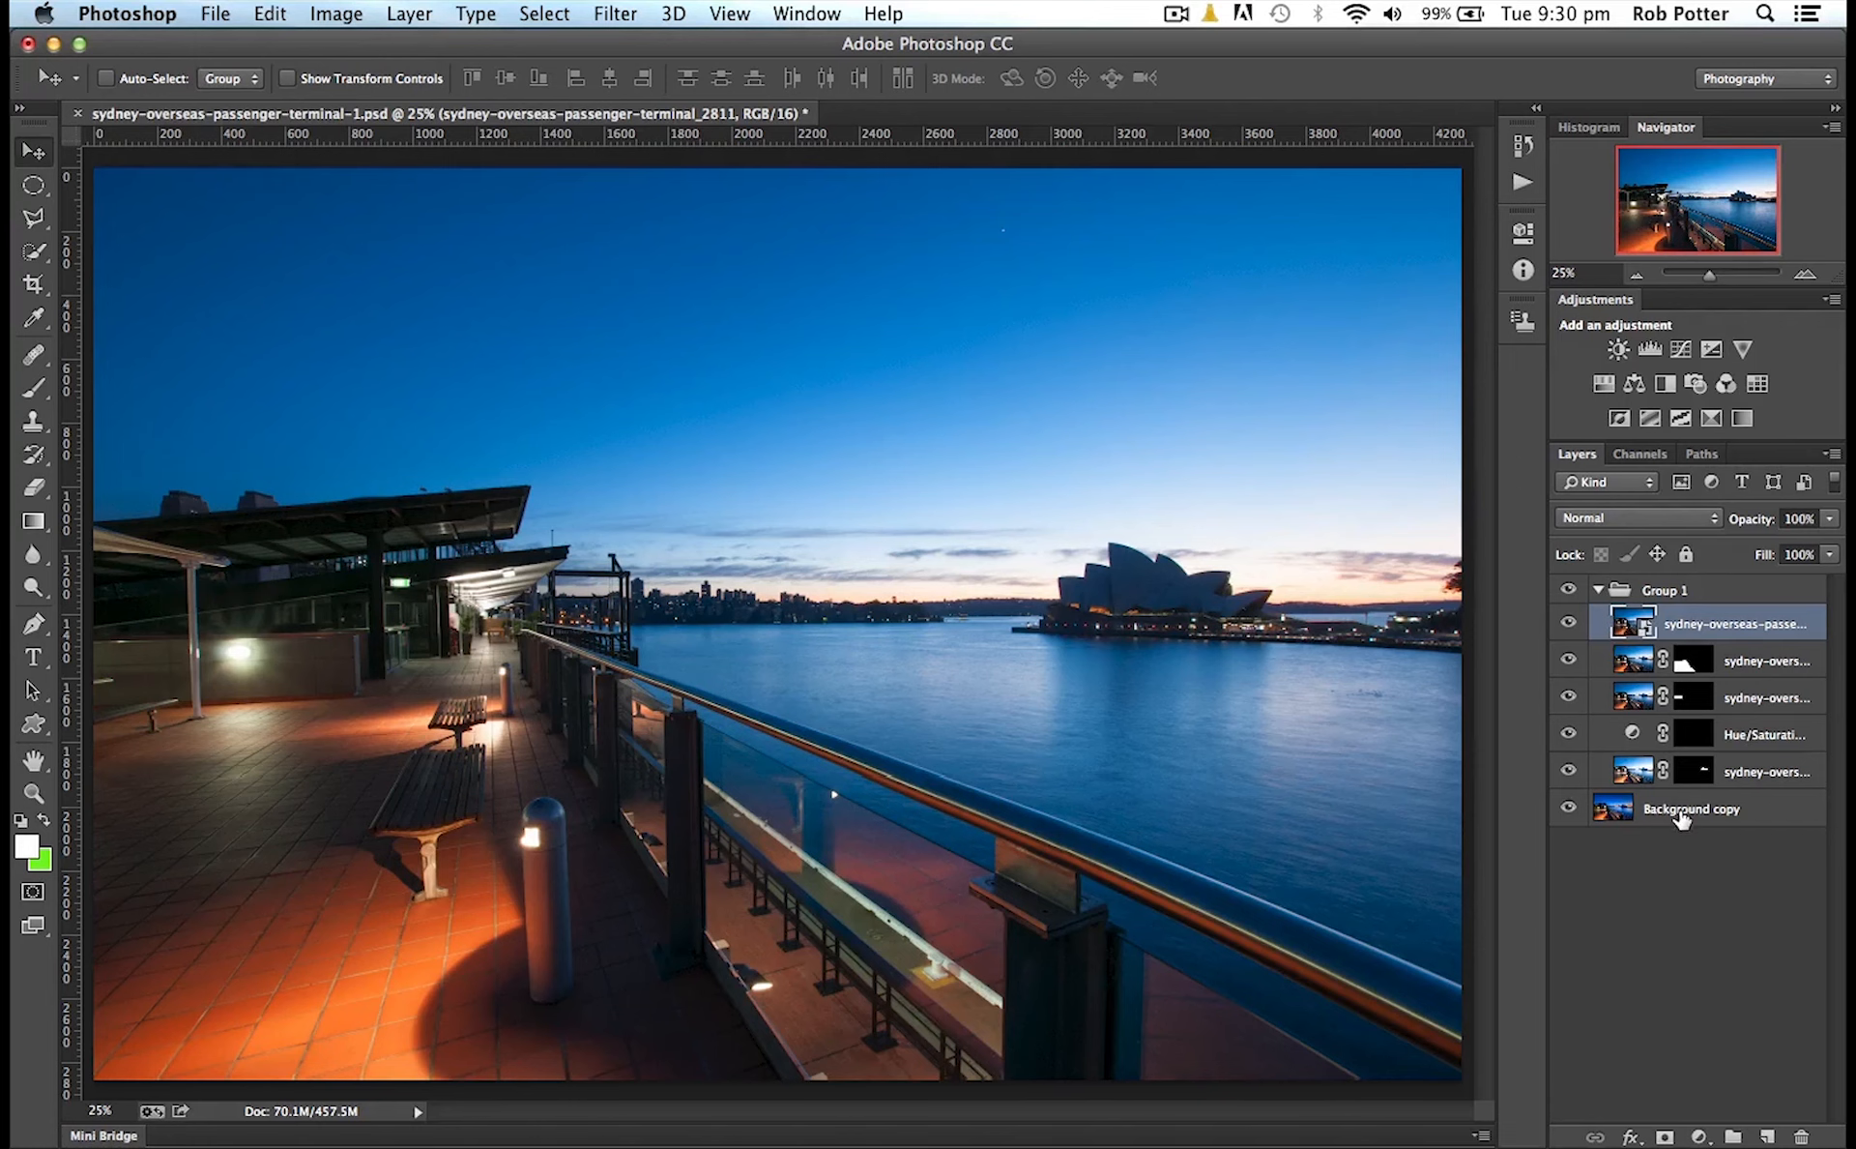
mouse_move(1691, 808)
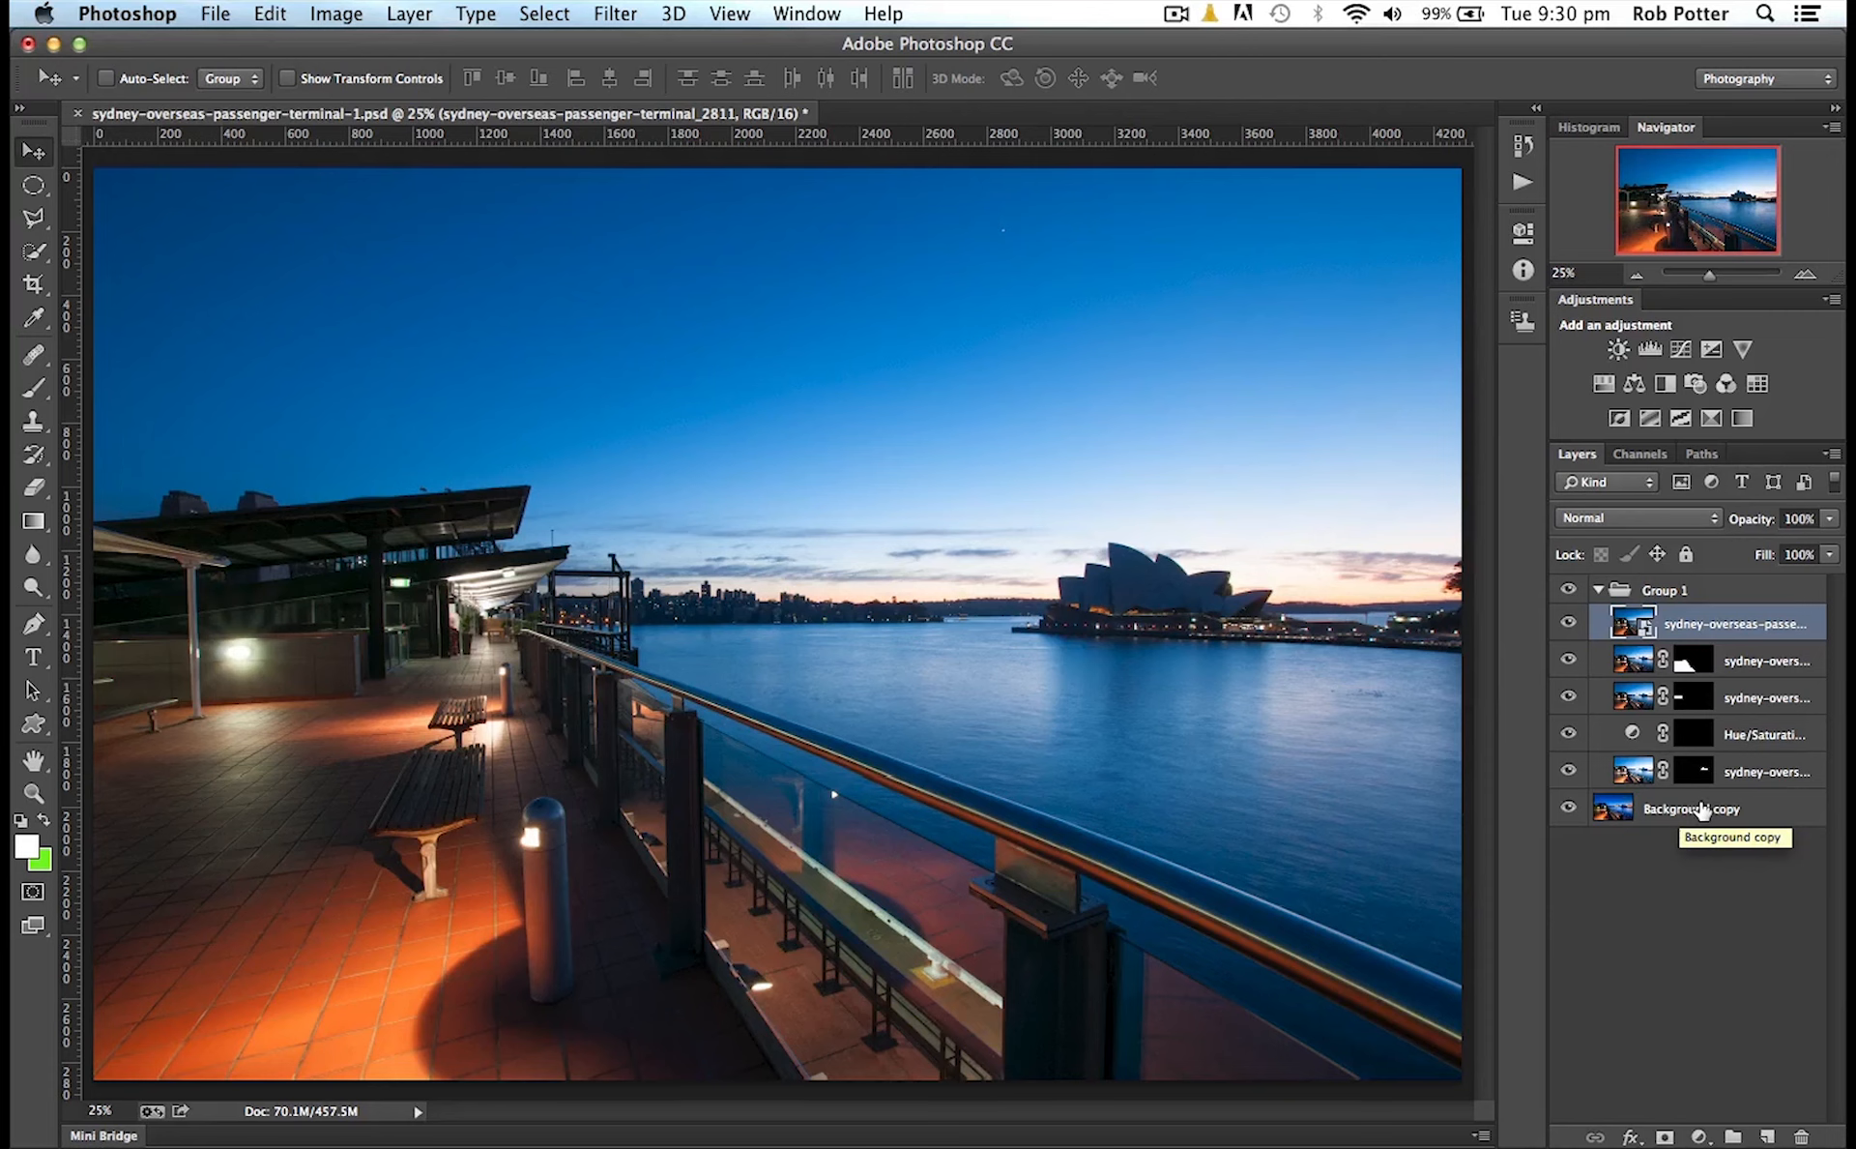
mouse_move(1694, 808)
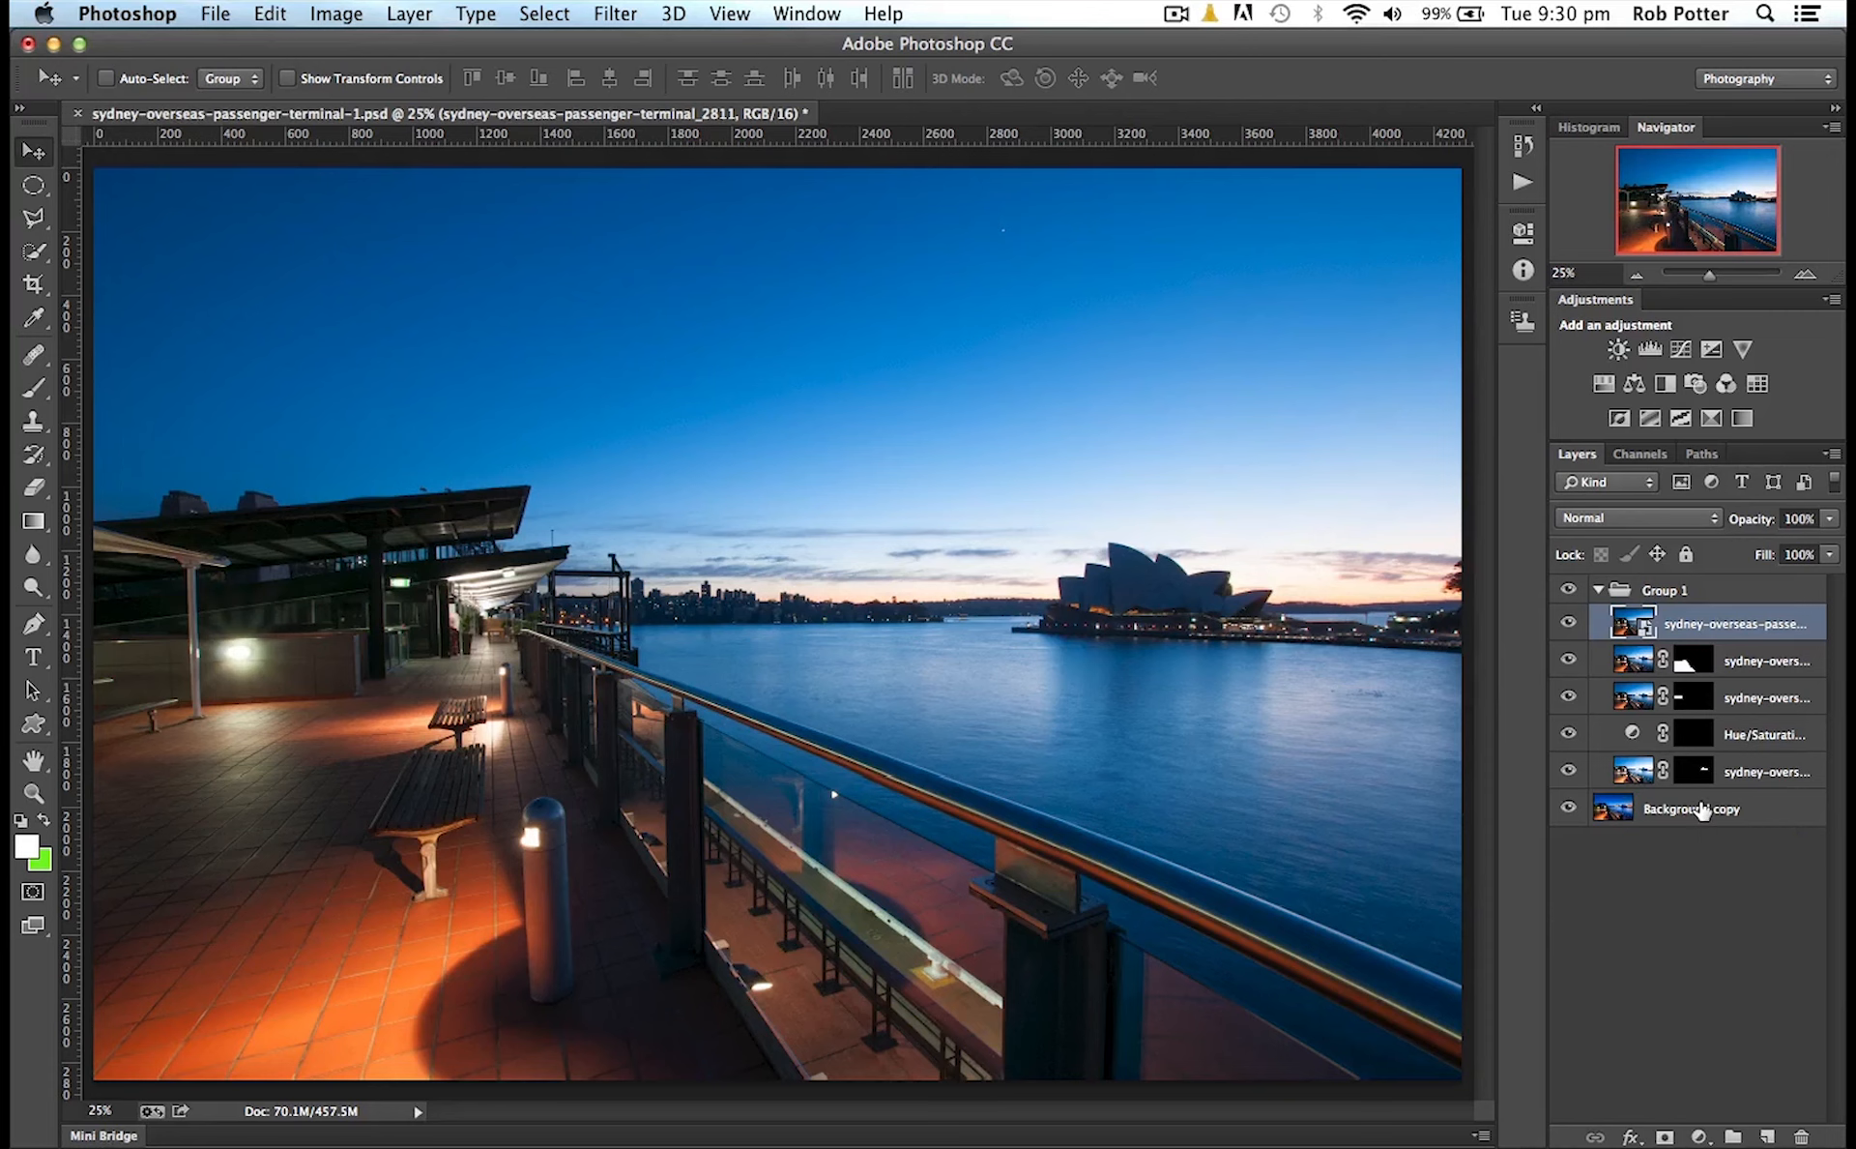
click(1690, 808)
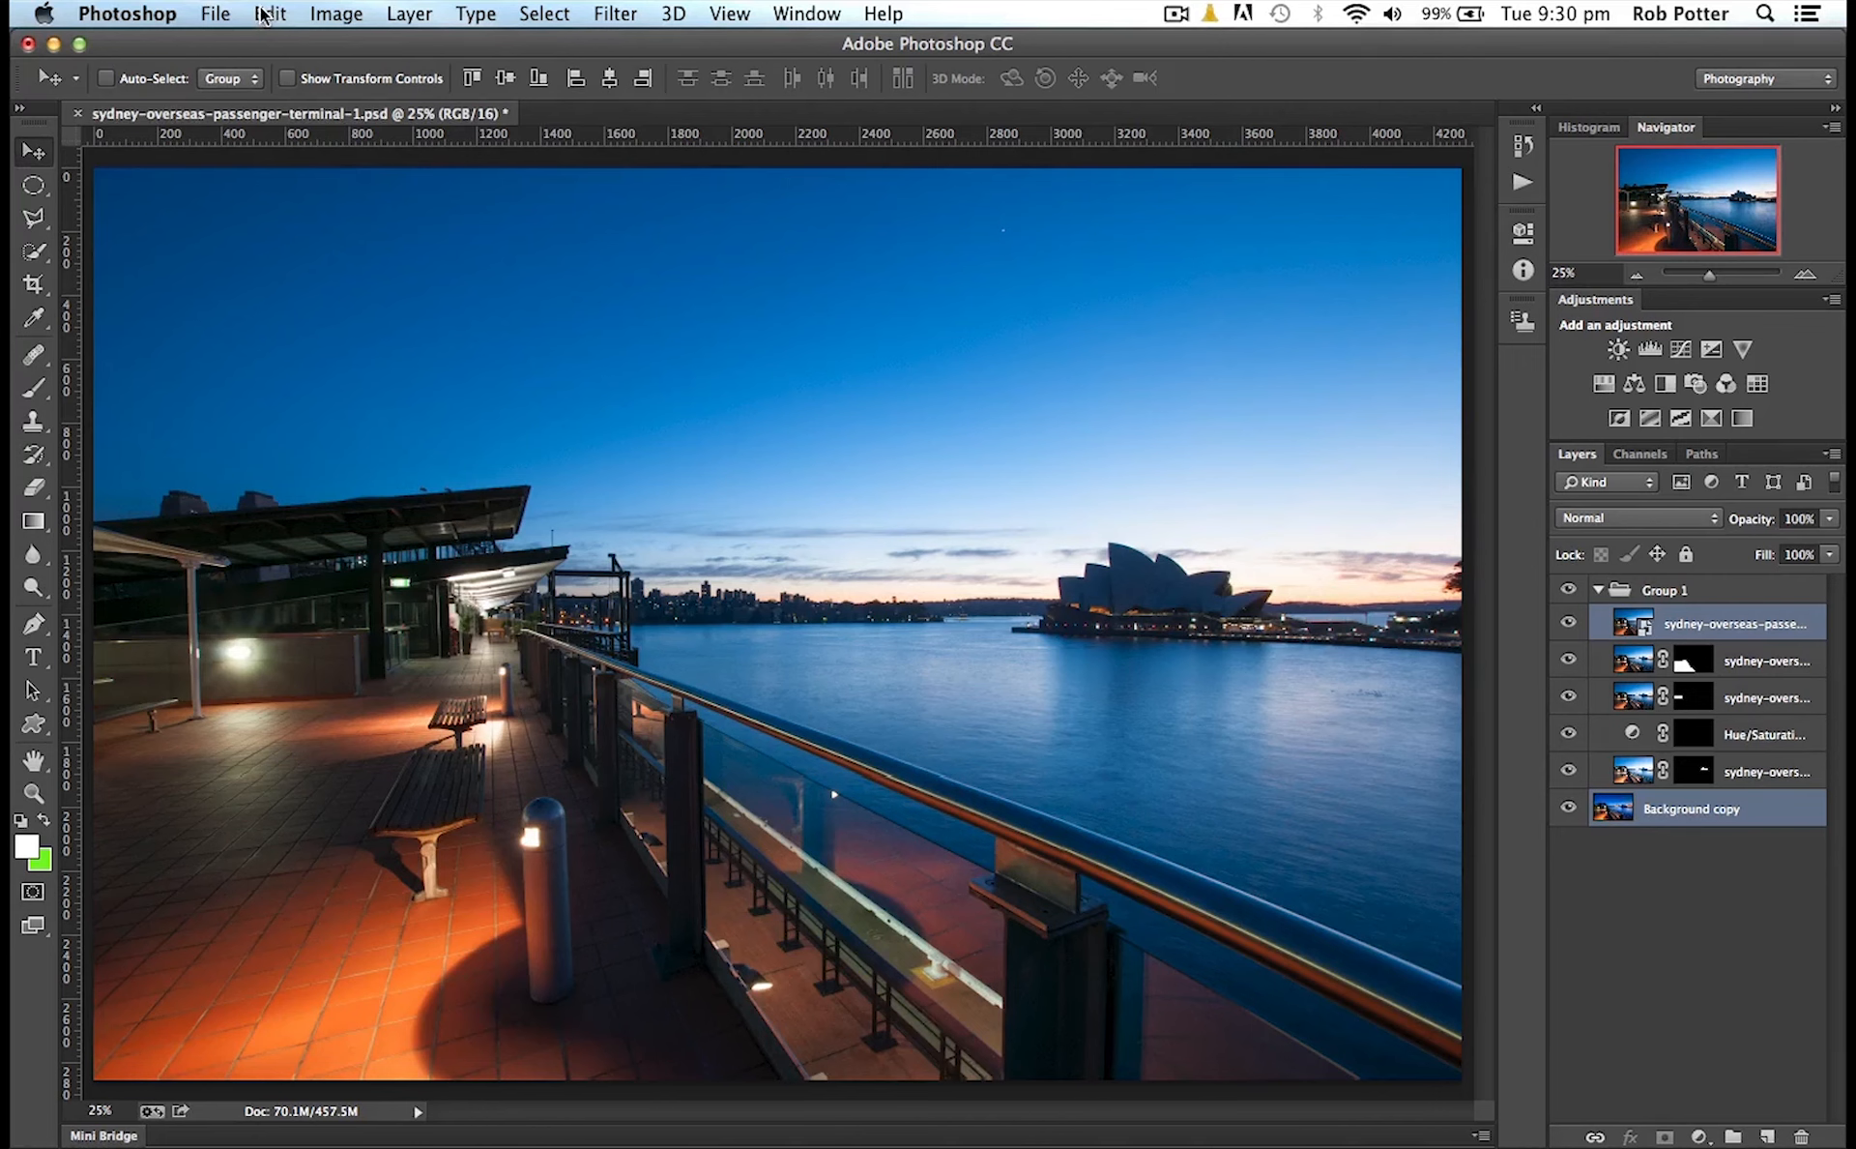
click(269, 13)
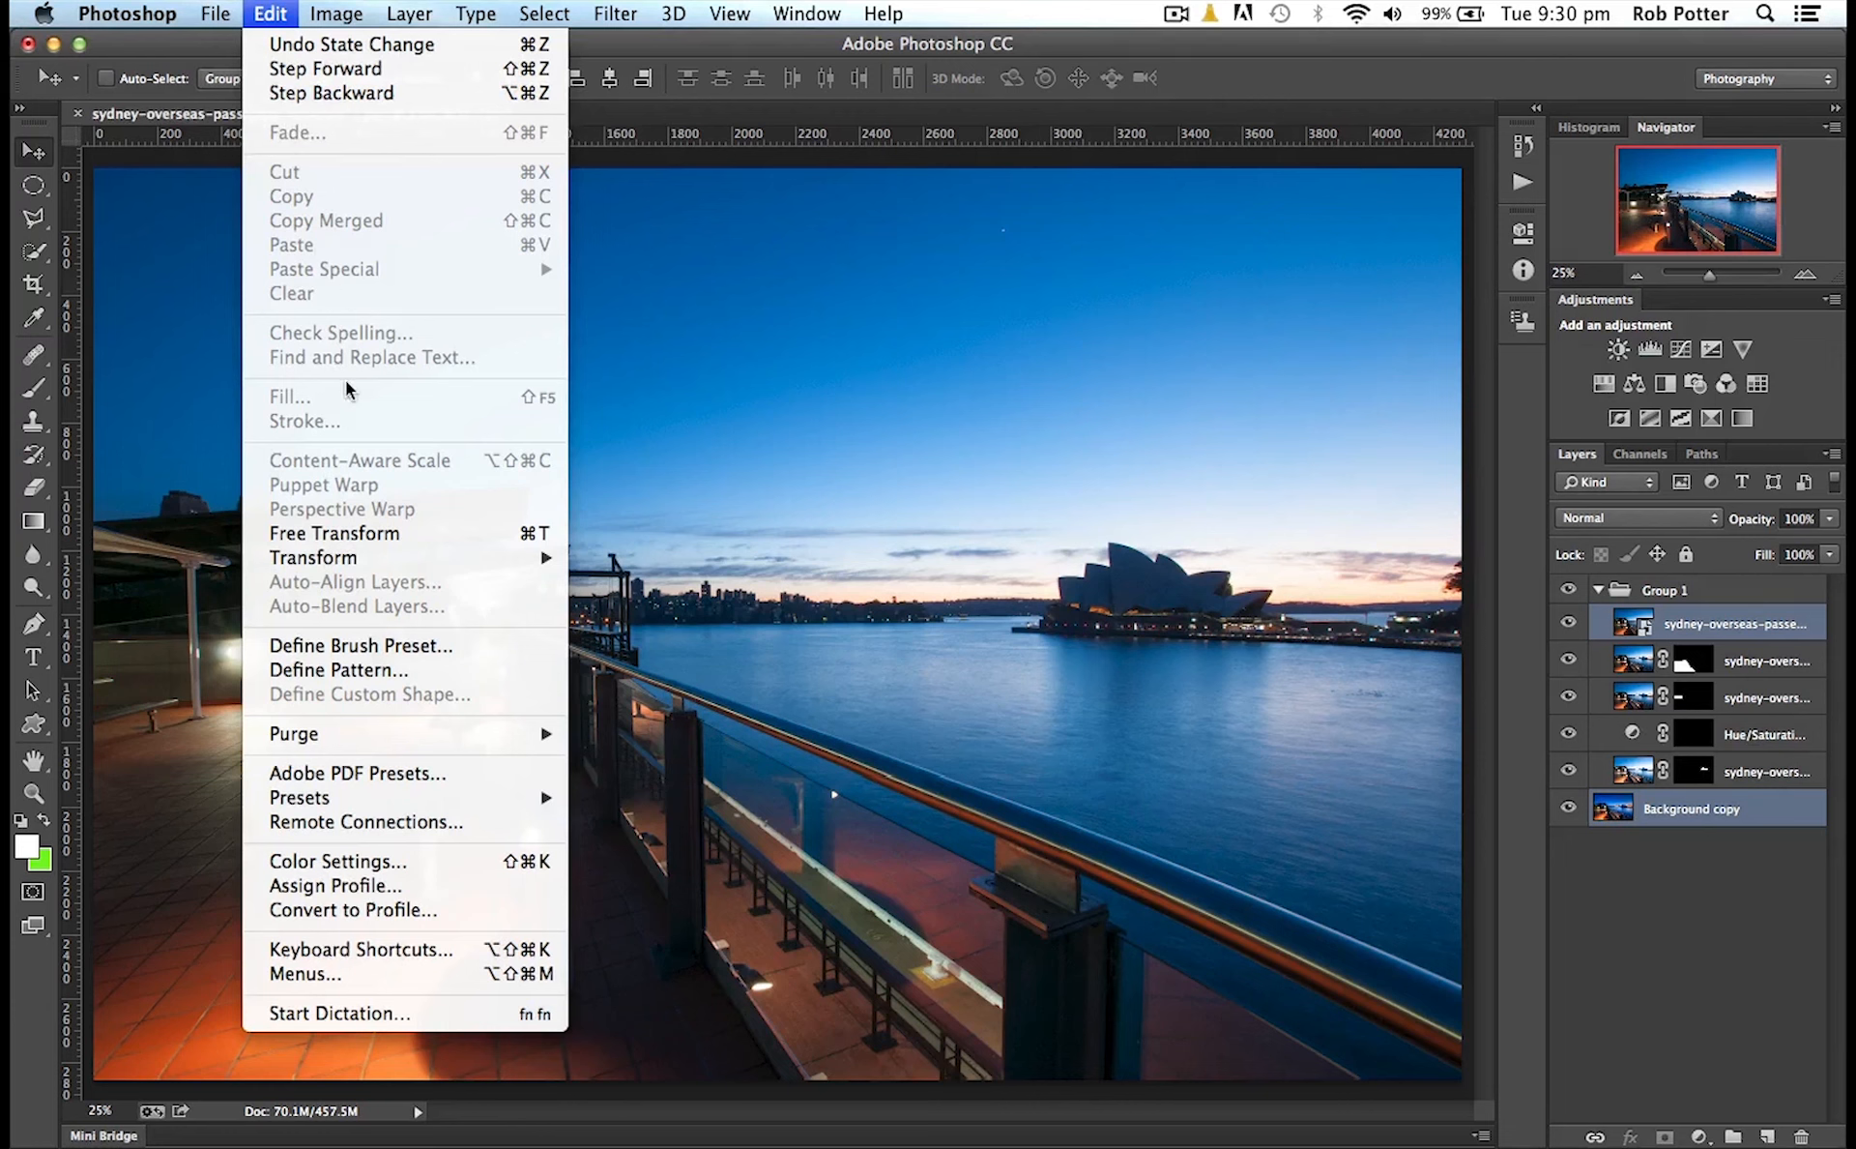
mouse_move(379, 592)
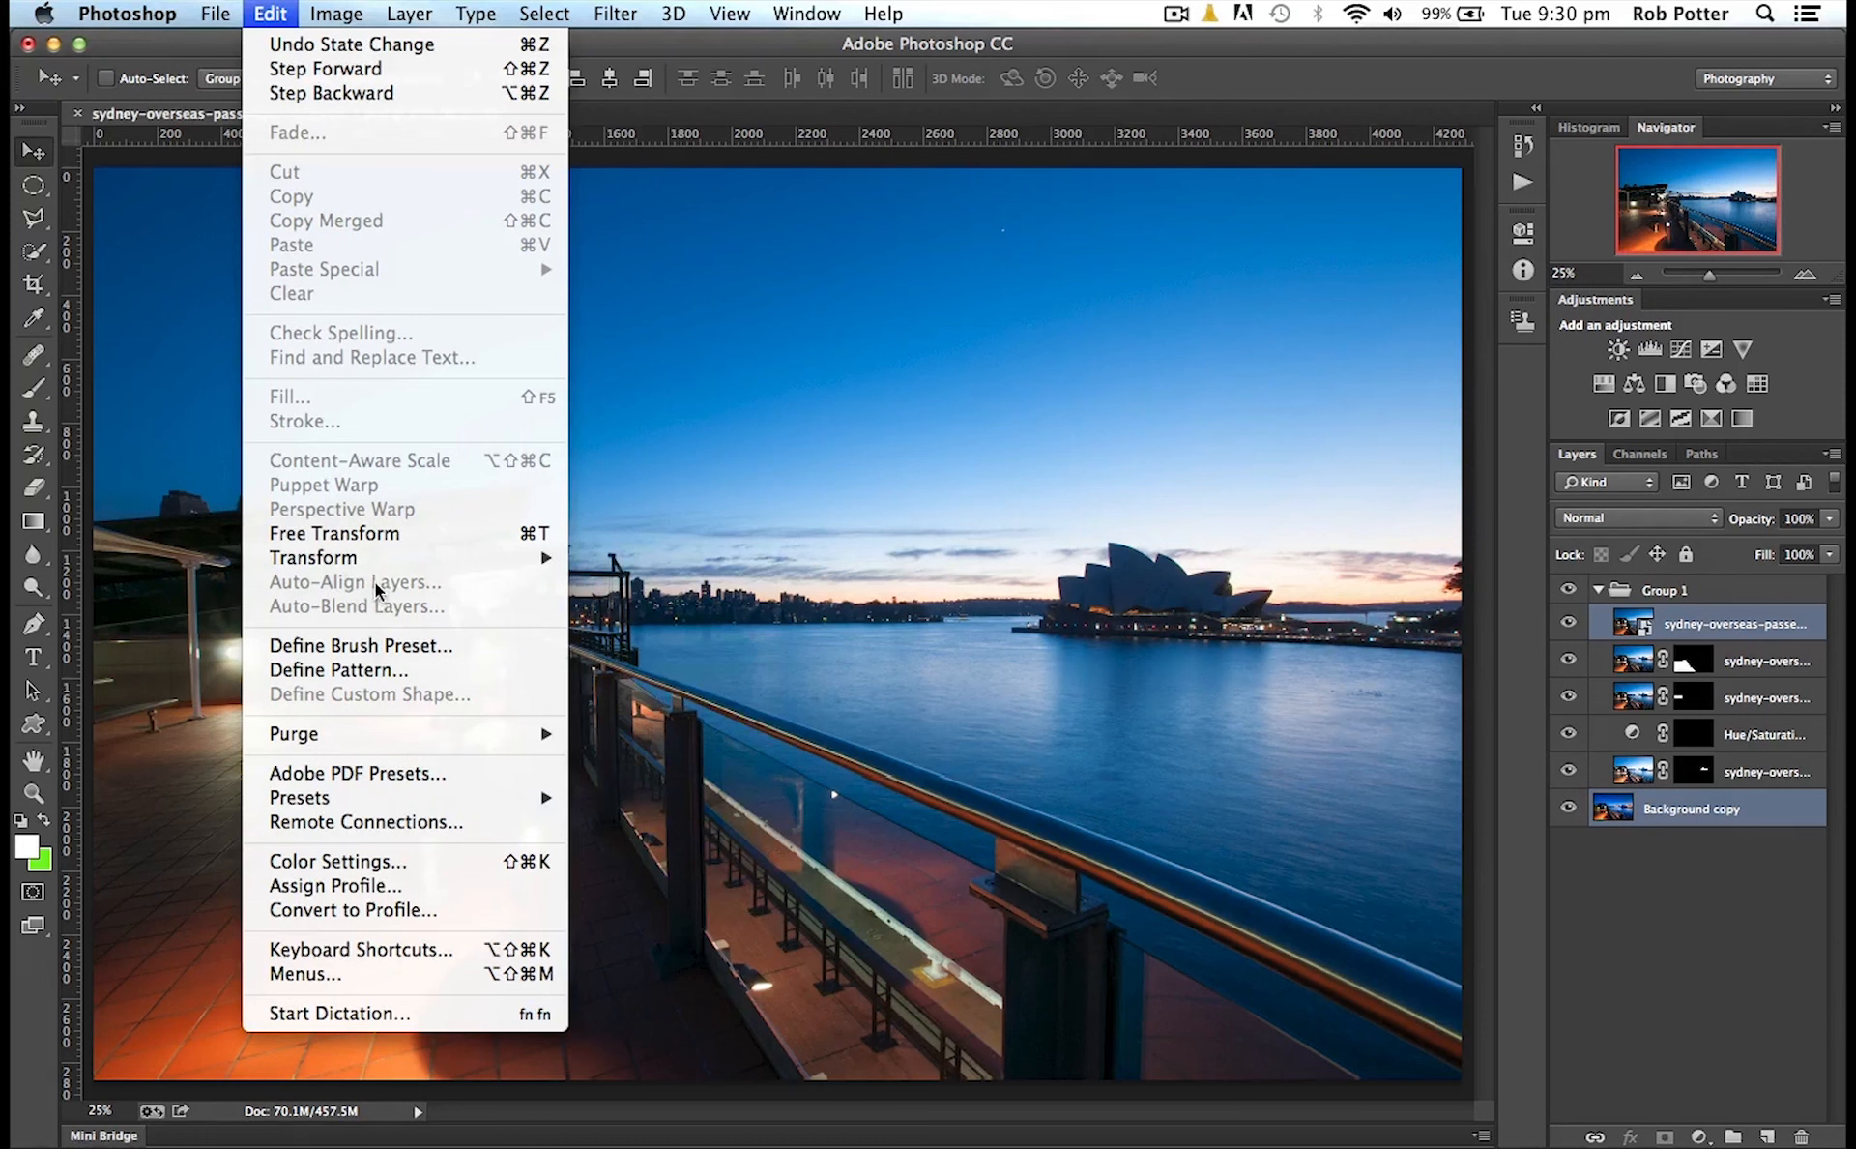
click(269, 14)
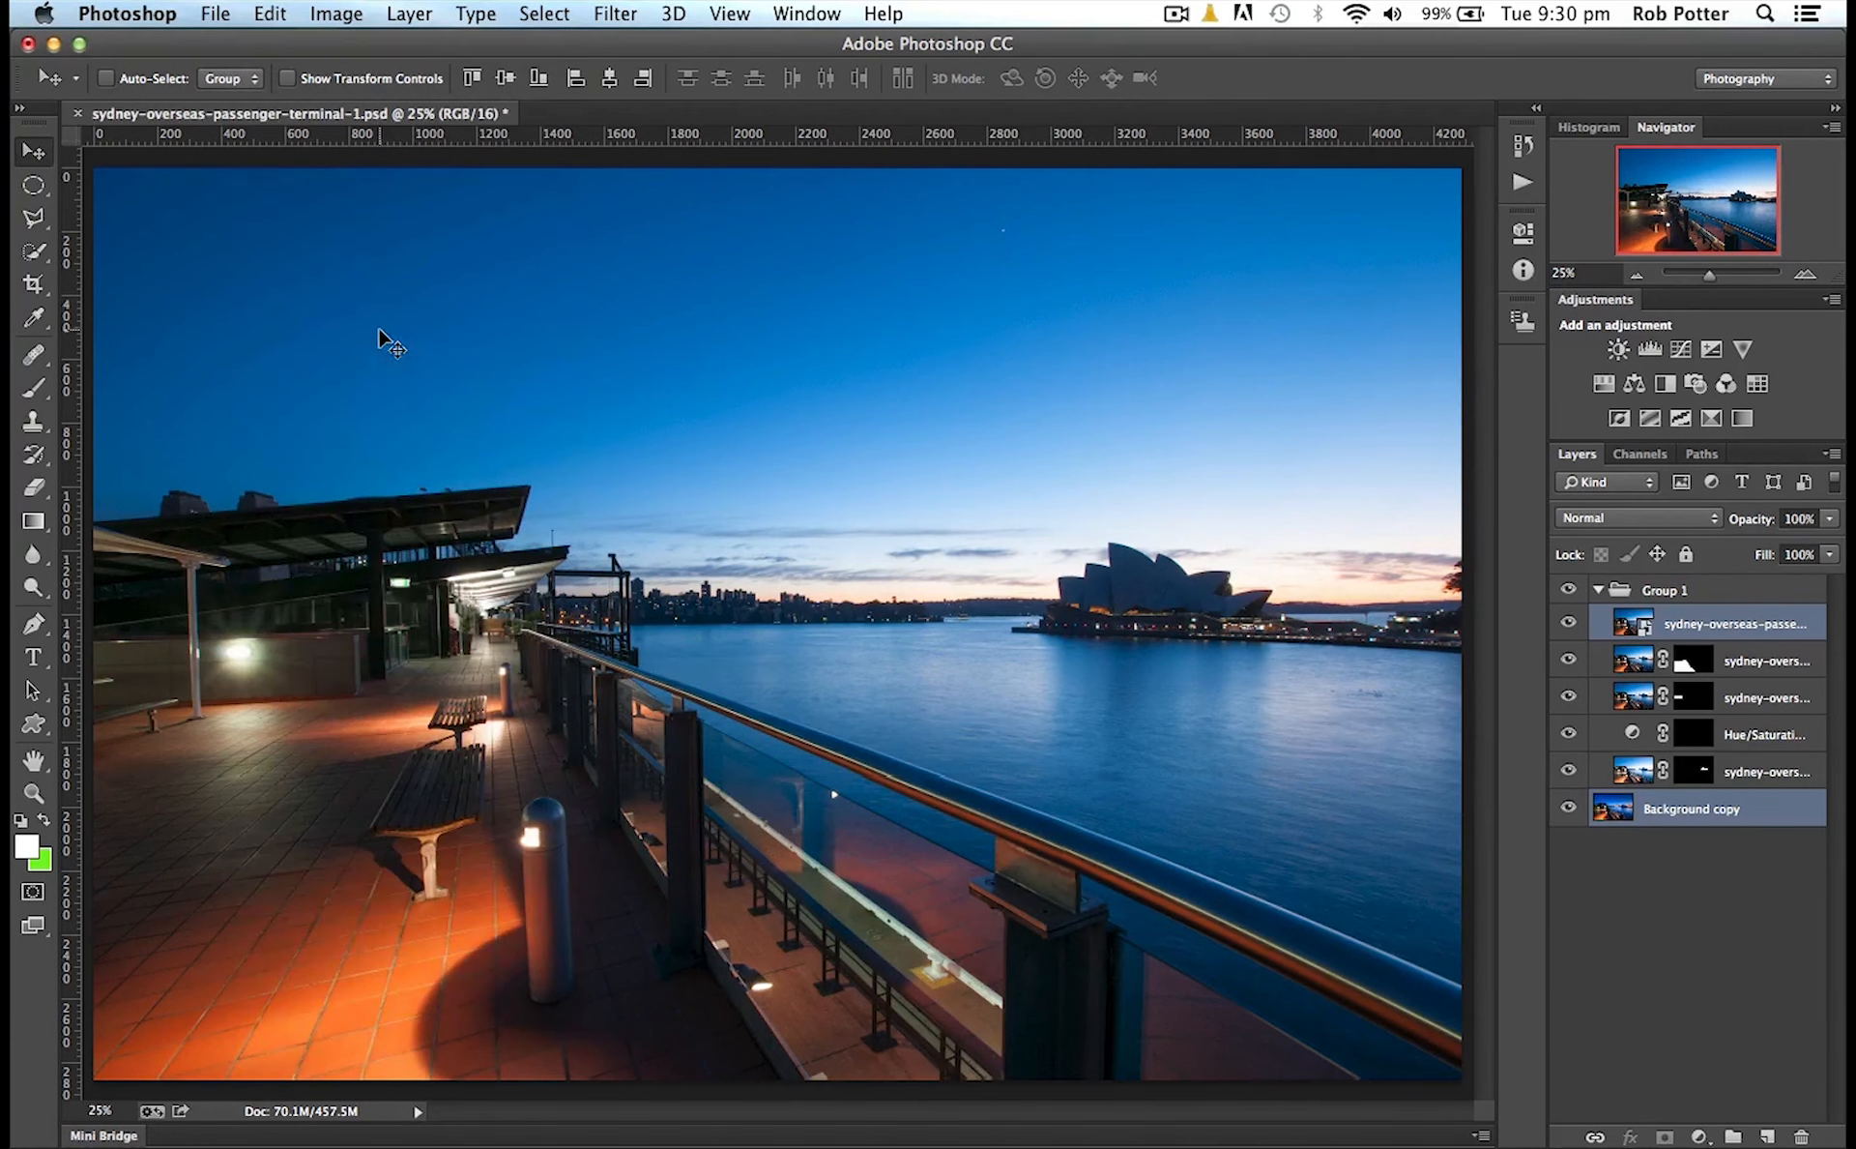
click(269, 14)
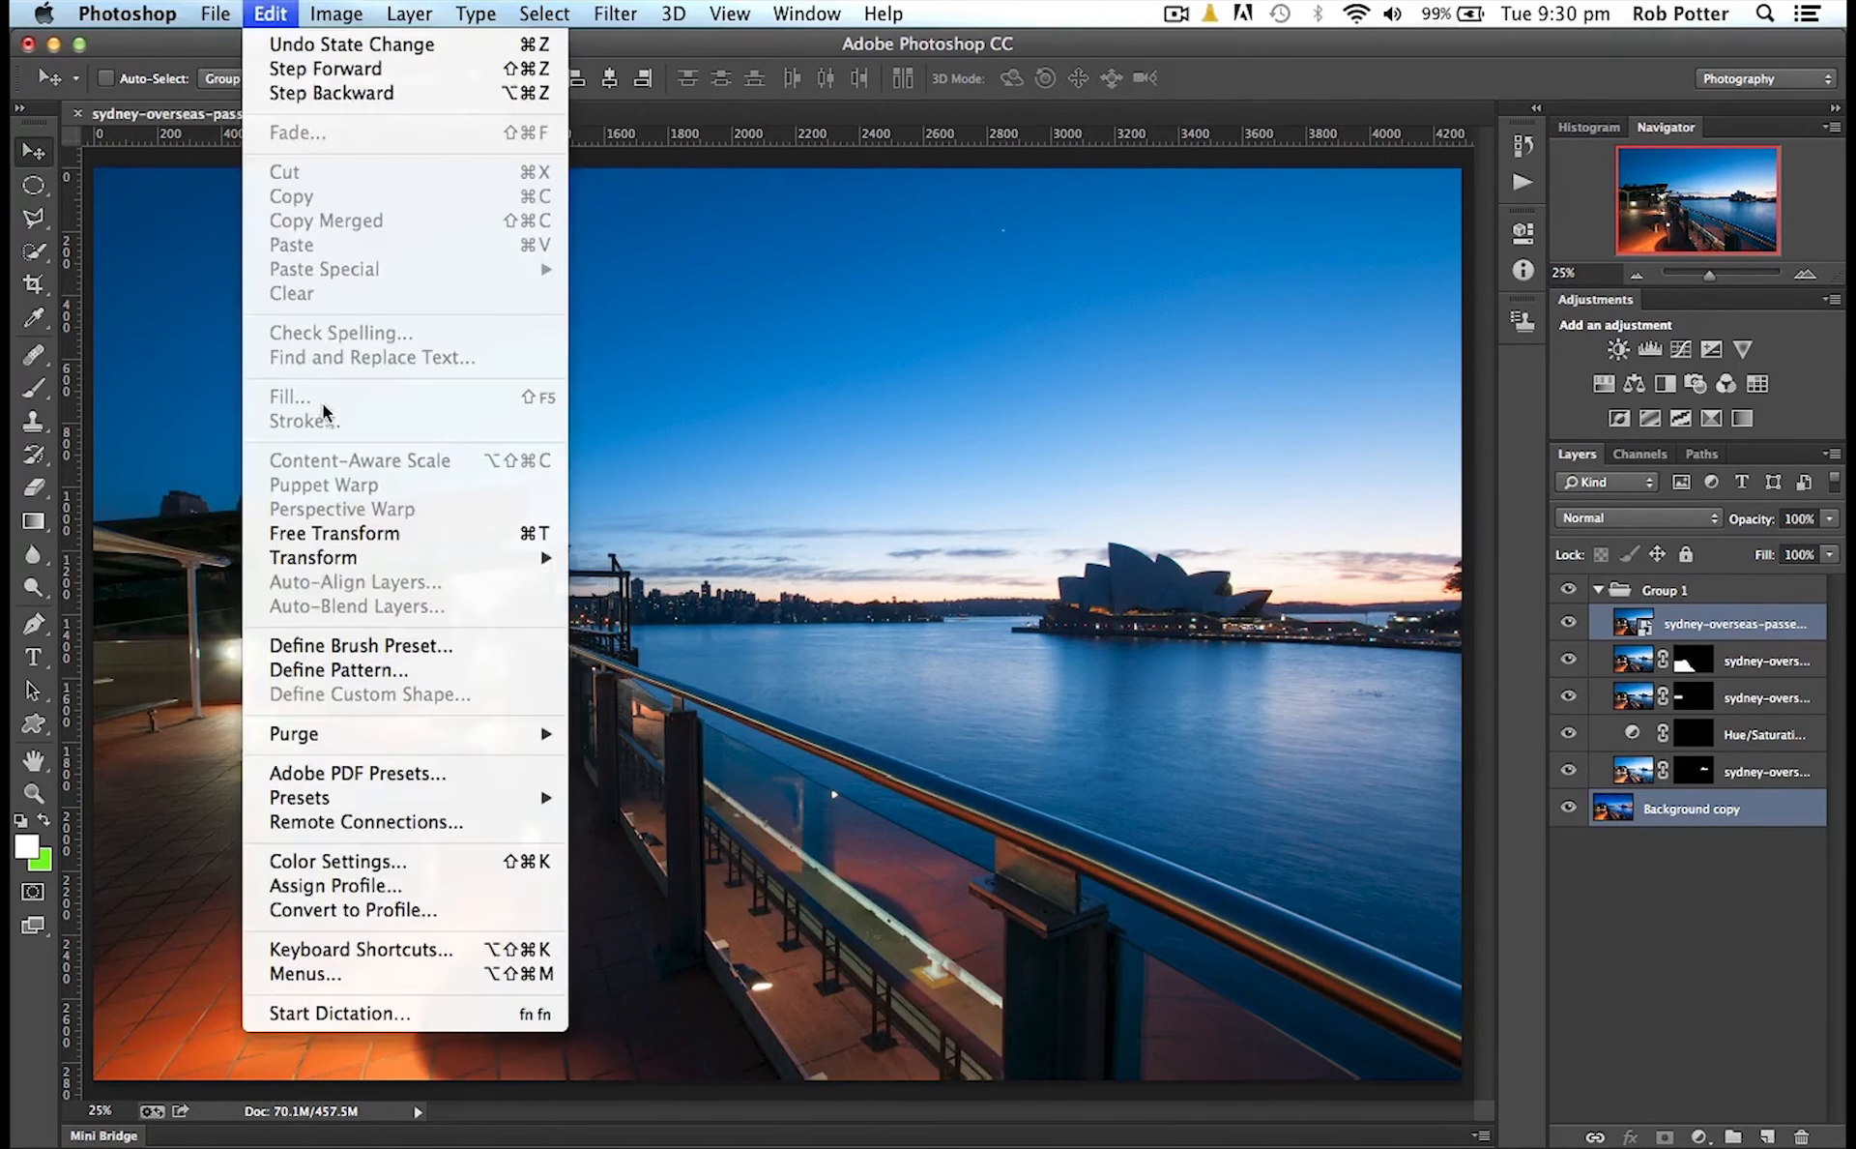
mouse_move(355, 586)
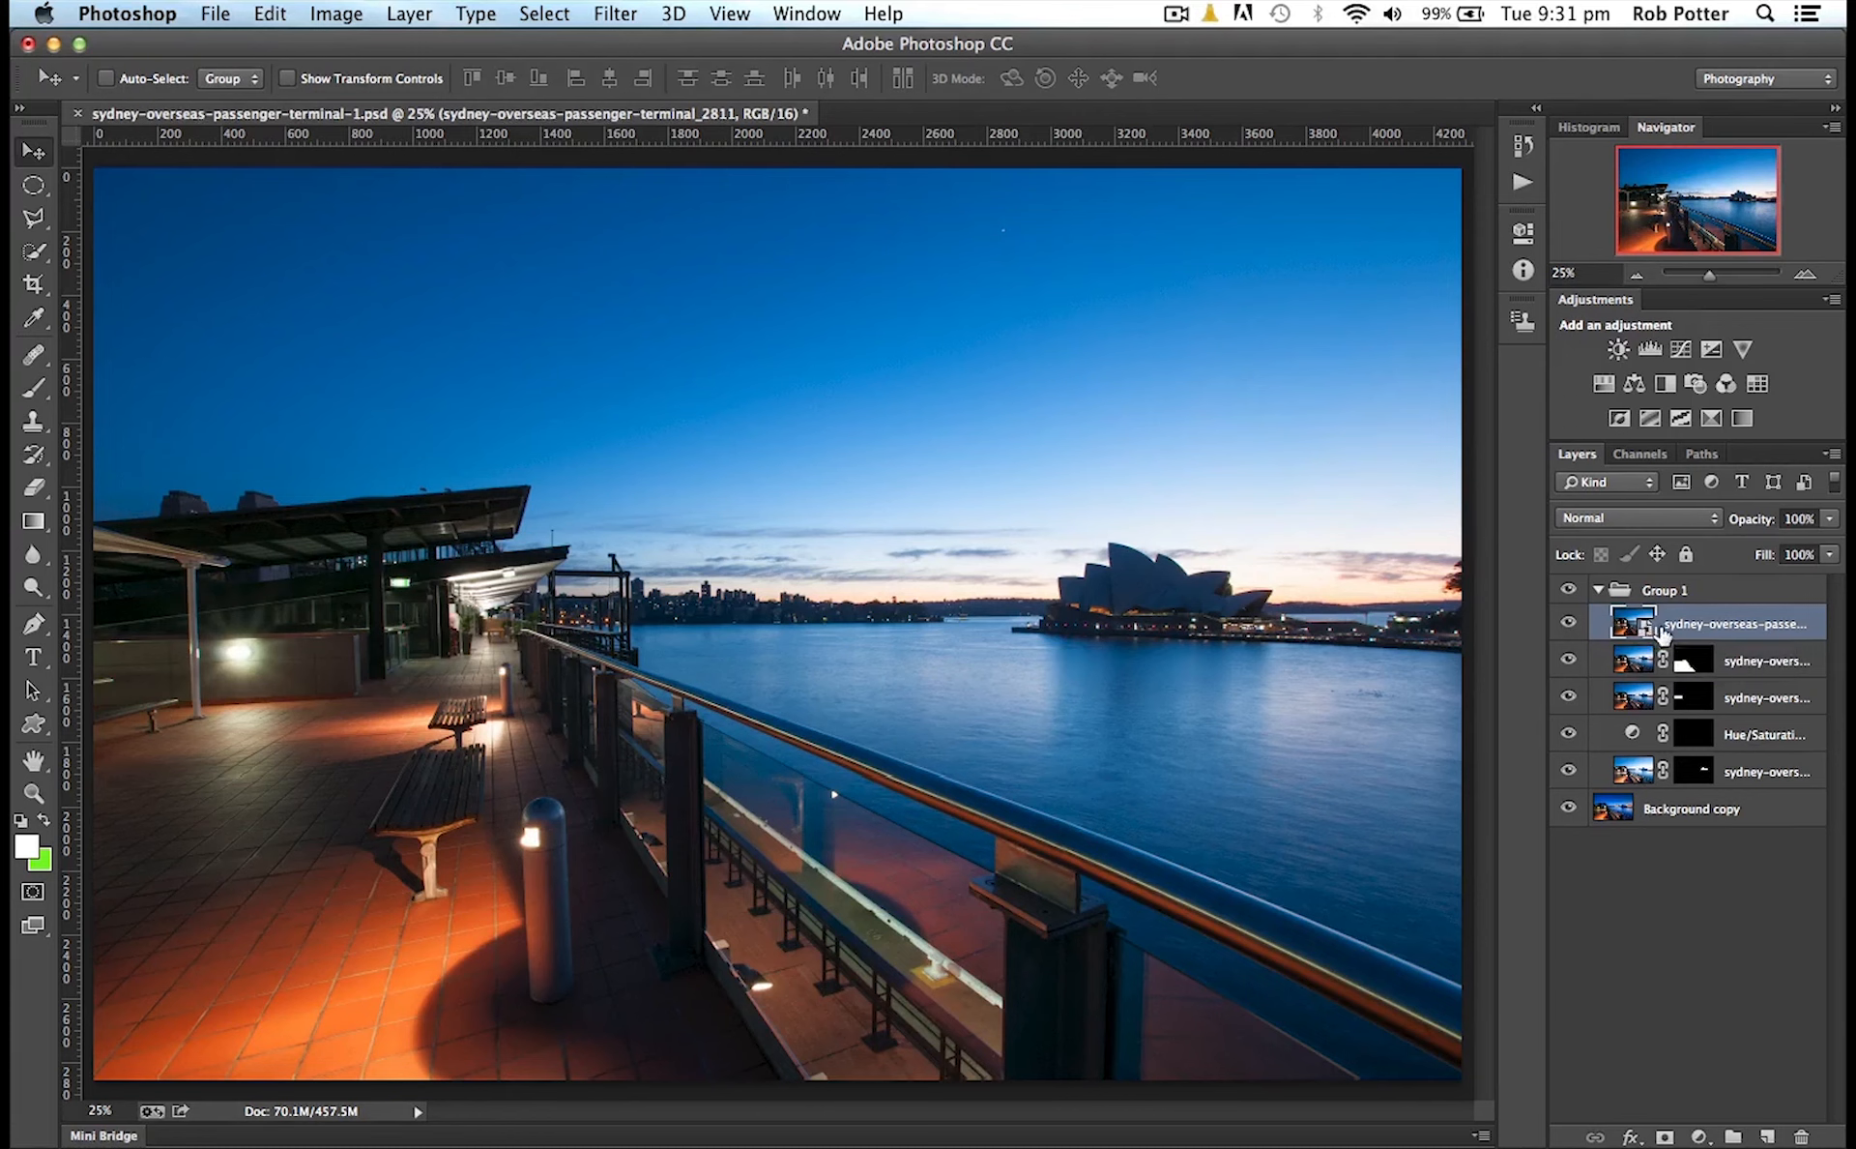
mouse_move(1634, 621)
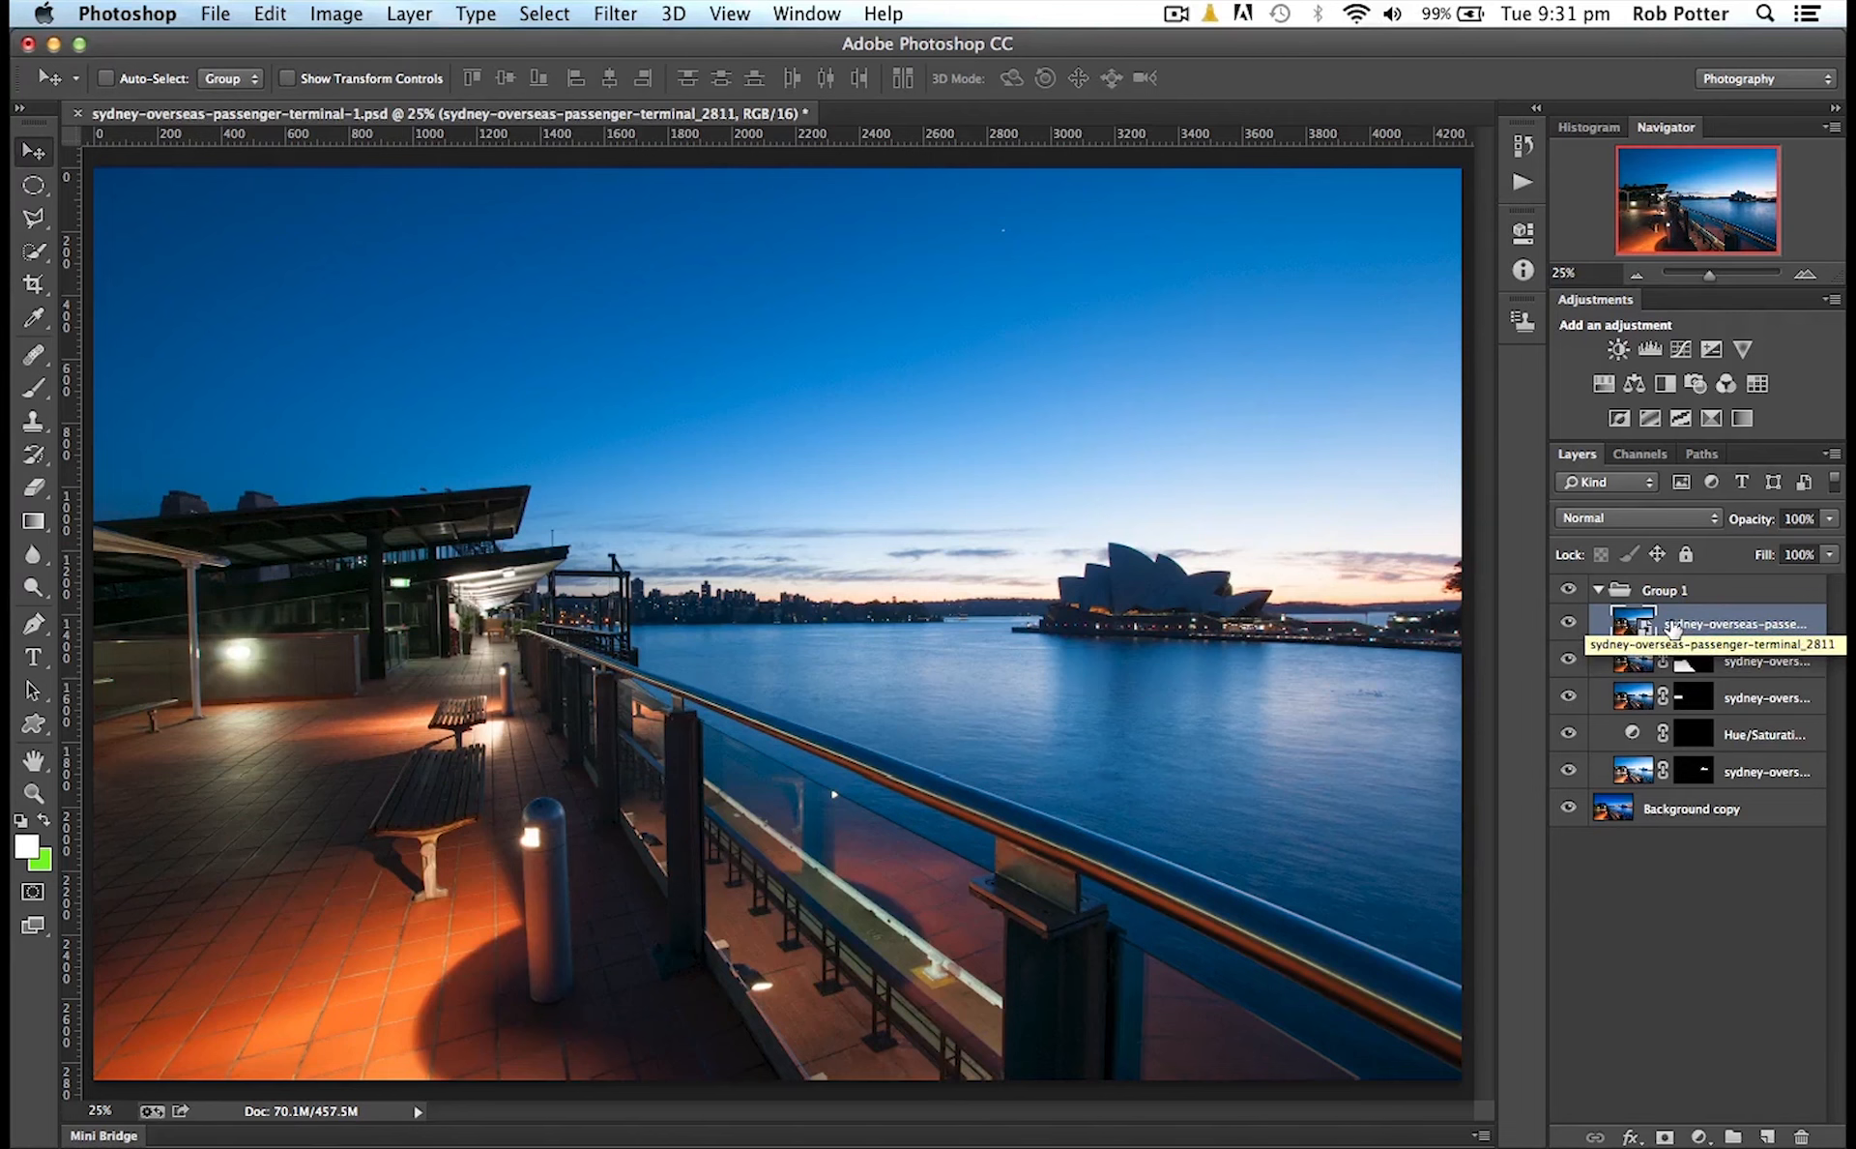
mouse_move(1752, 624)
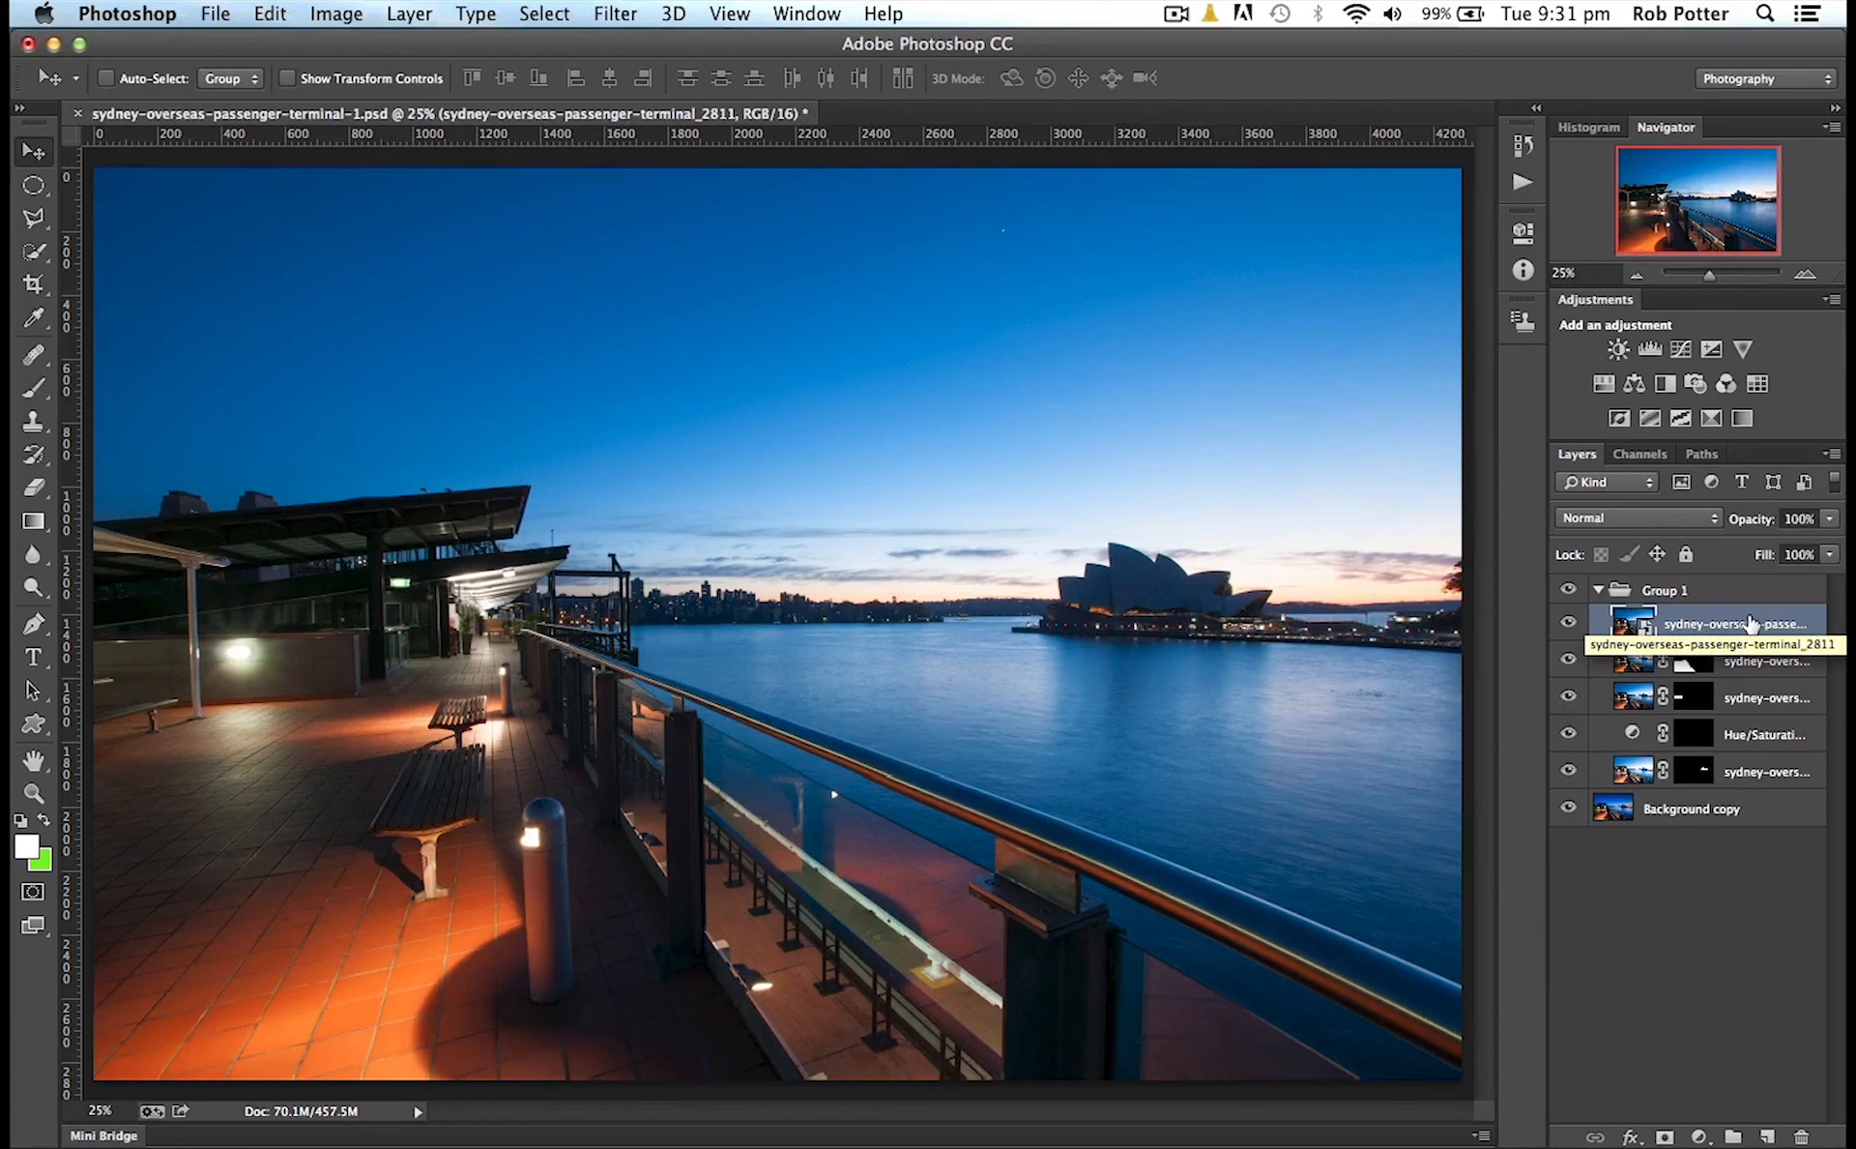
Bring up the layer options for the imported harbour photo to rasterize it
right_click(1734, 622)
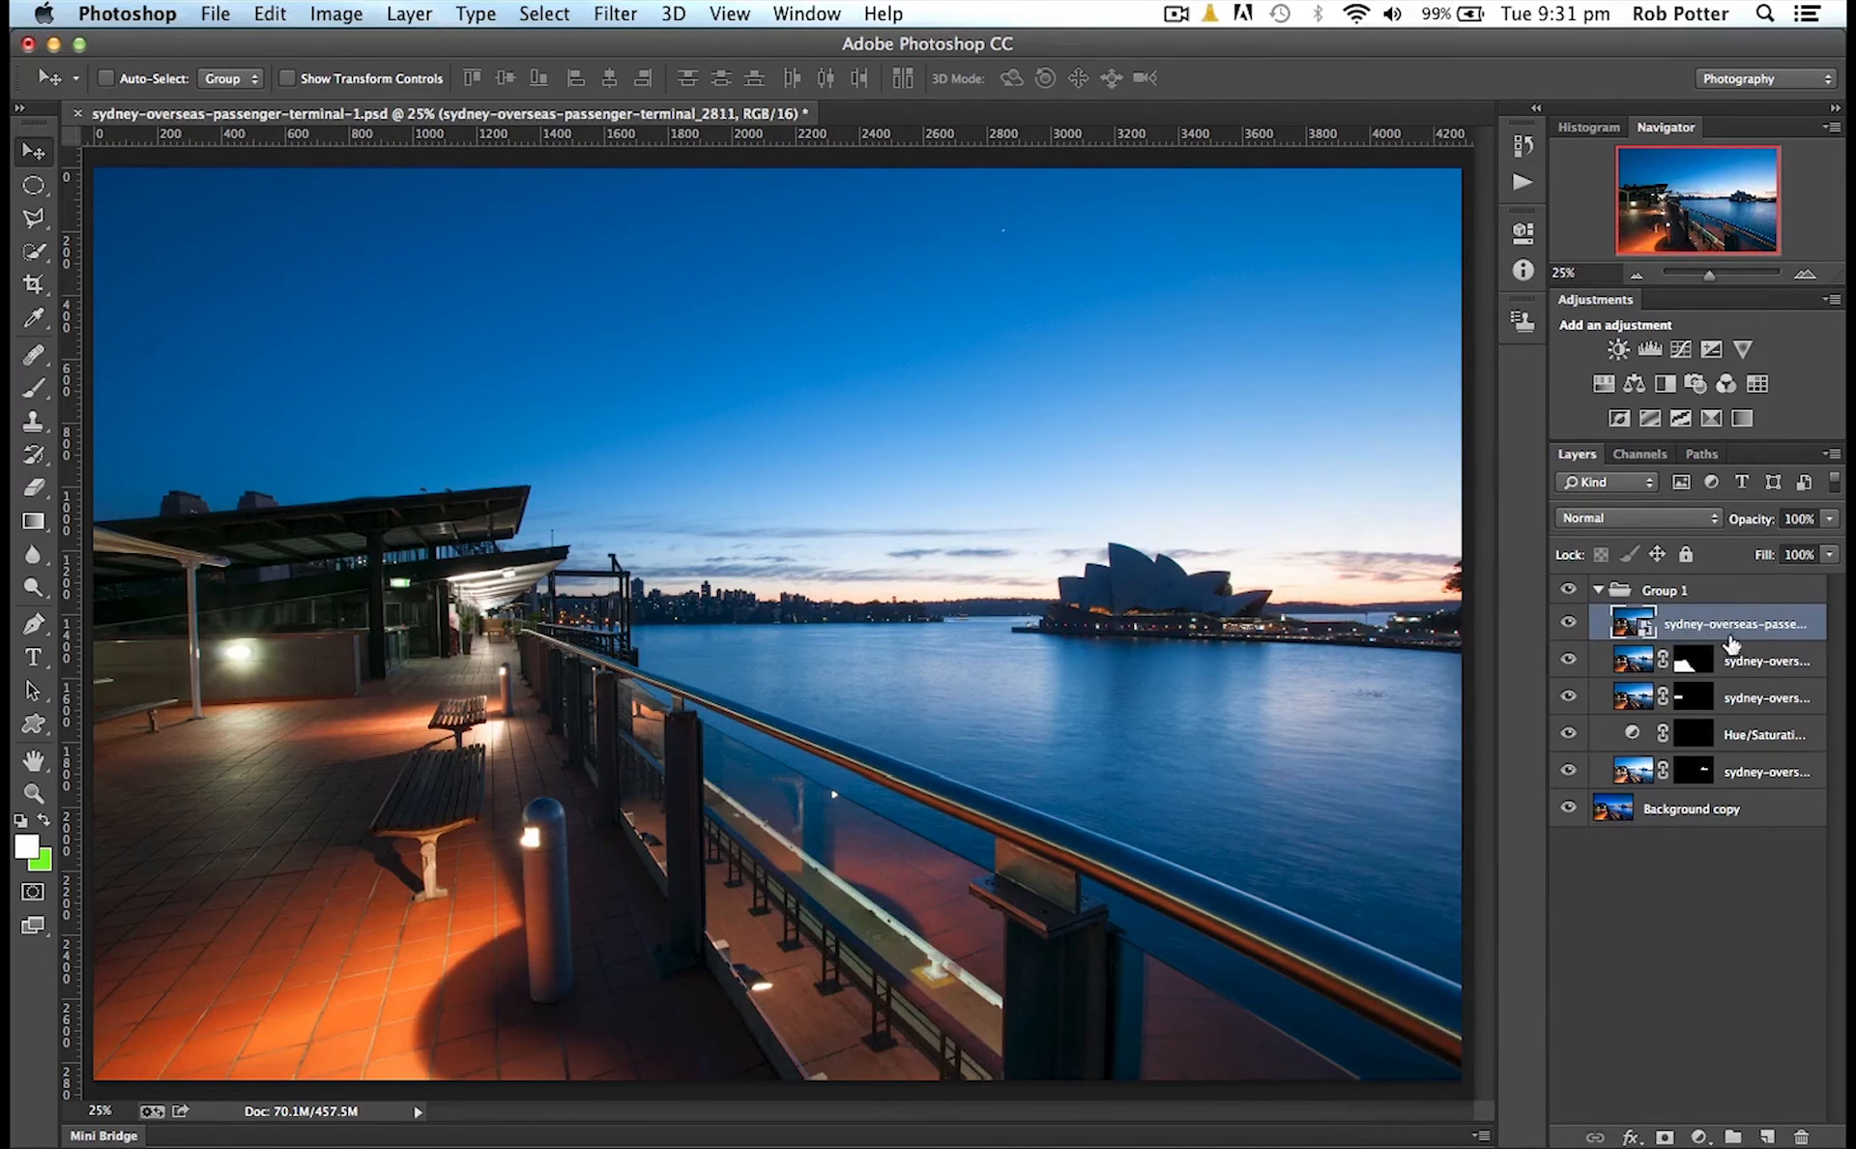
right_click(1733, 620)
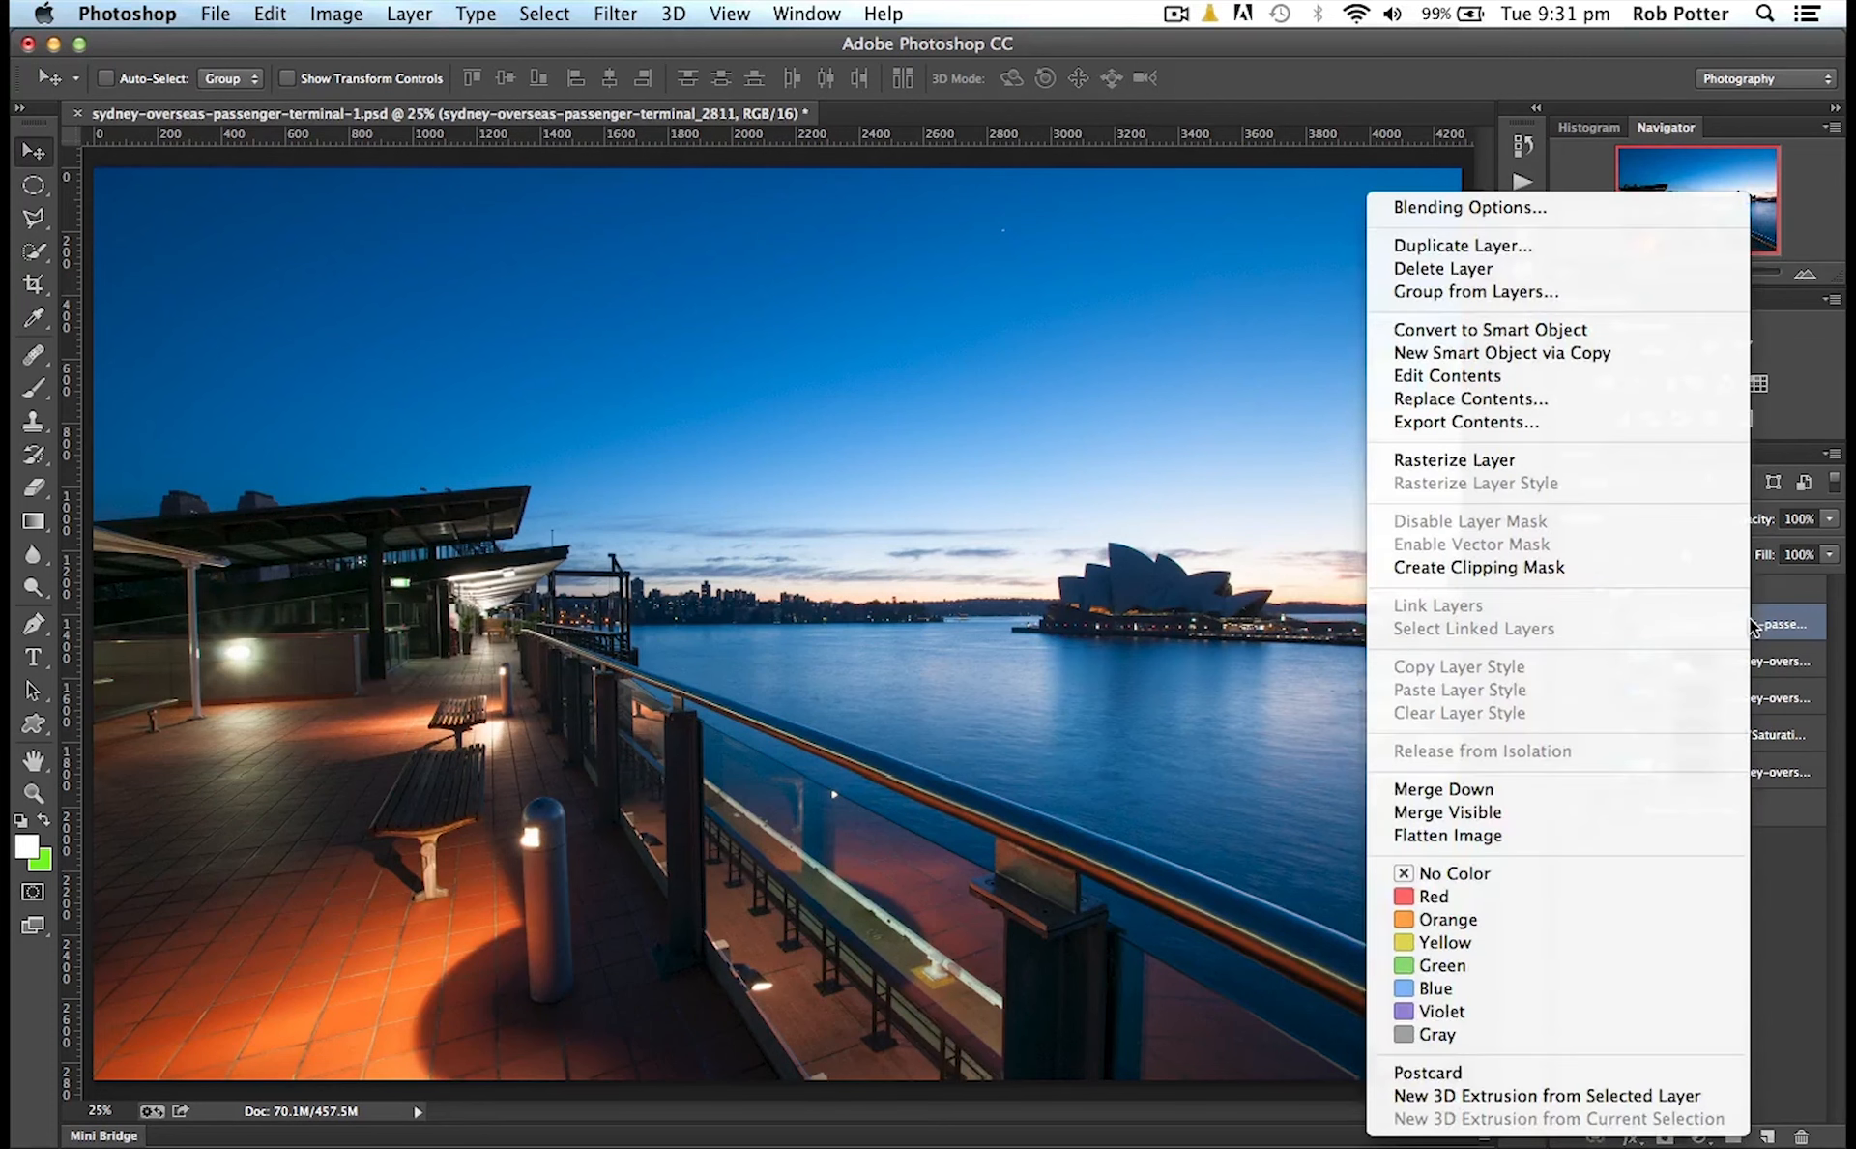
mouse_move(1455, 460)
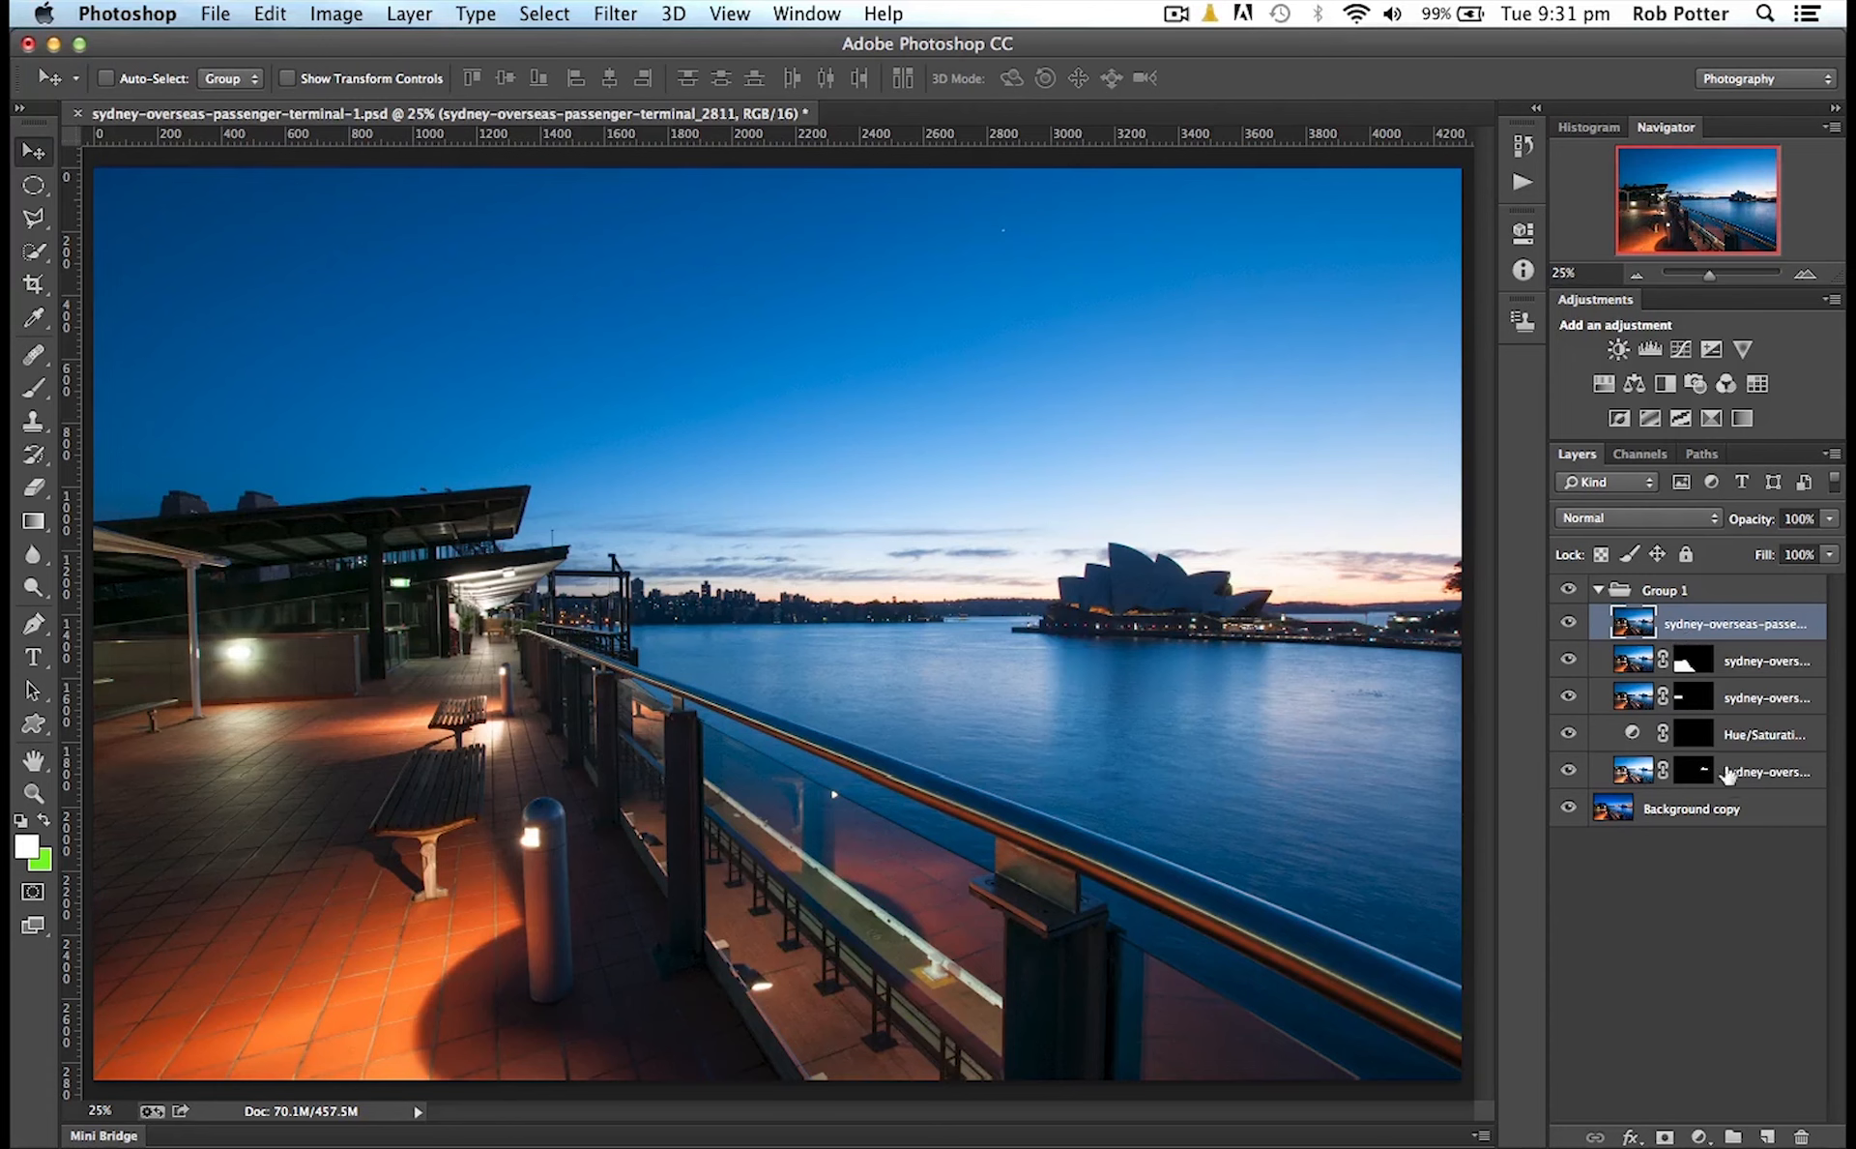
mouse_move(1723, 812)
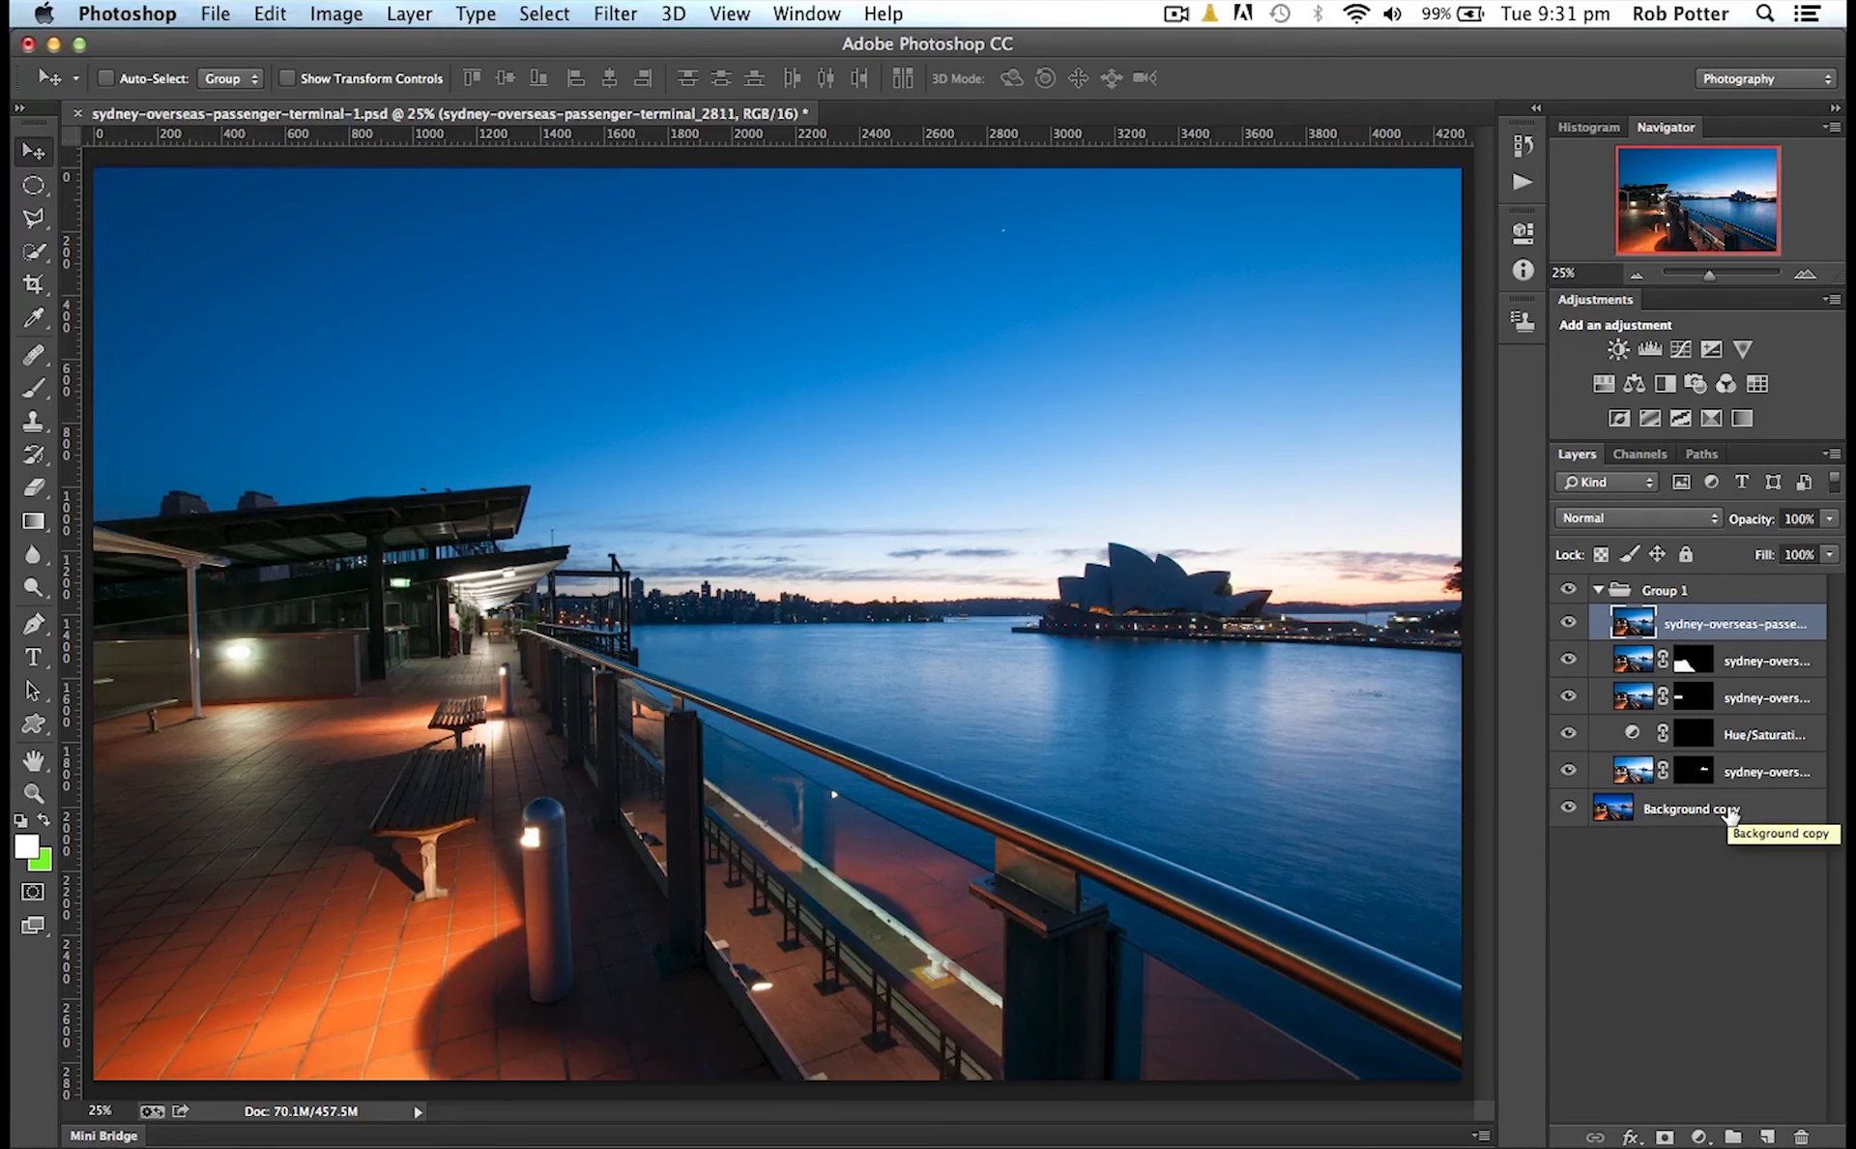
Add Background copy to the selection and start Auto-Align Layers from the Edit menu
click(1690, 809)
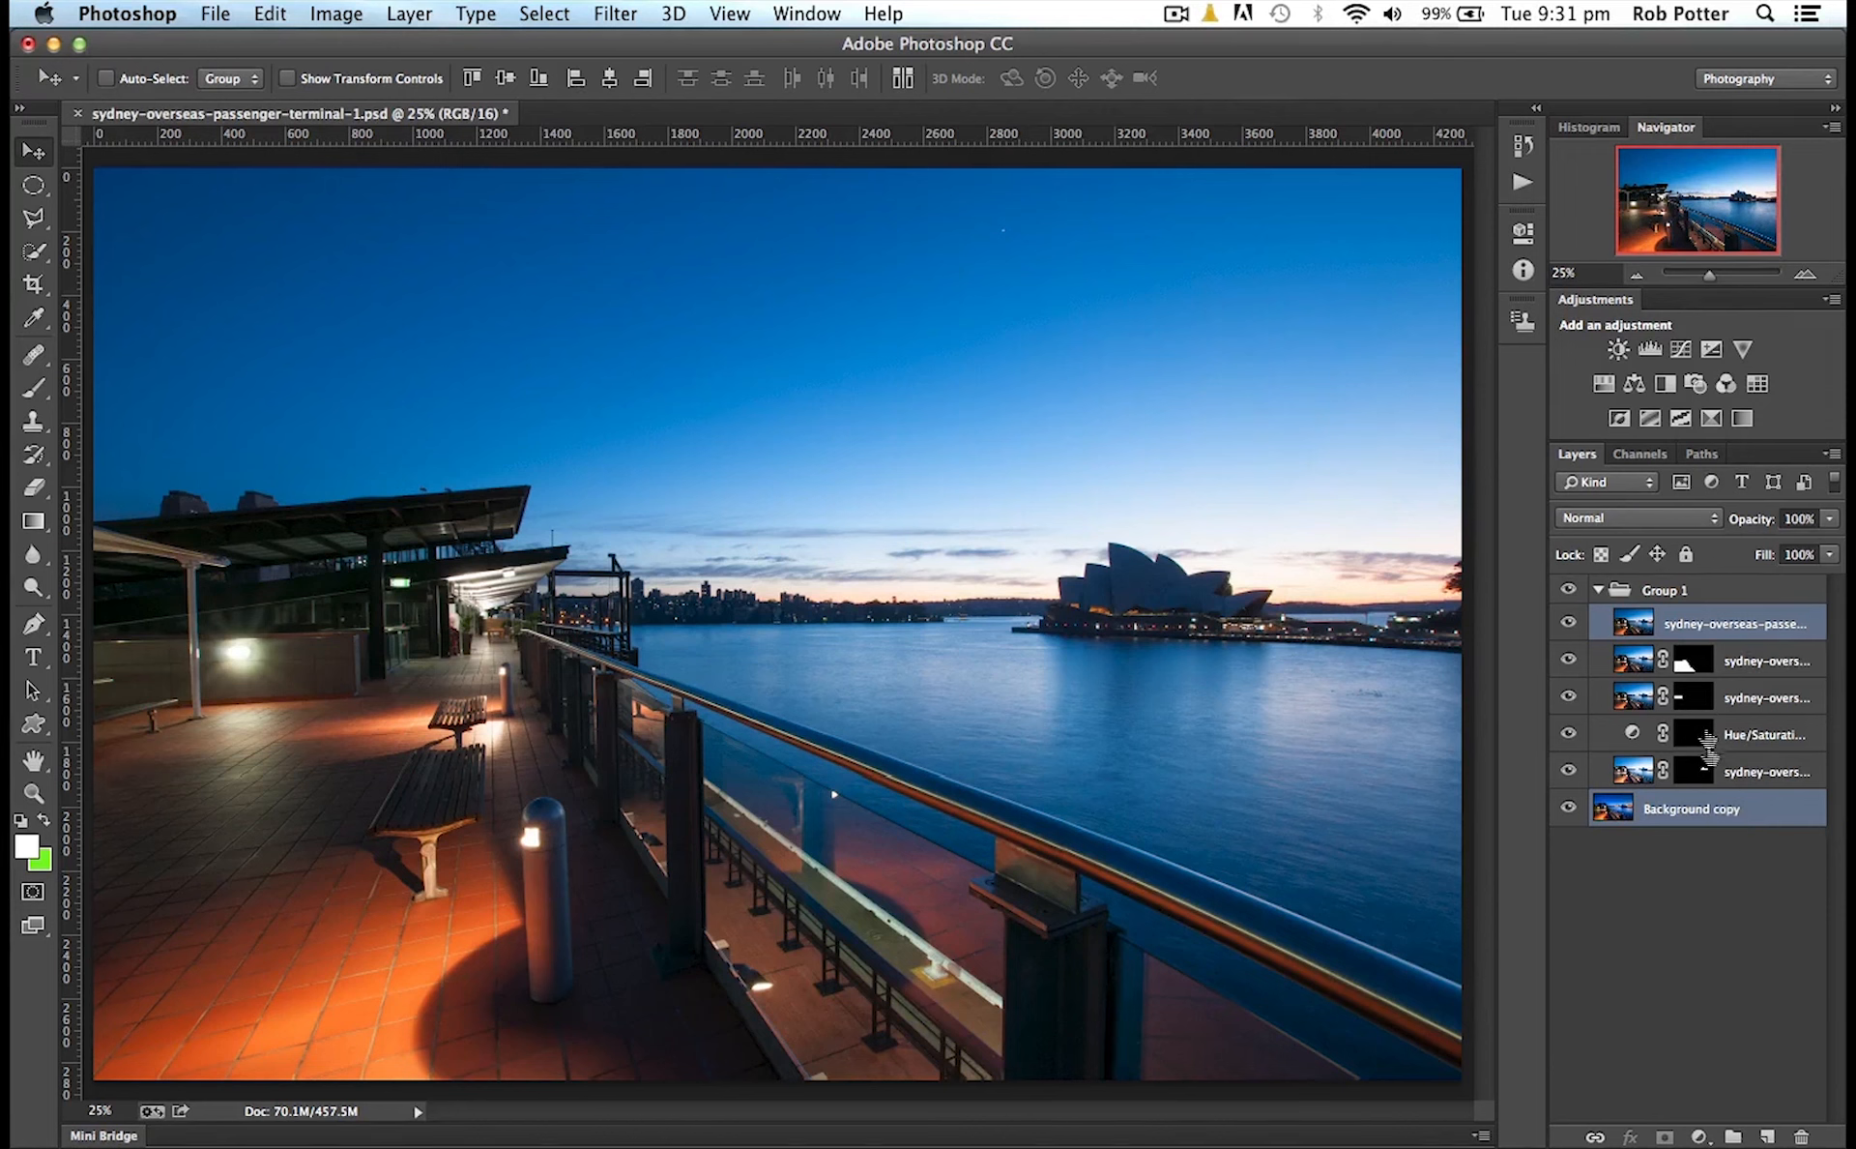
mouse_move(747, 290)
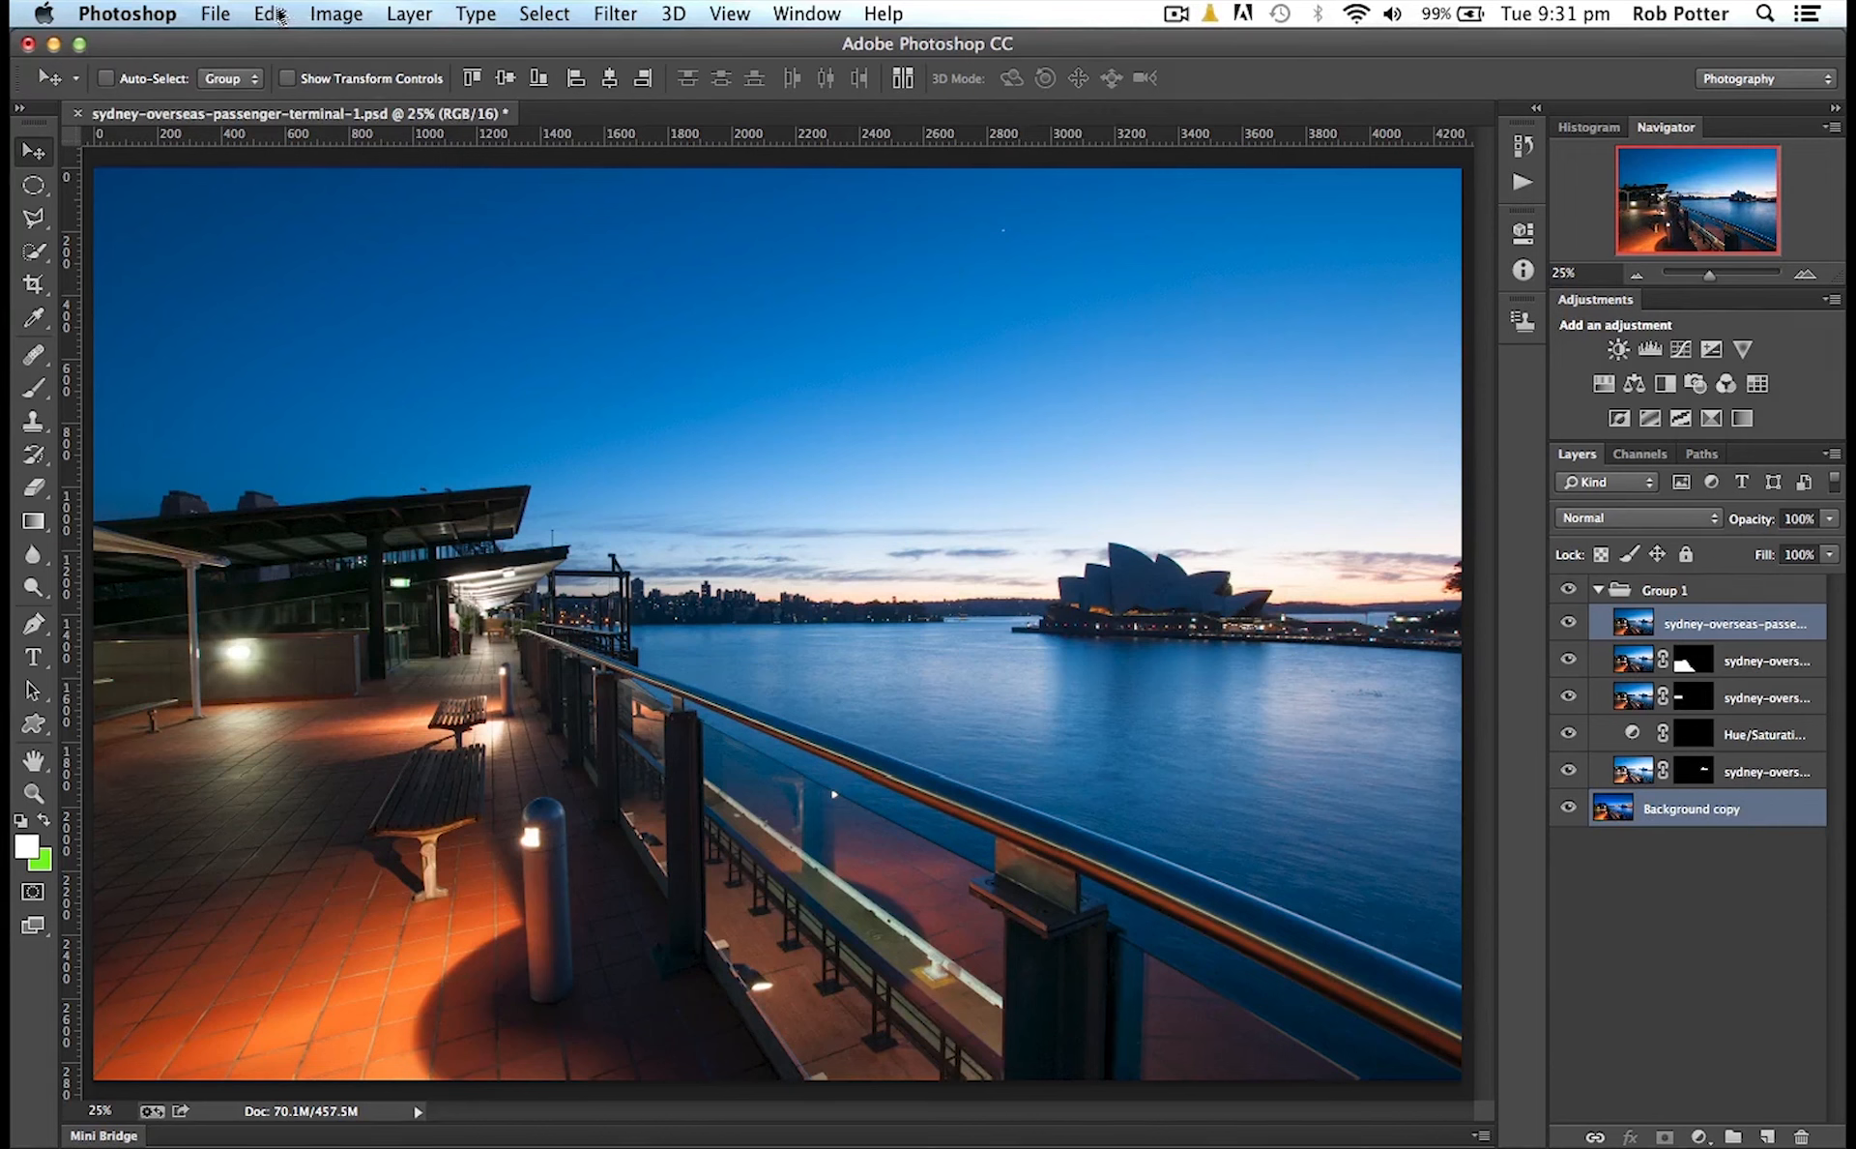
click(269, 13)
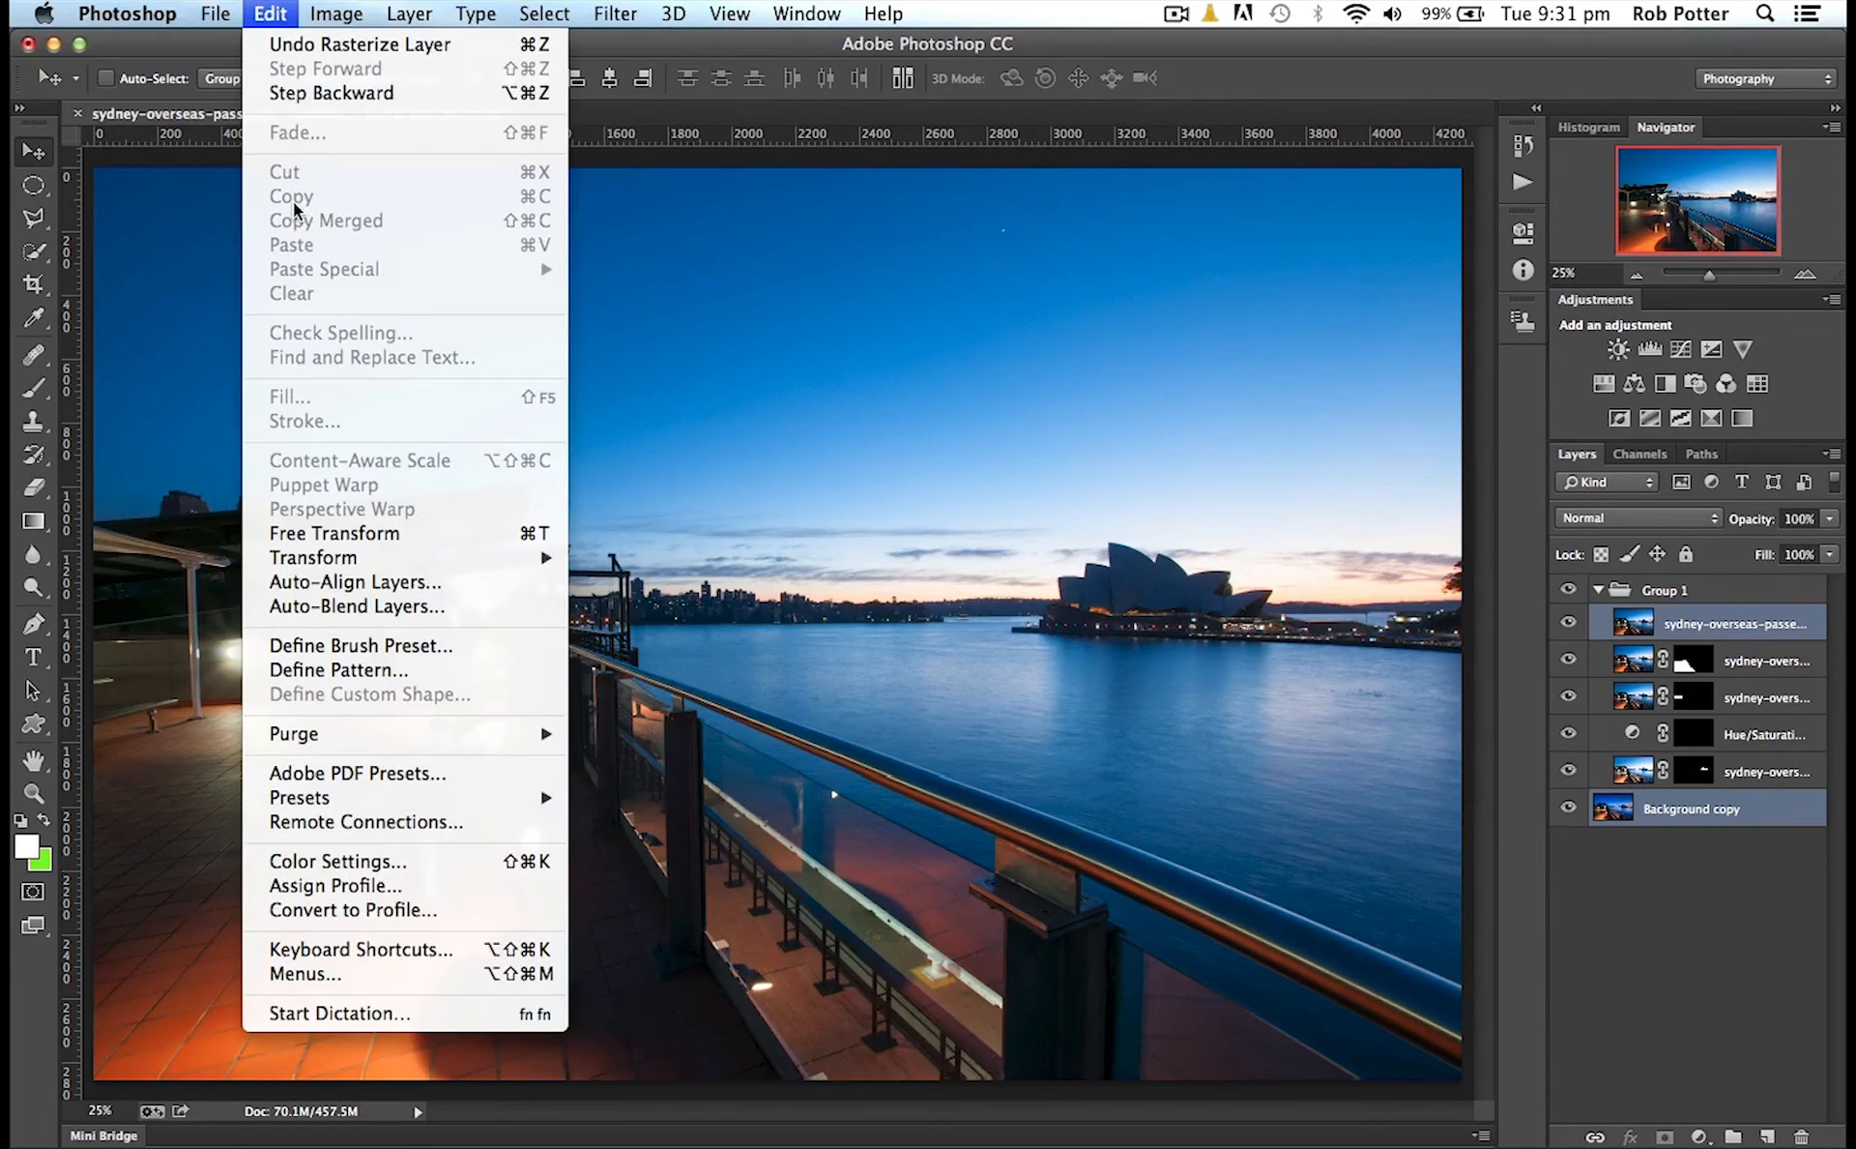
mouse_move(355, 582)
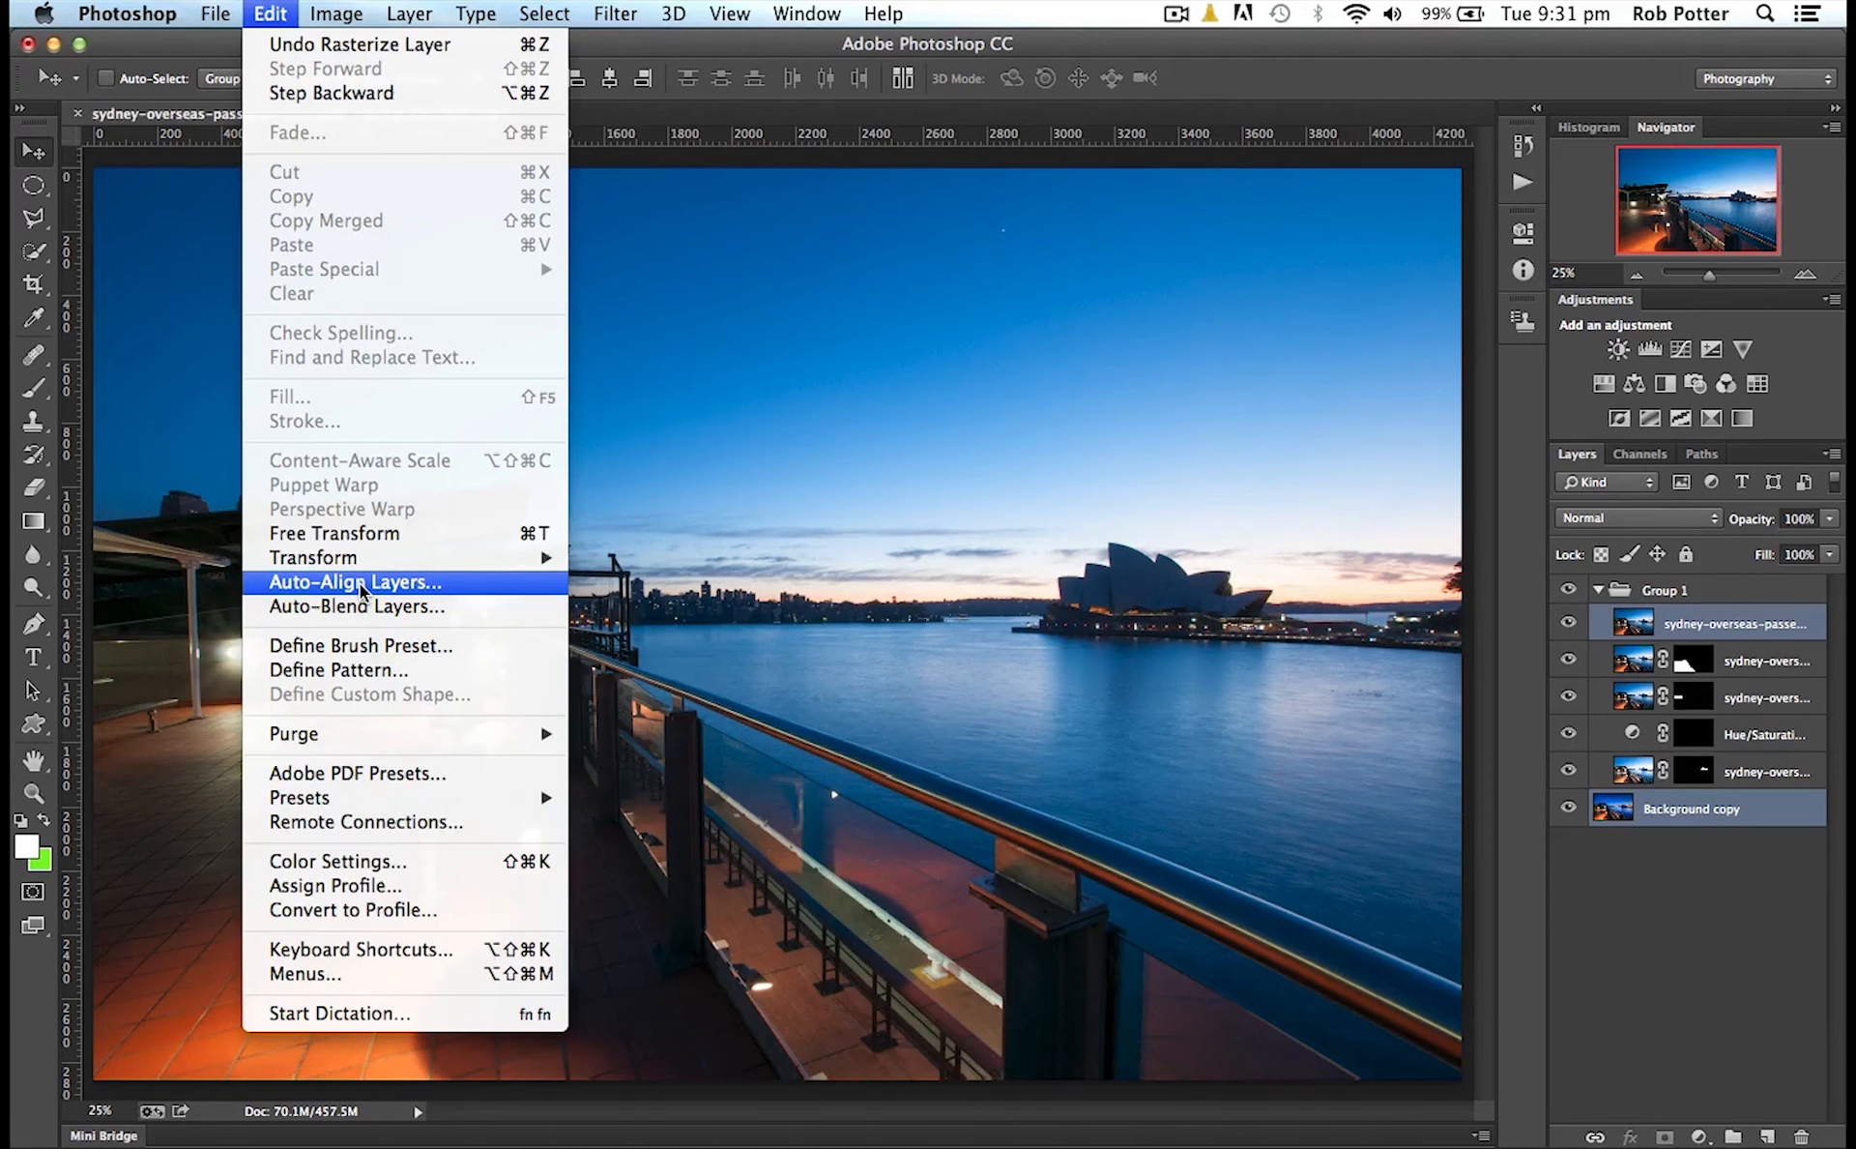
click(356, 582)
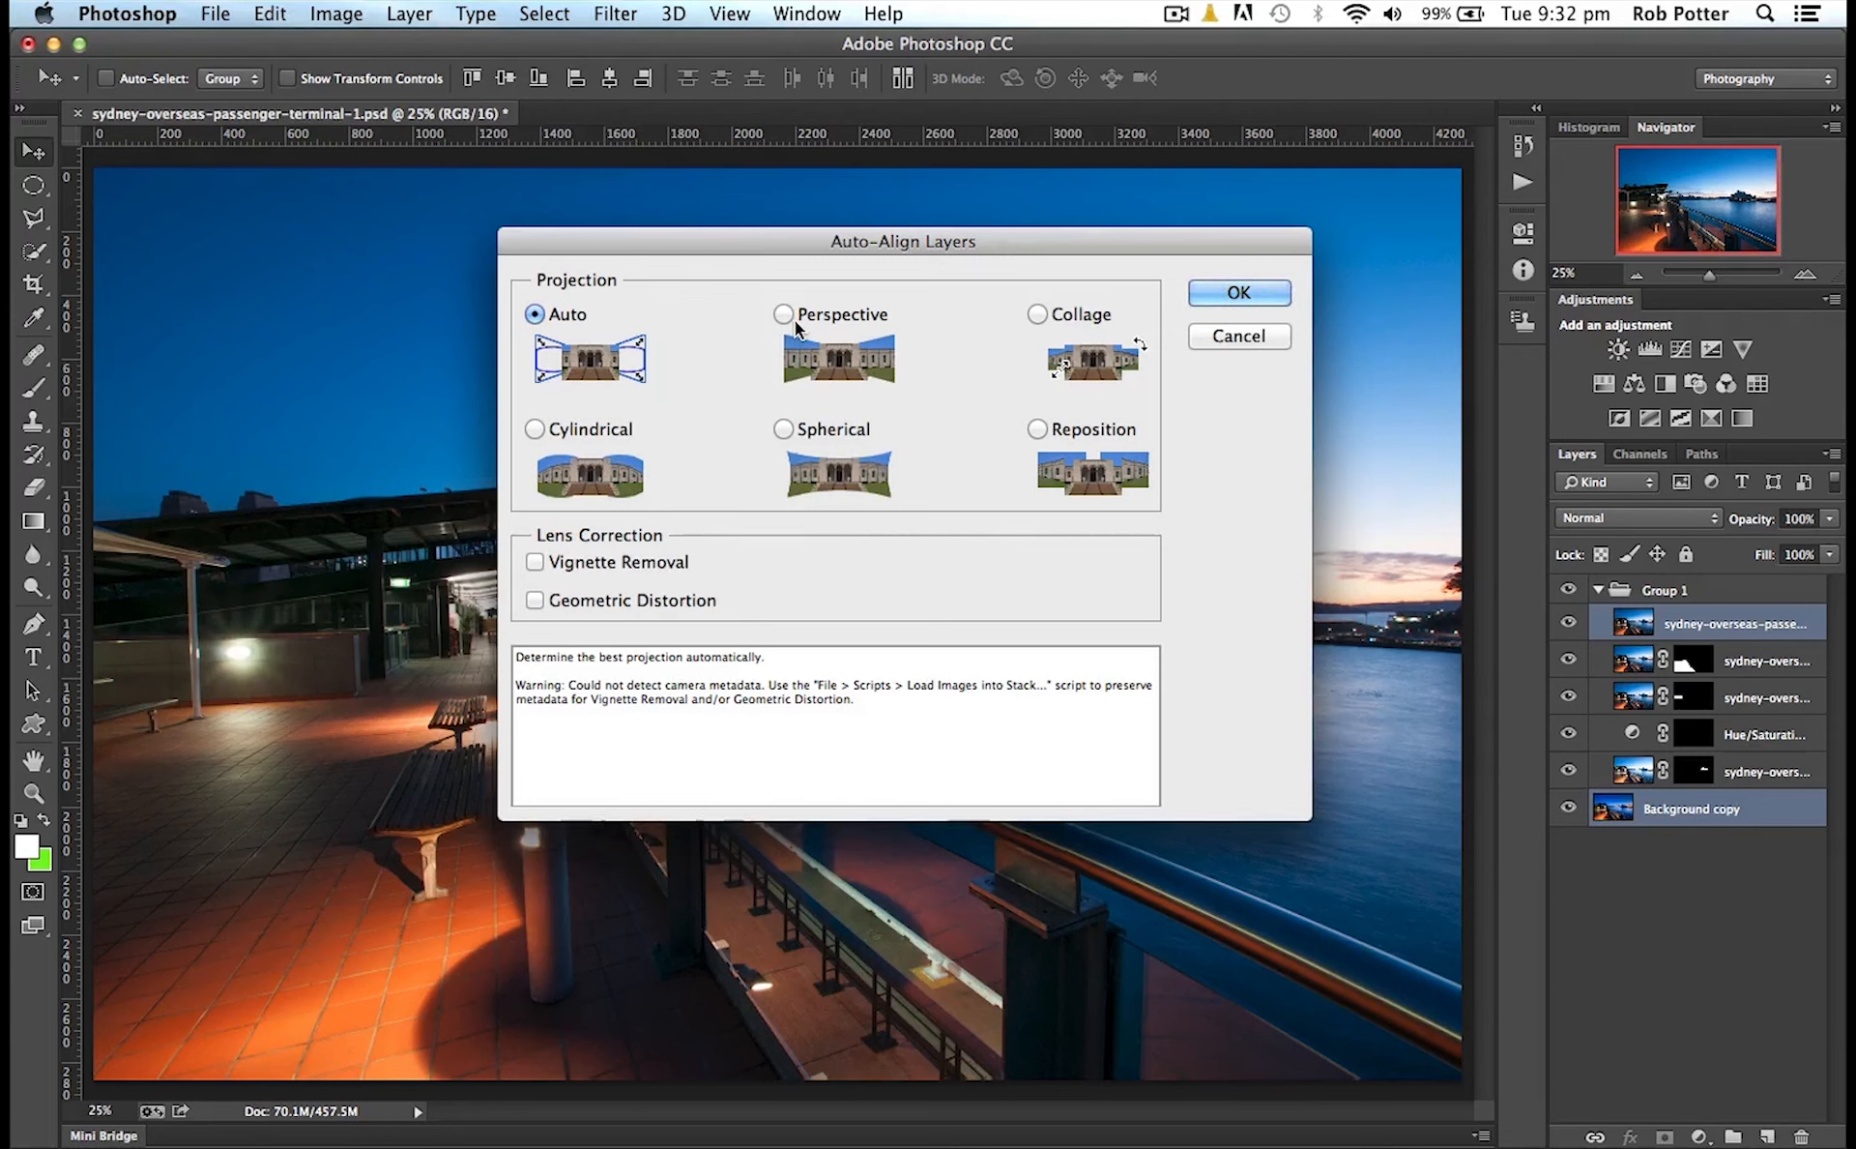
mouse_move(588, 423)
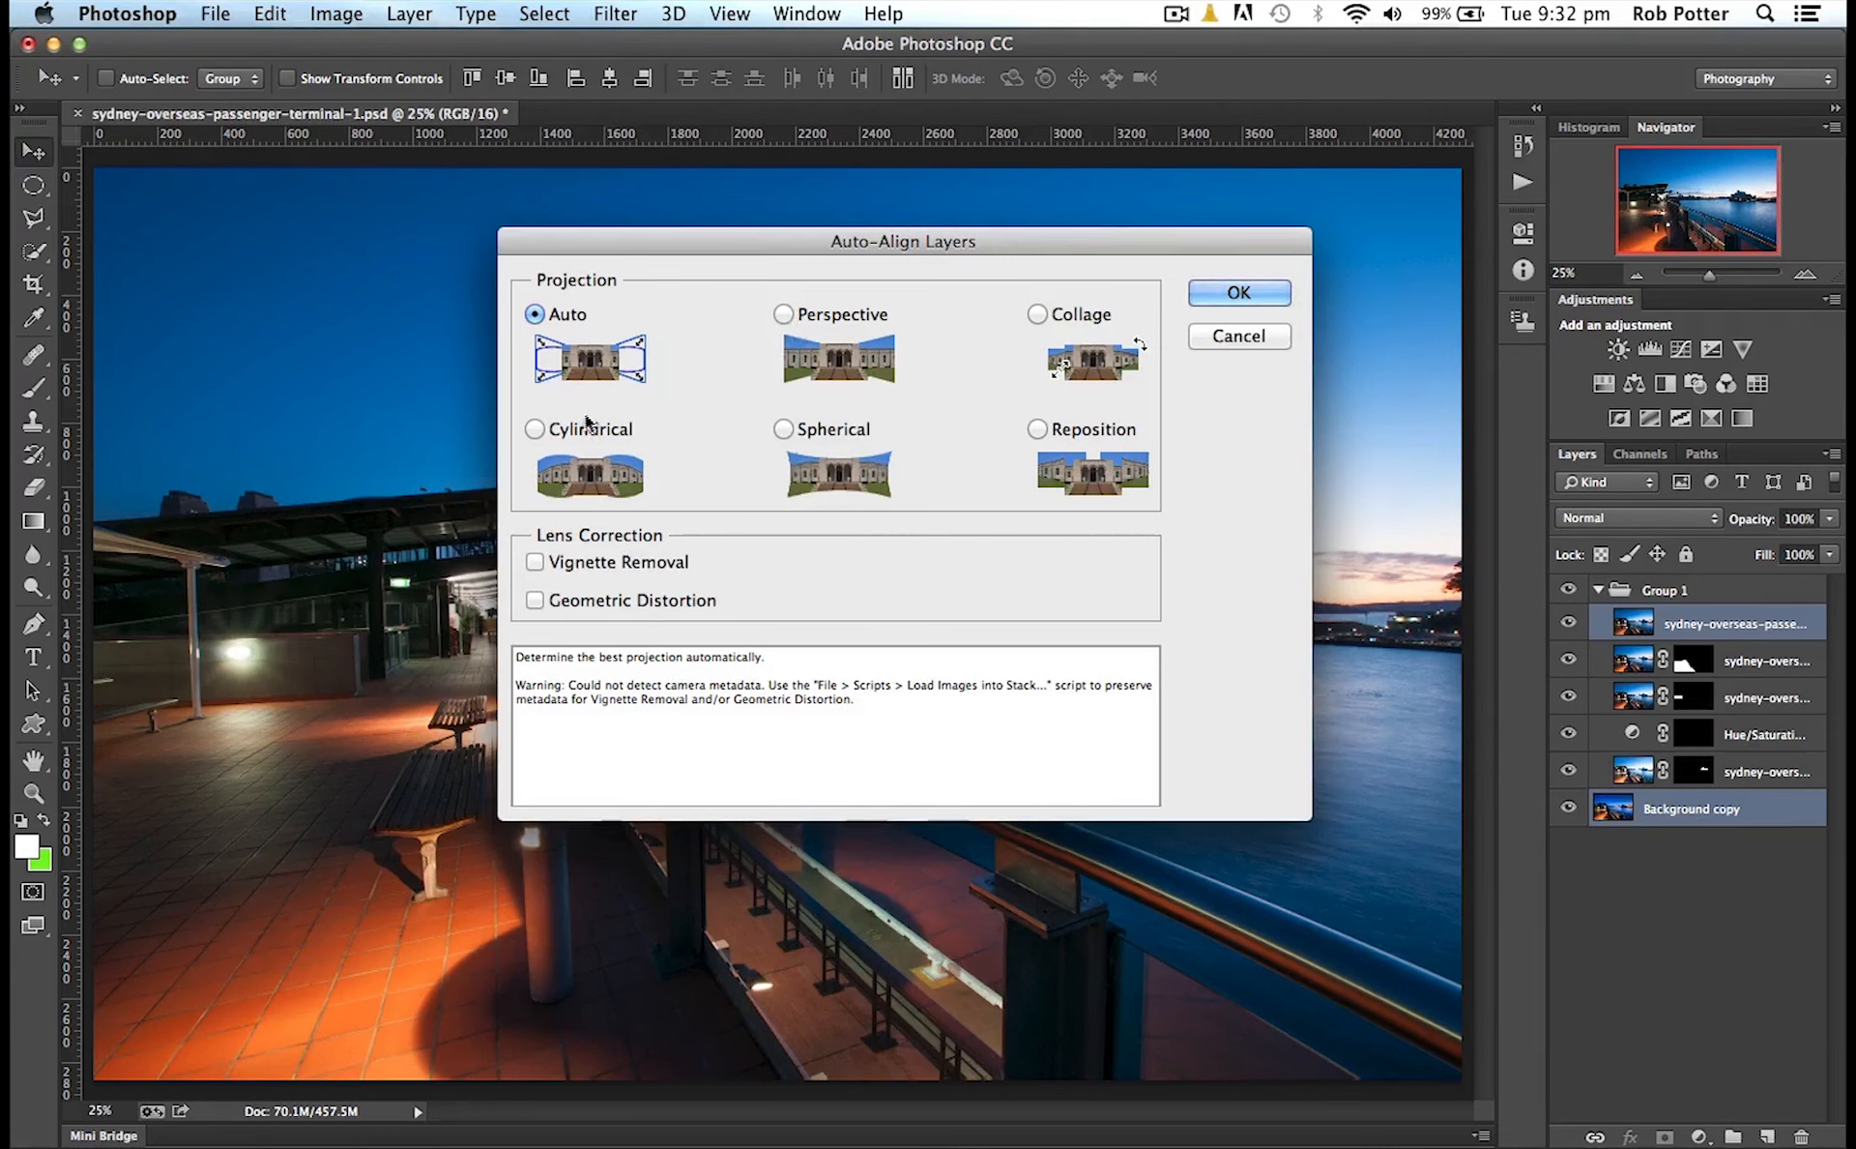
mouse_move(563, 447)
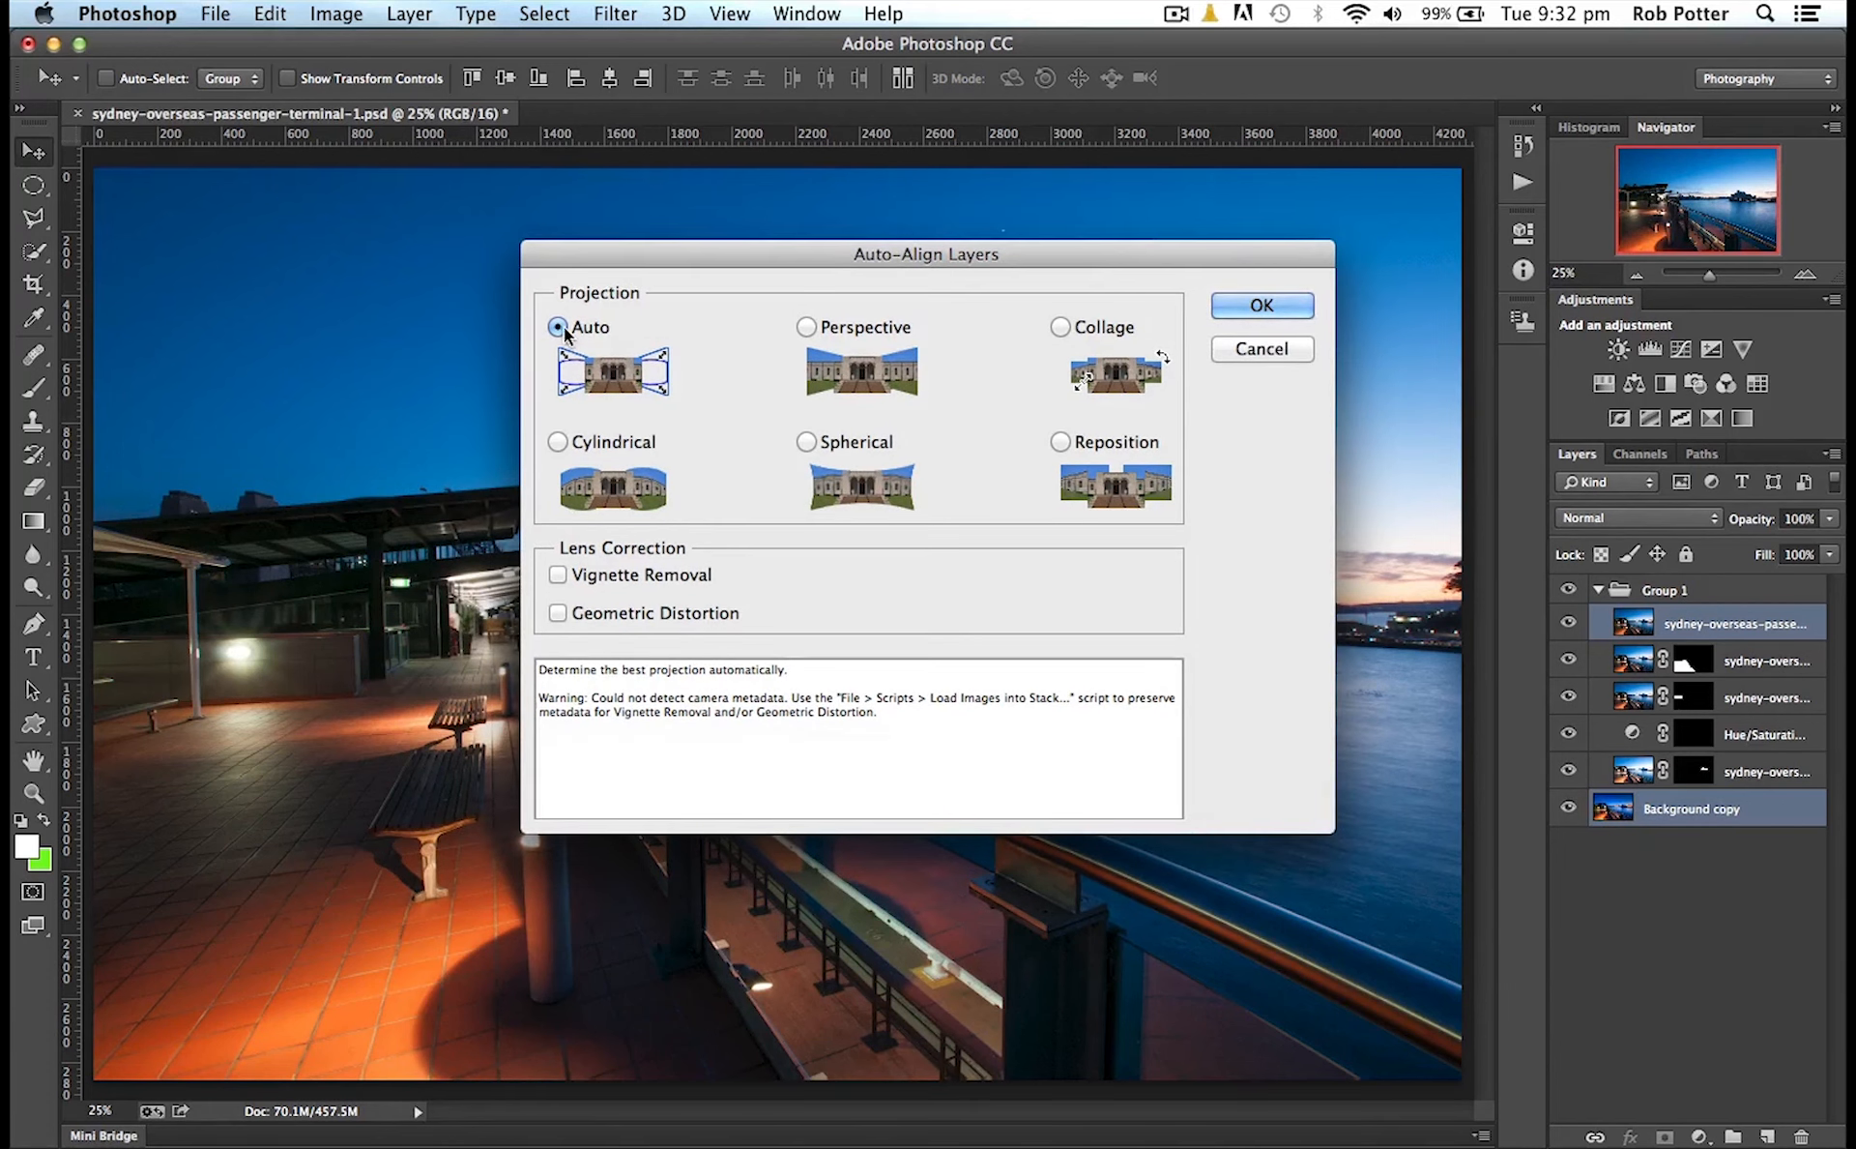
Run auto-align with Auto projection, then toggle the harbour photo layer's visibility to compare against the layers beneath
click(1261, 303)
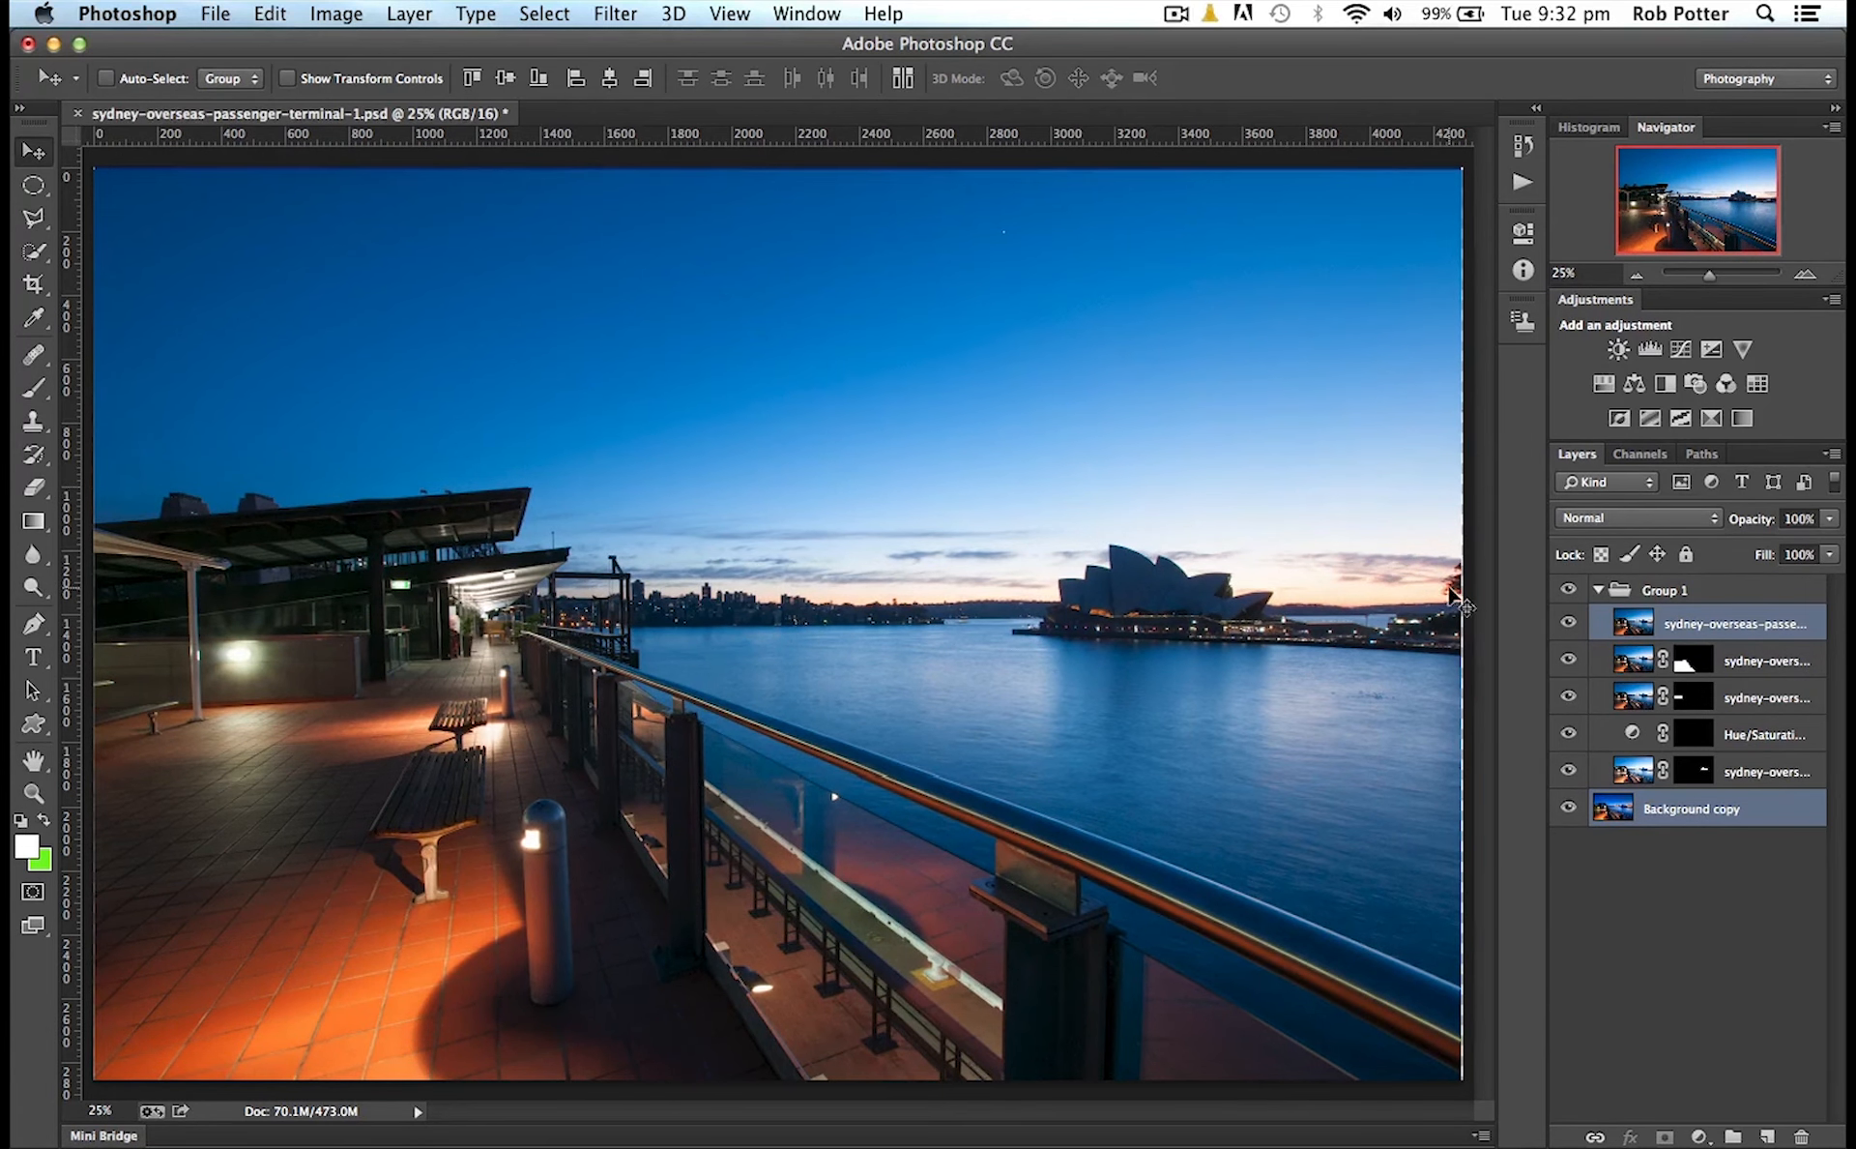
click(1734, 623)
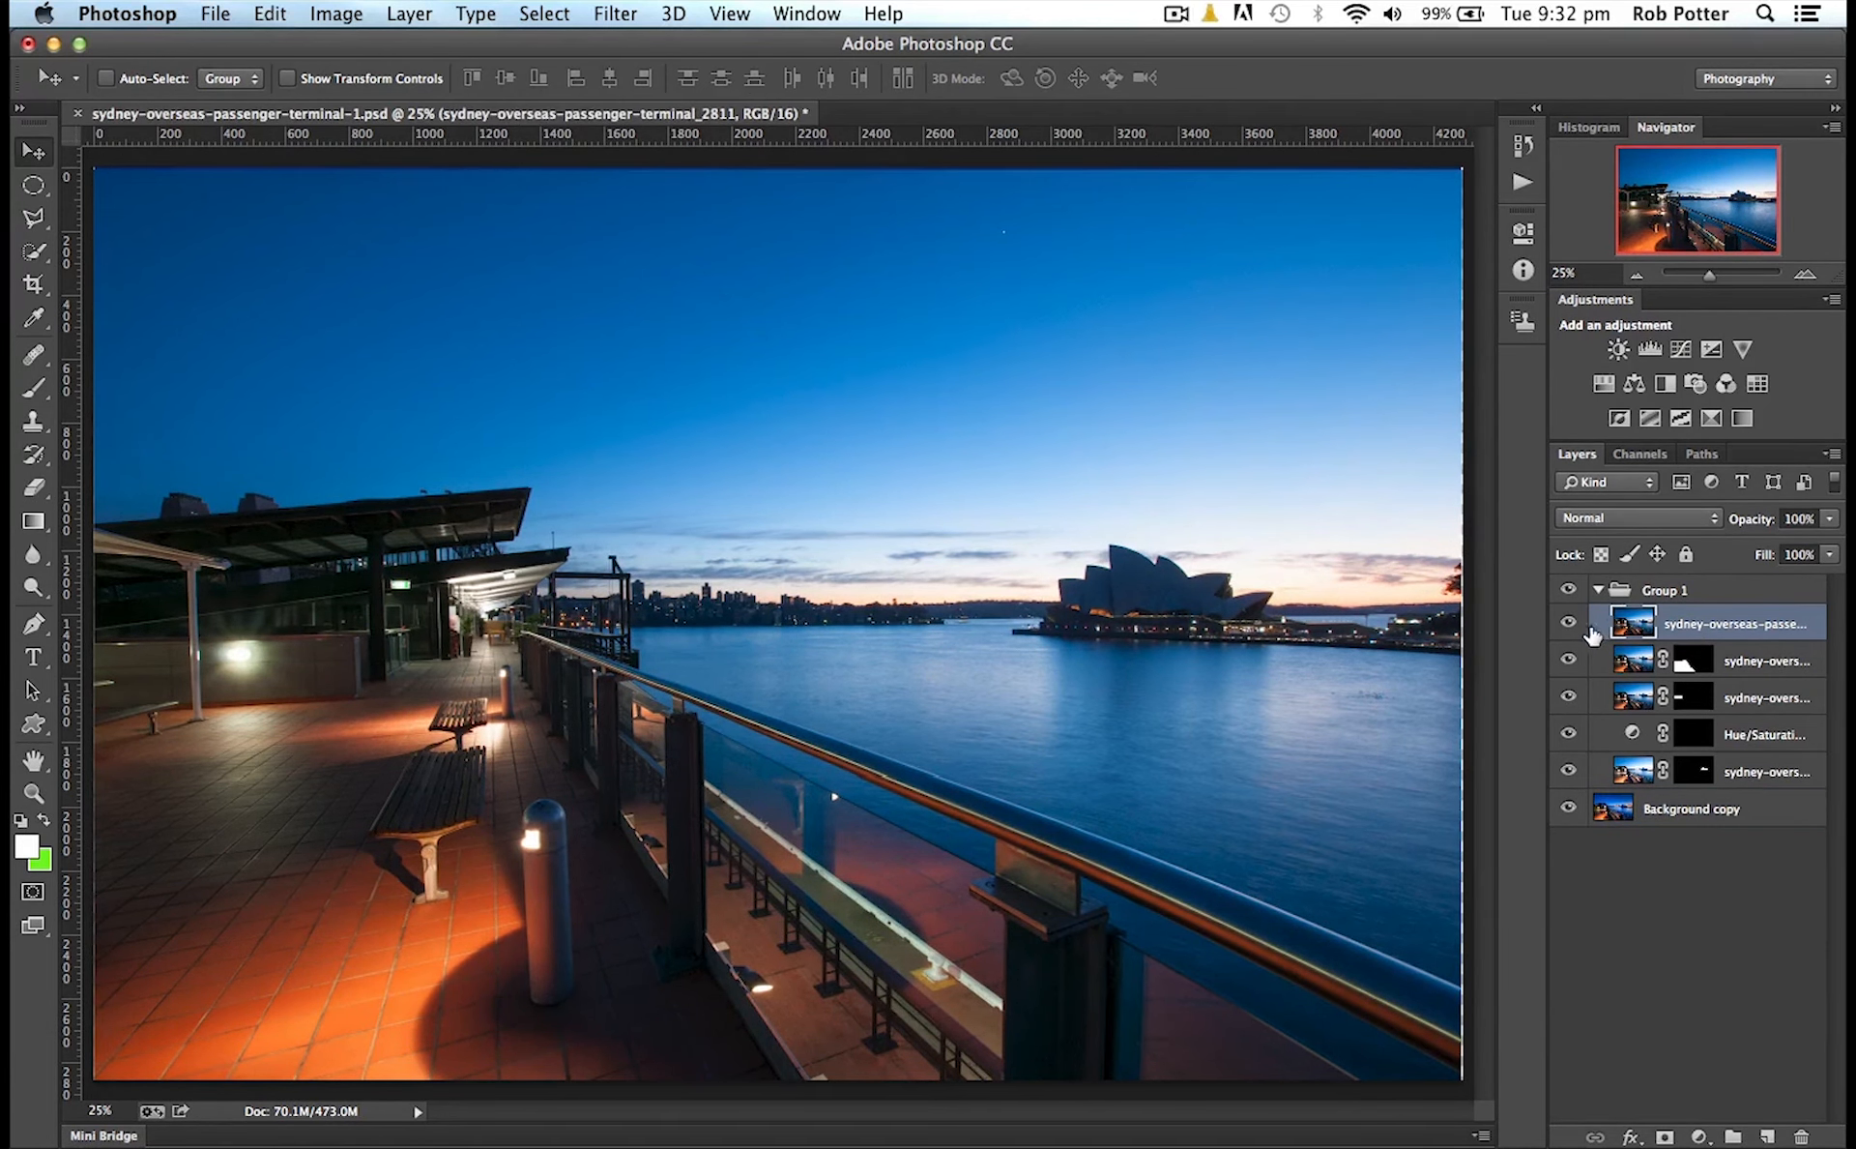
click(1570, 622)
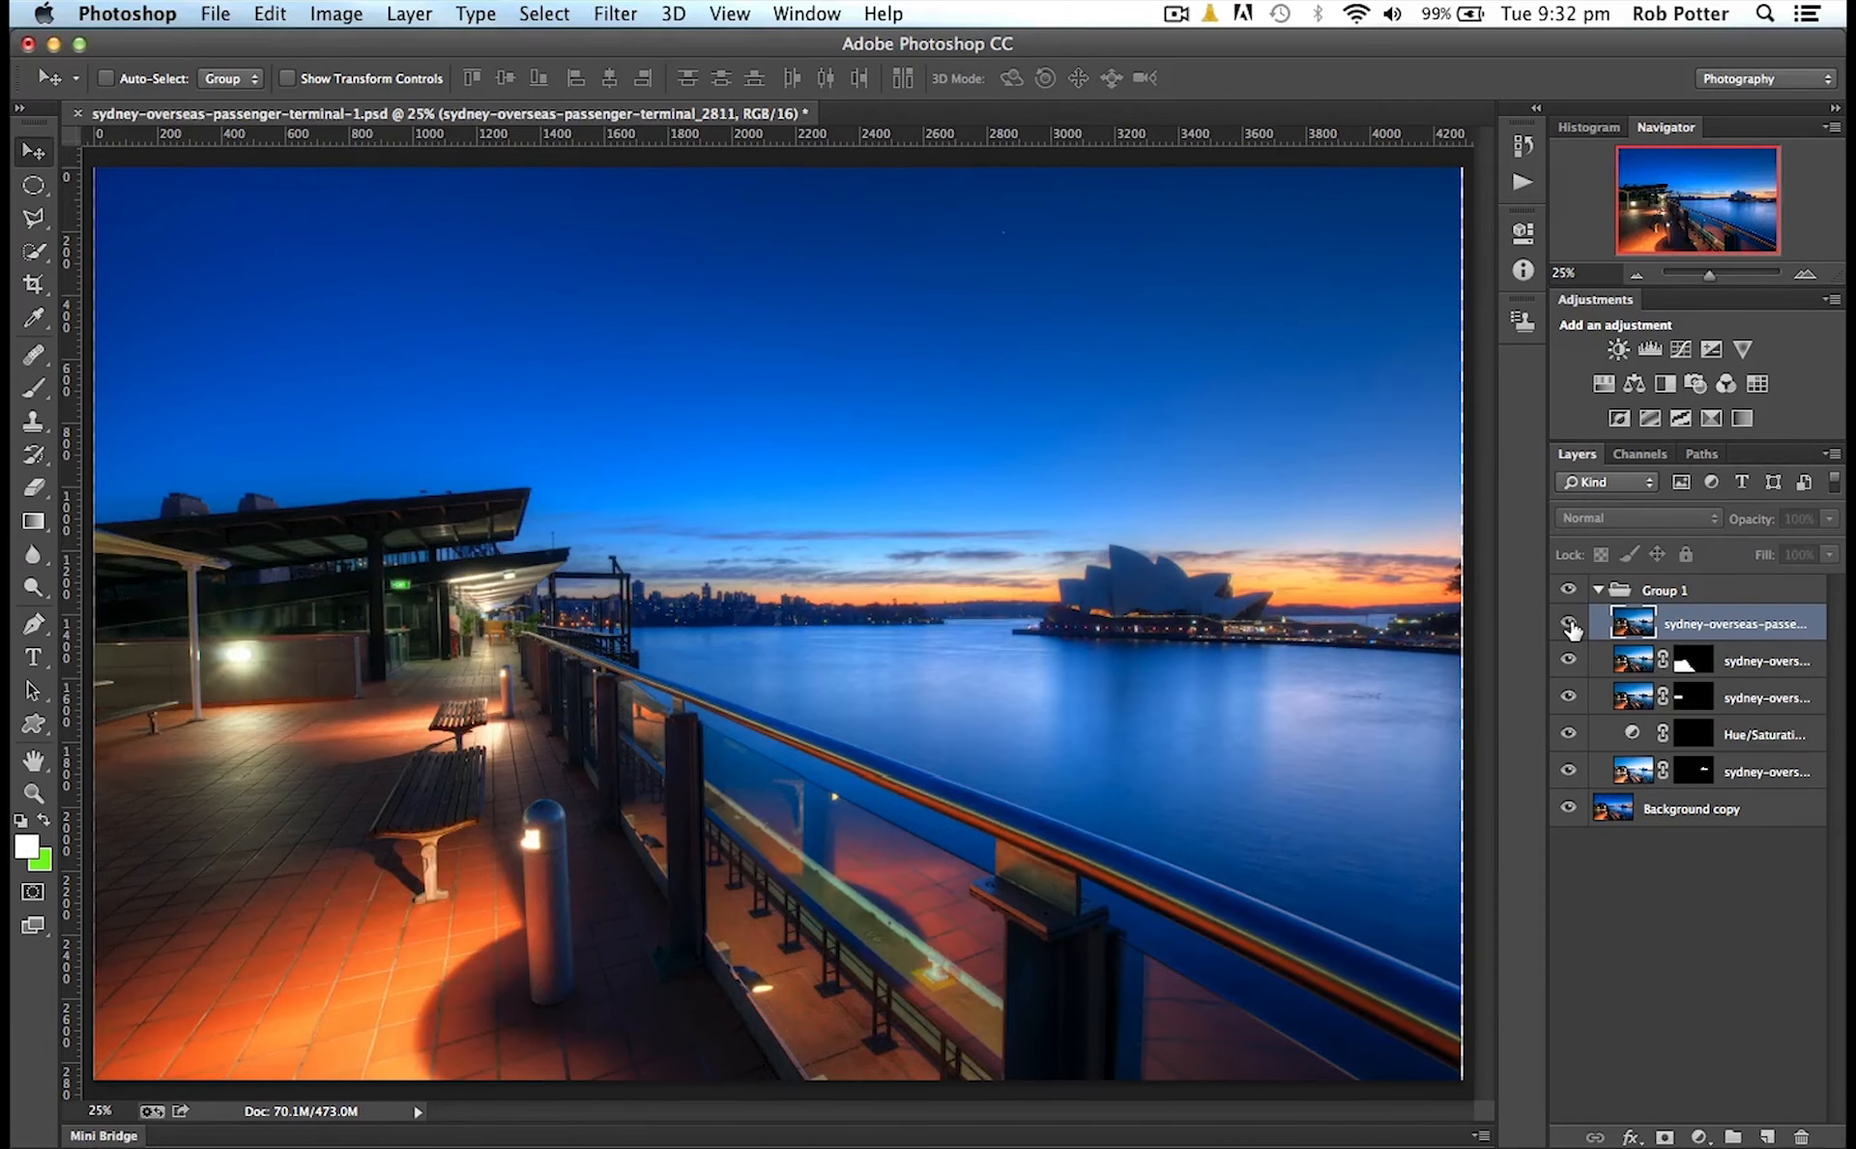
click(1571, 623)
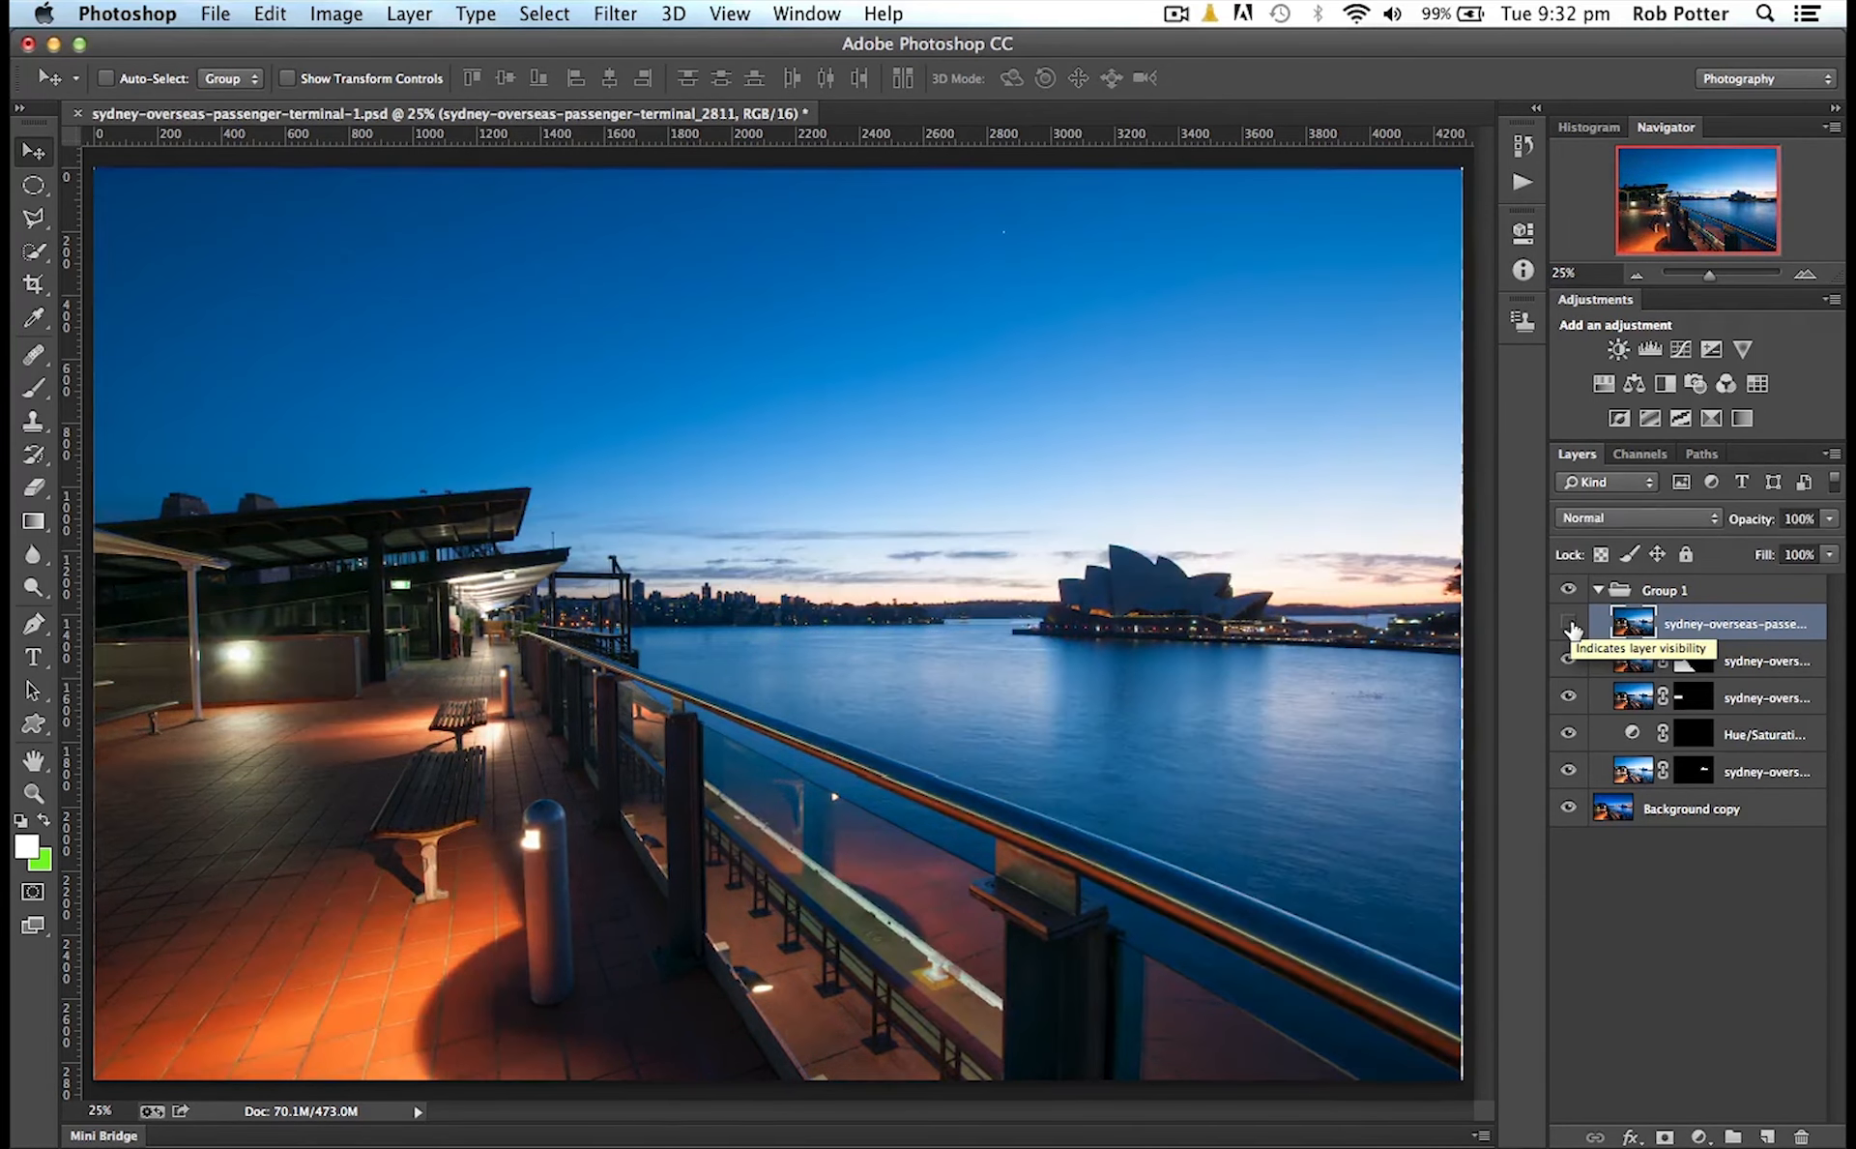
click(1568, 622)
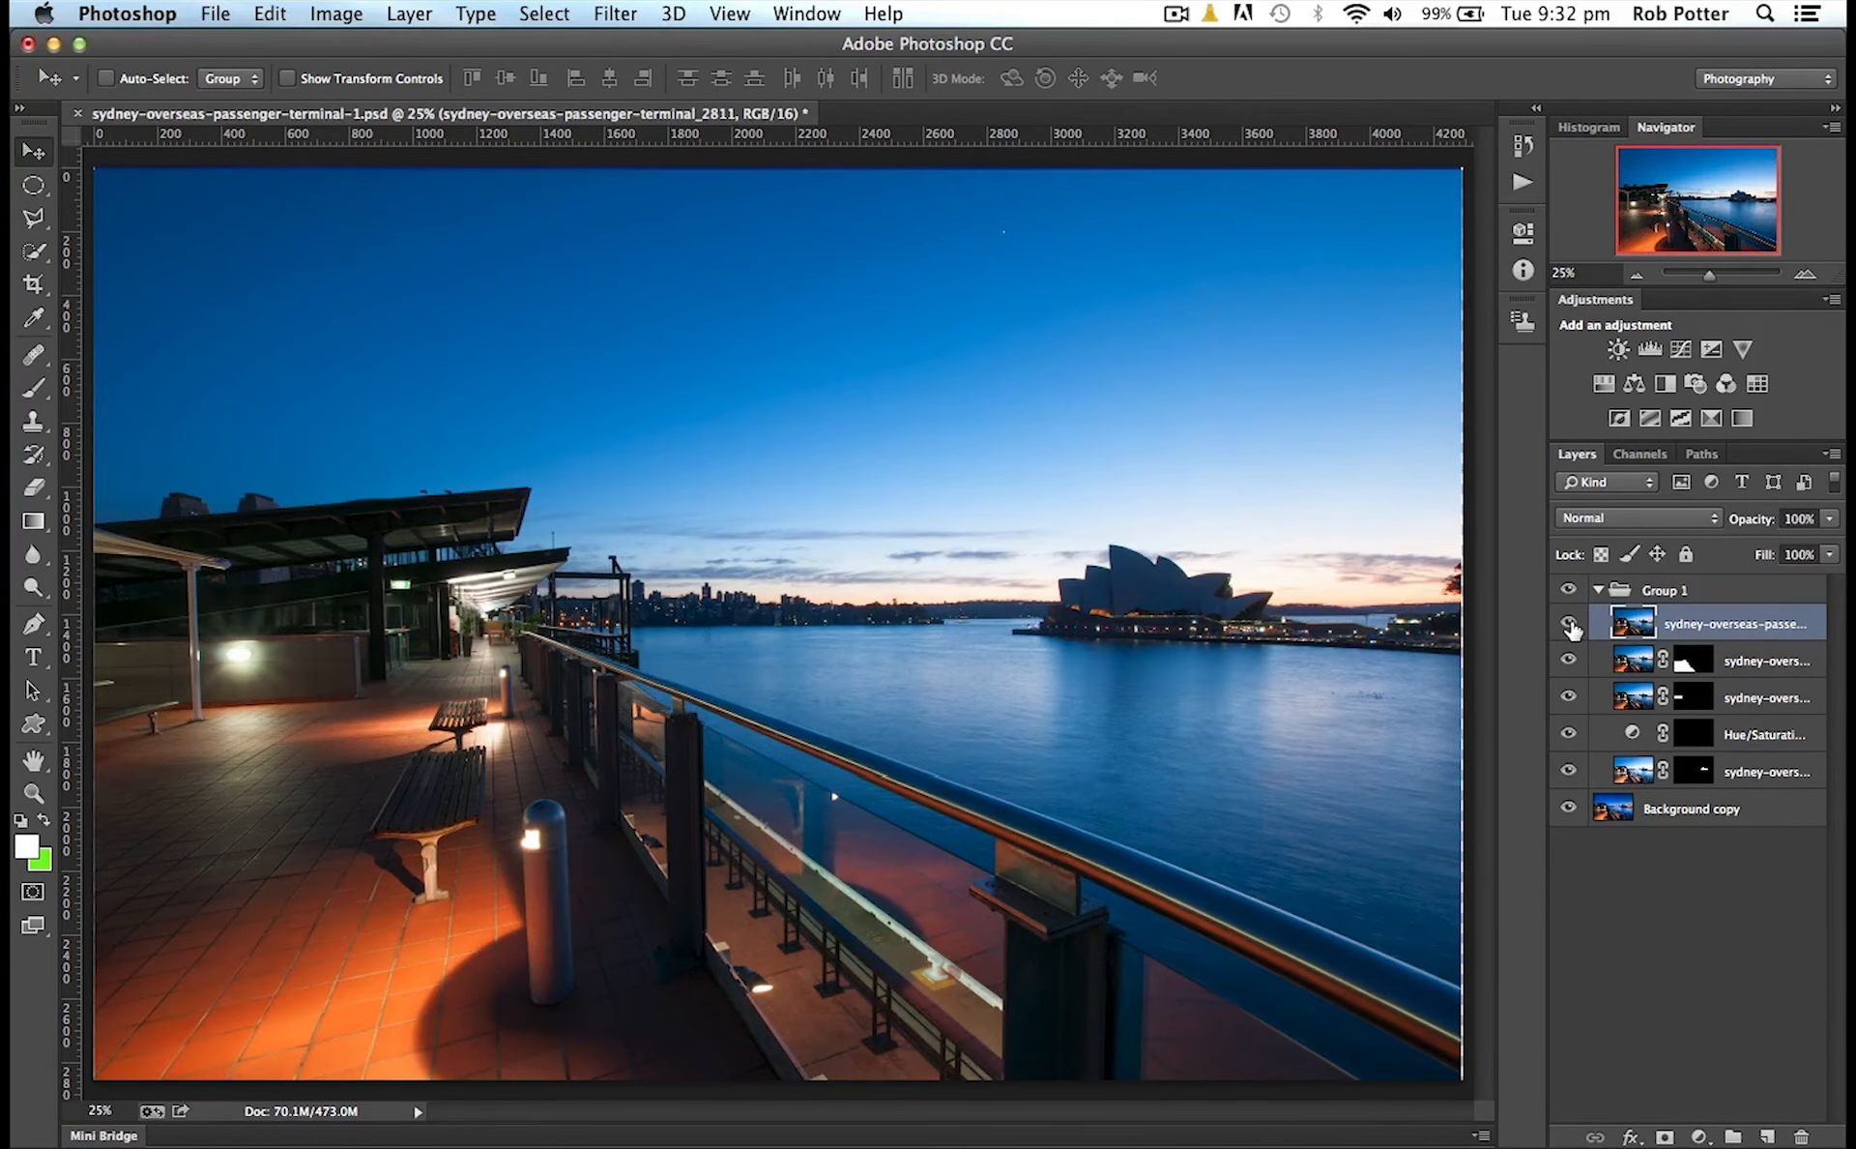
click(1570, 621)
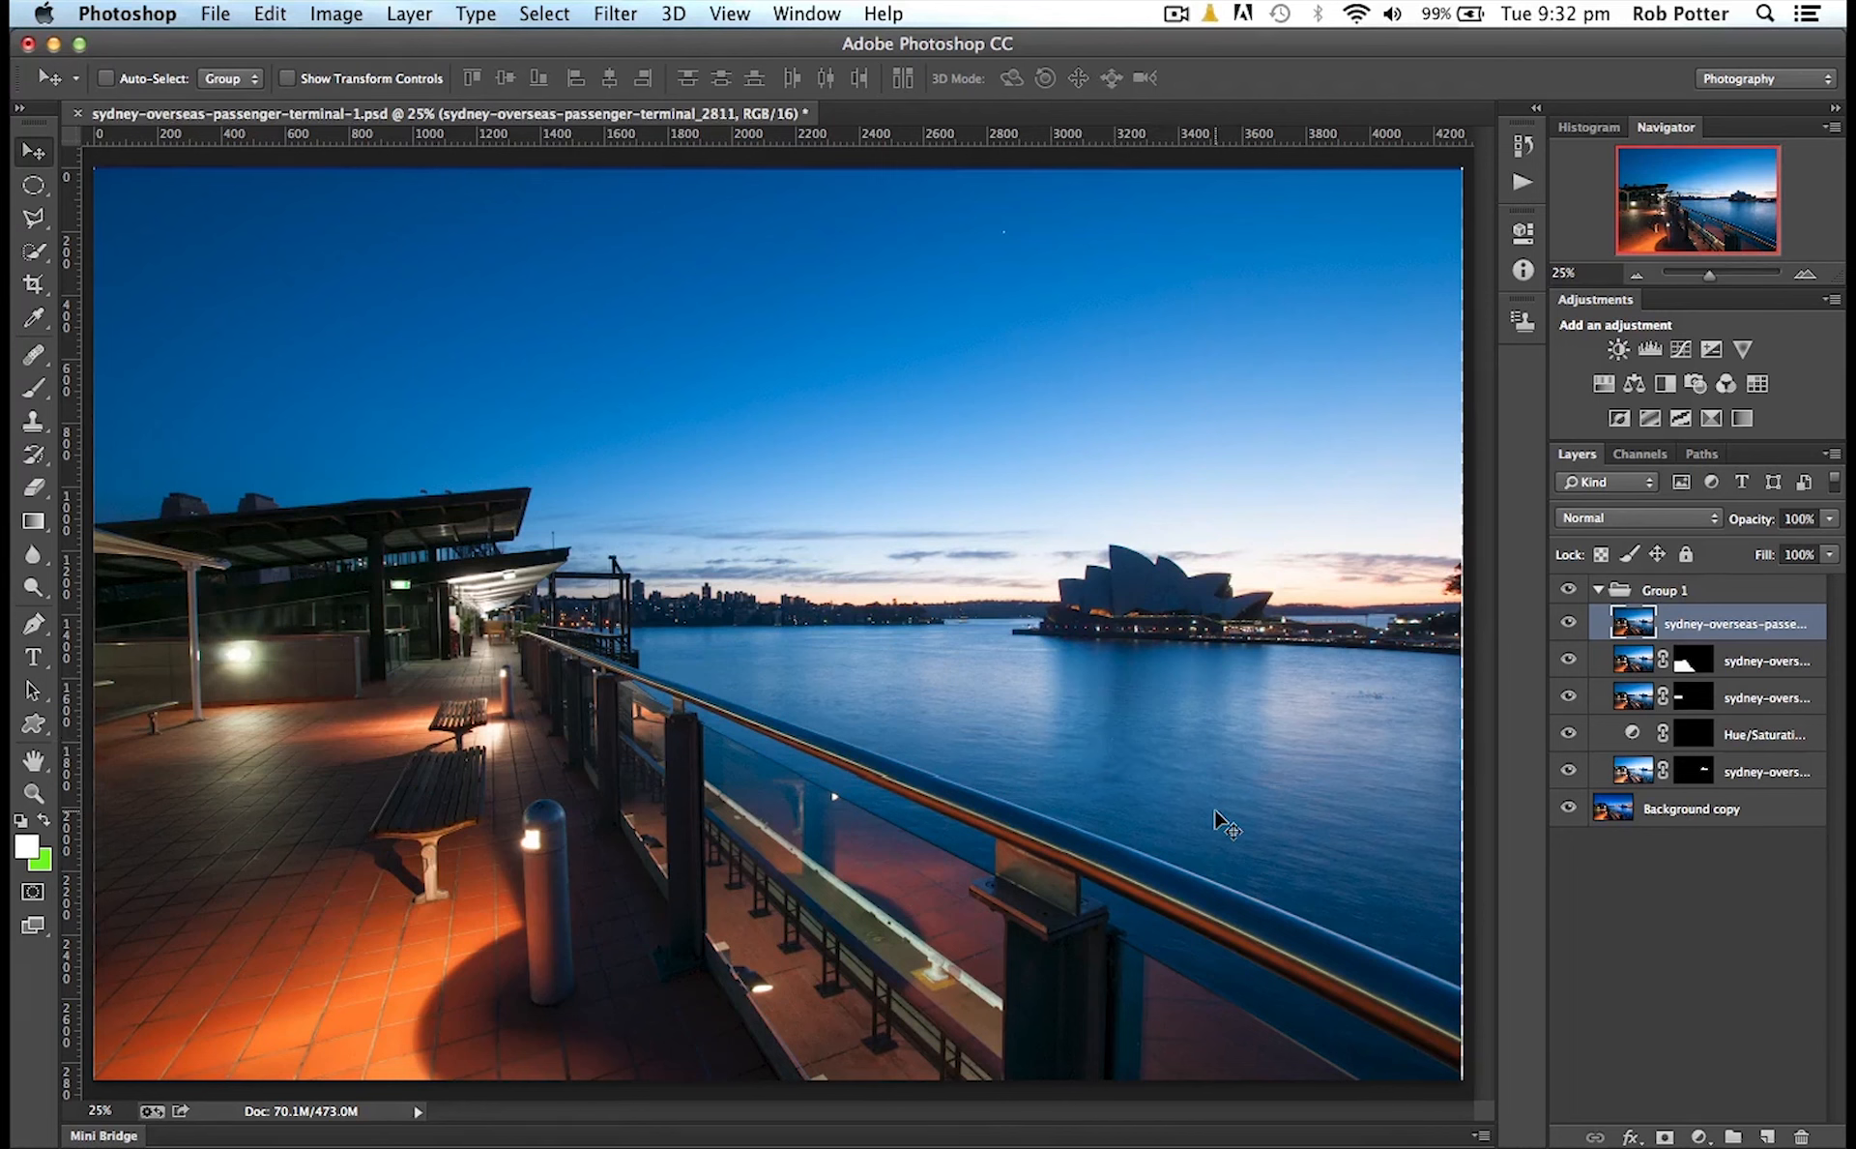
mouse_move(1166, 663)
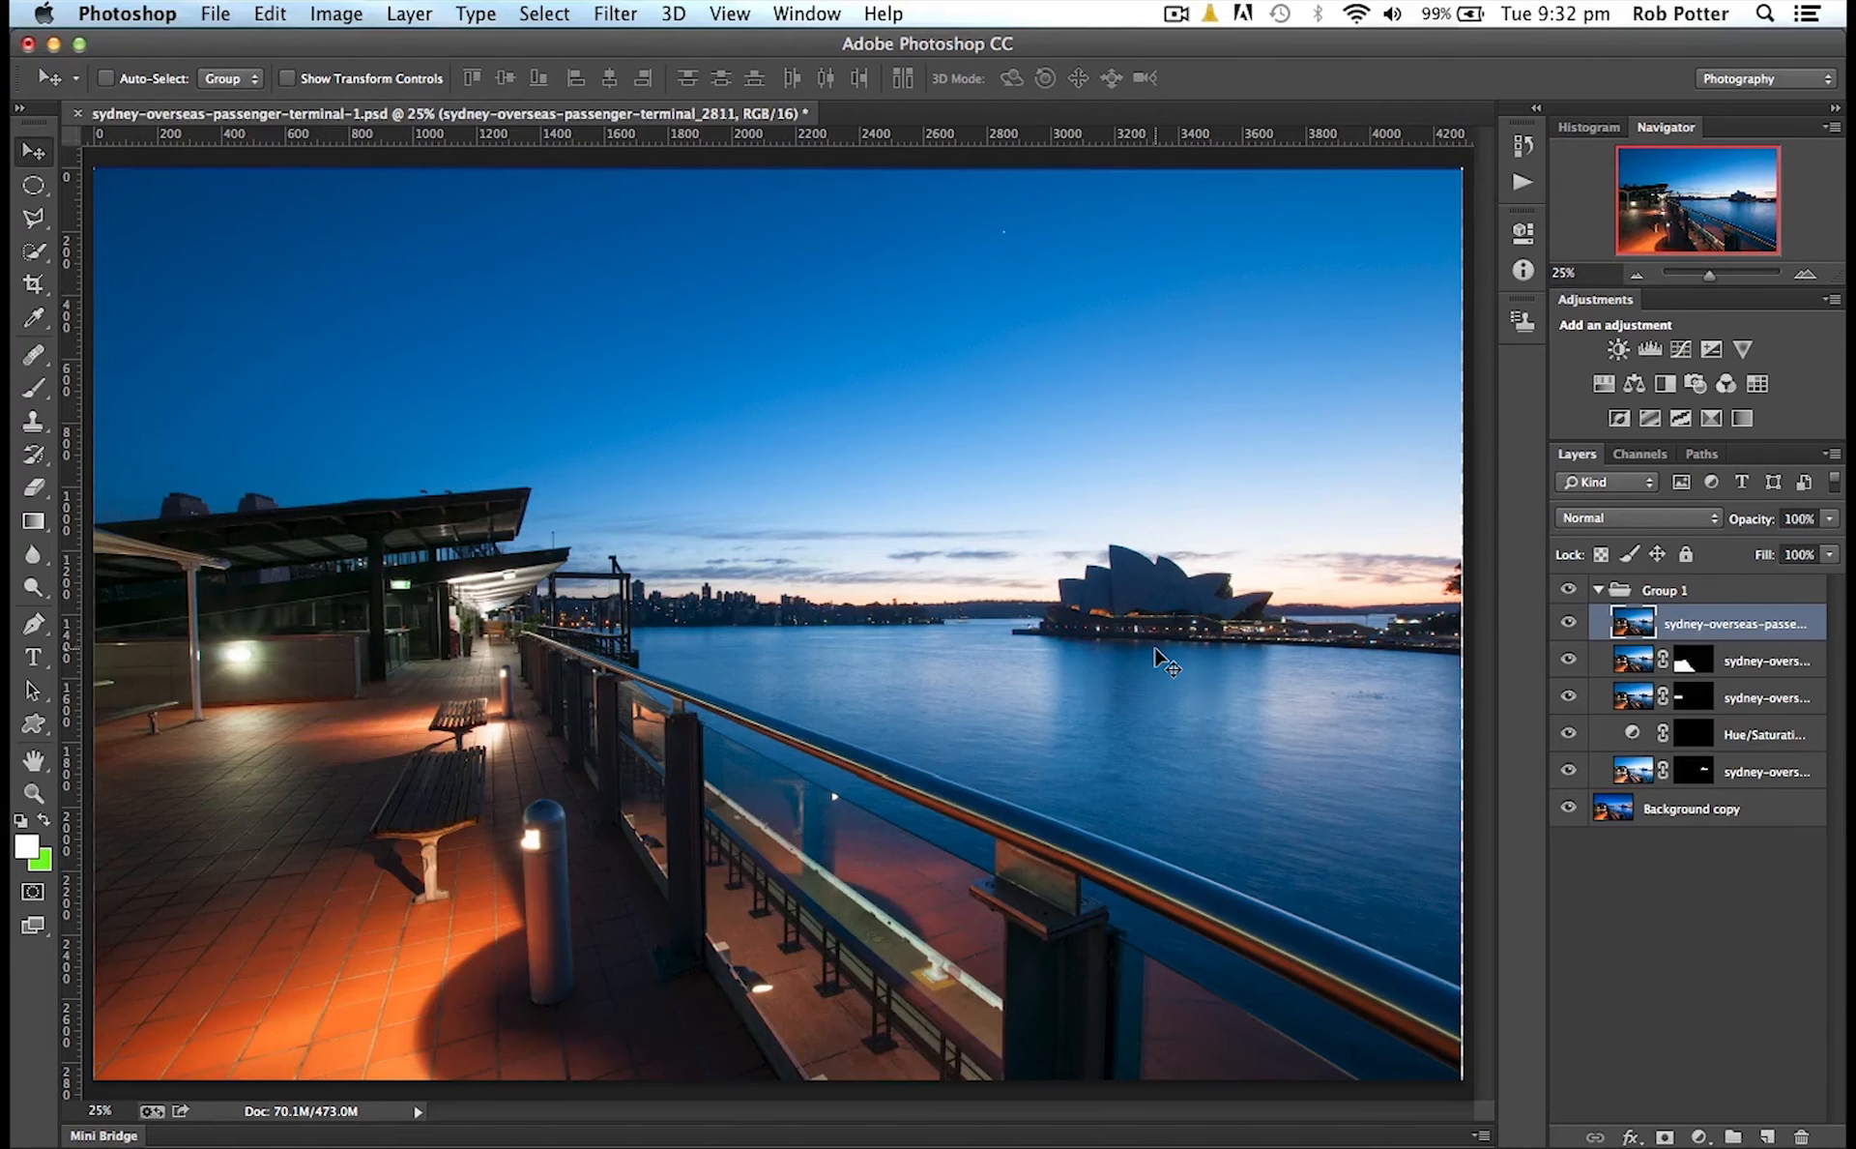